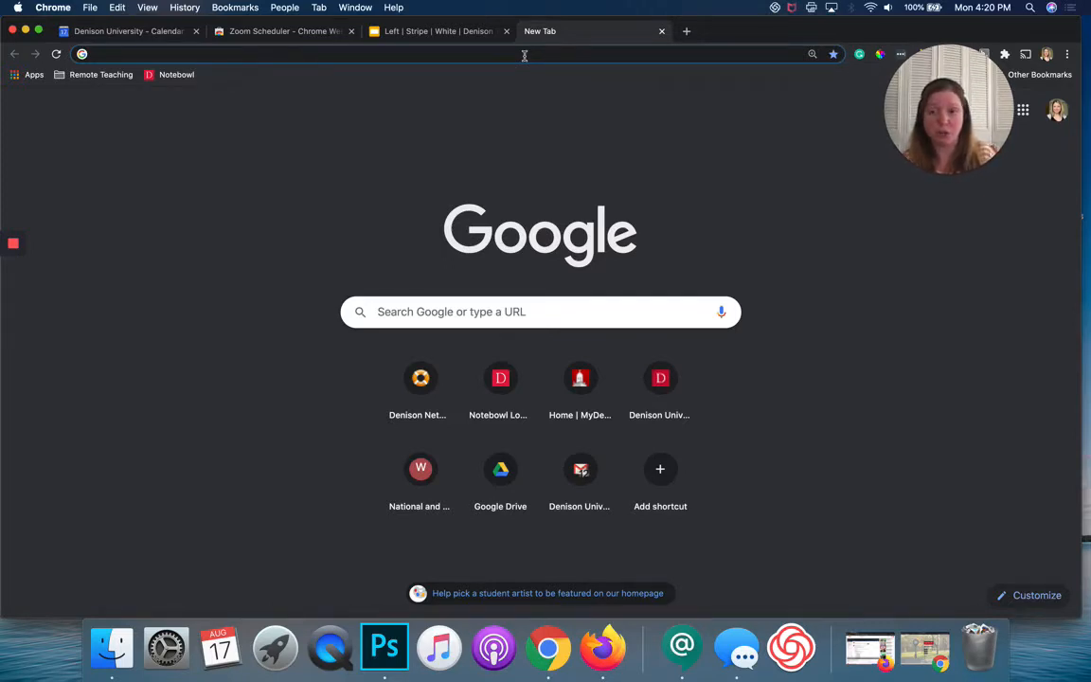
Sign in to denison.zoom.us with BigRedID credentials, landing on an empty Meetings page
type("denison.zoom.us")
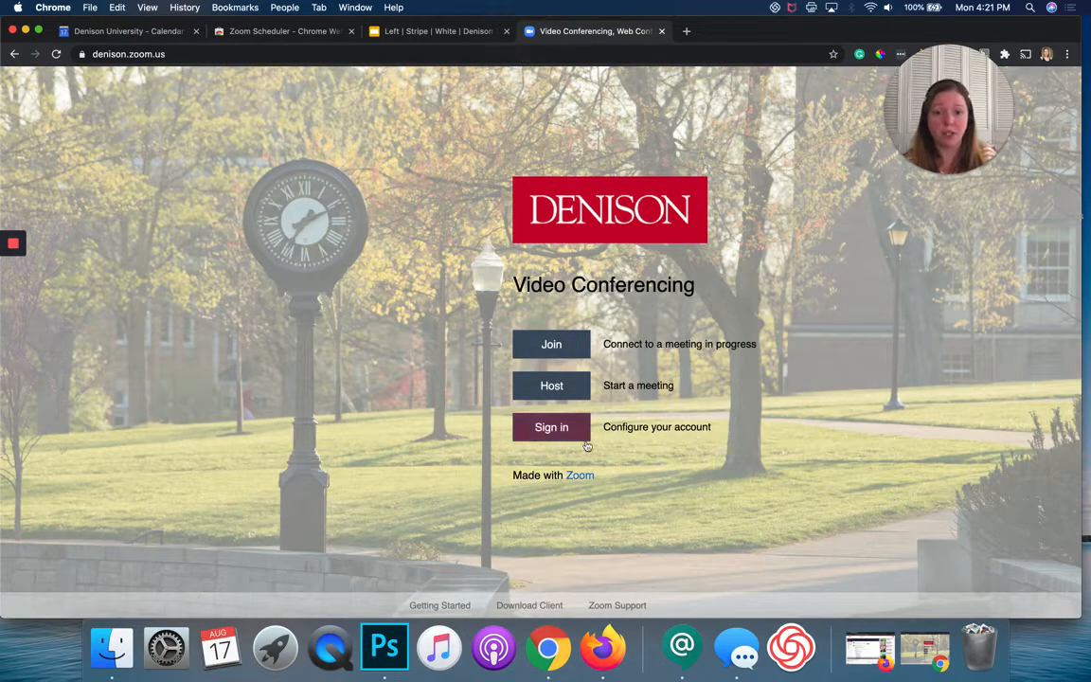
left_click(551, 426)
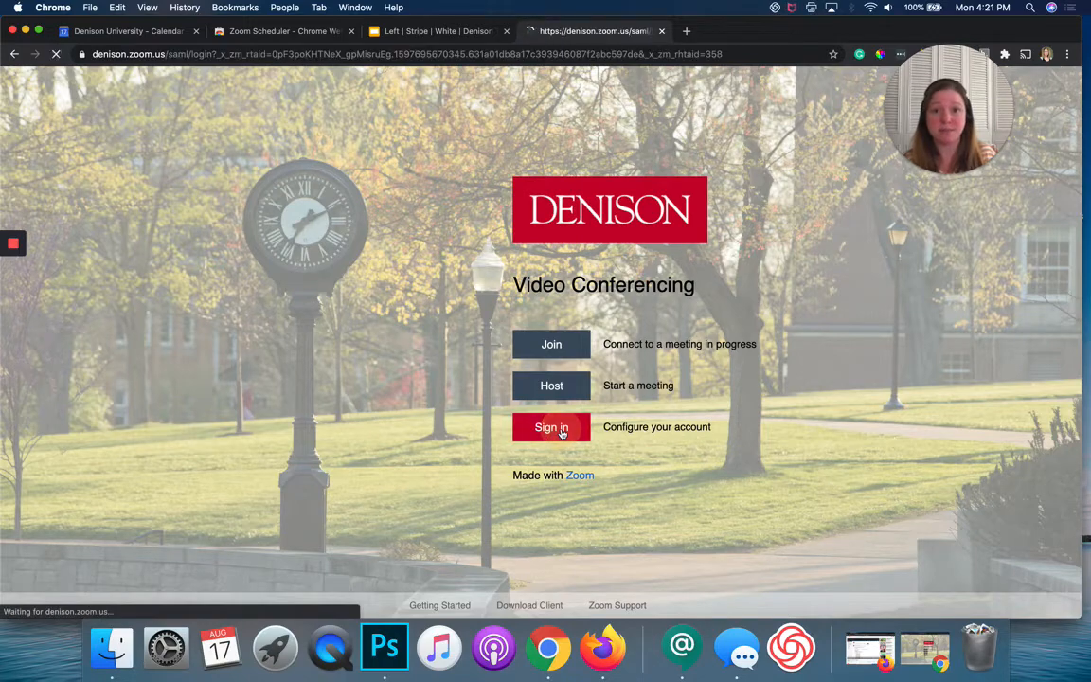
left_click(551, 428)
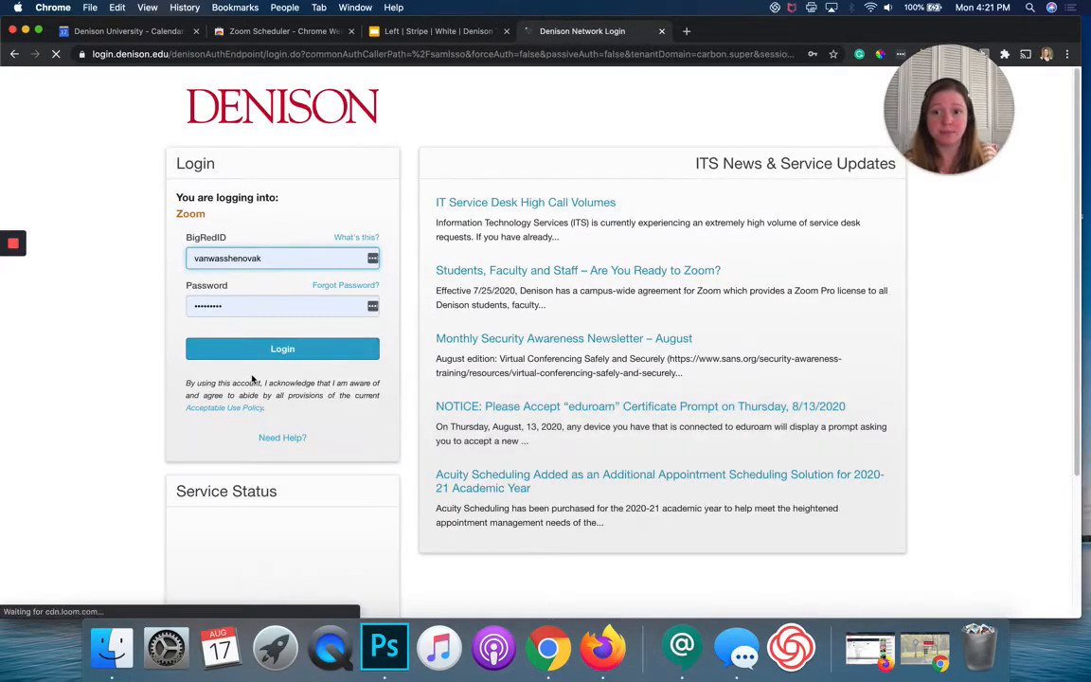
left_click(282, 348)
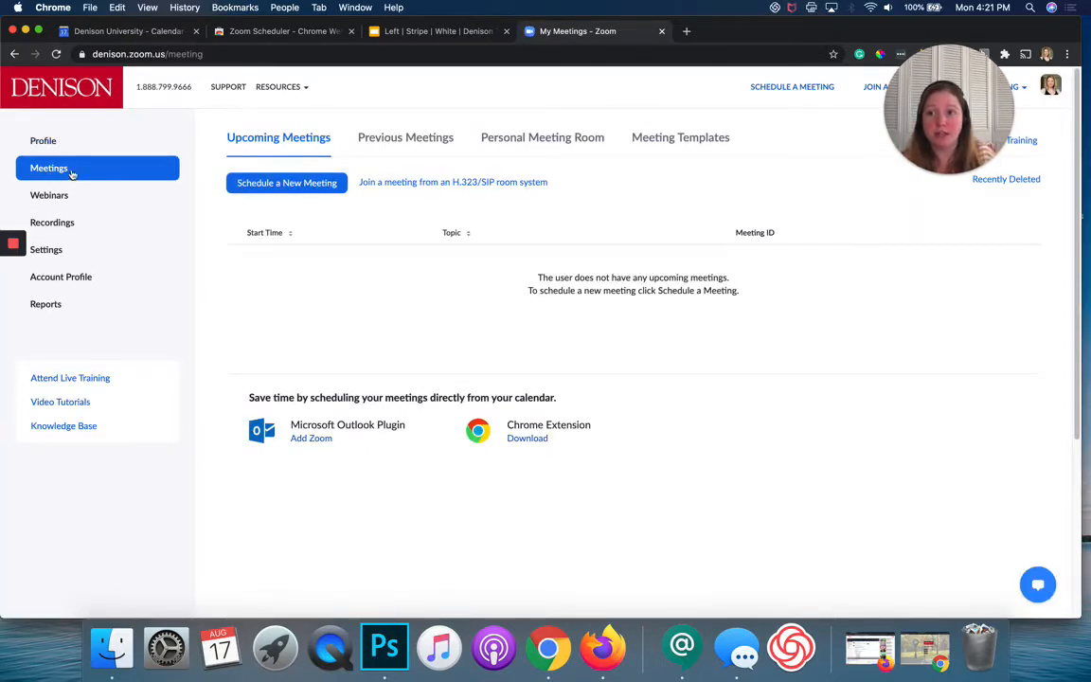
left_click(49, 167)
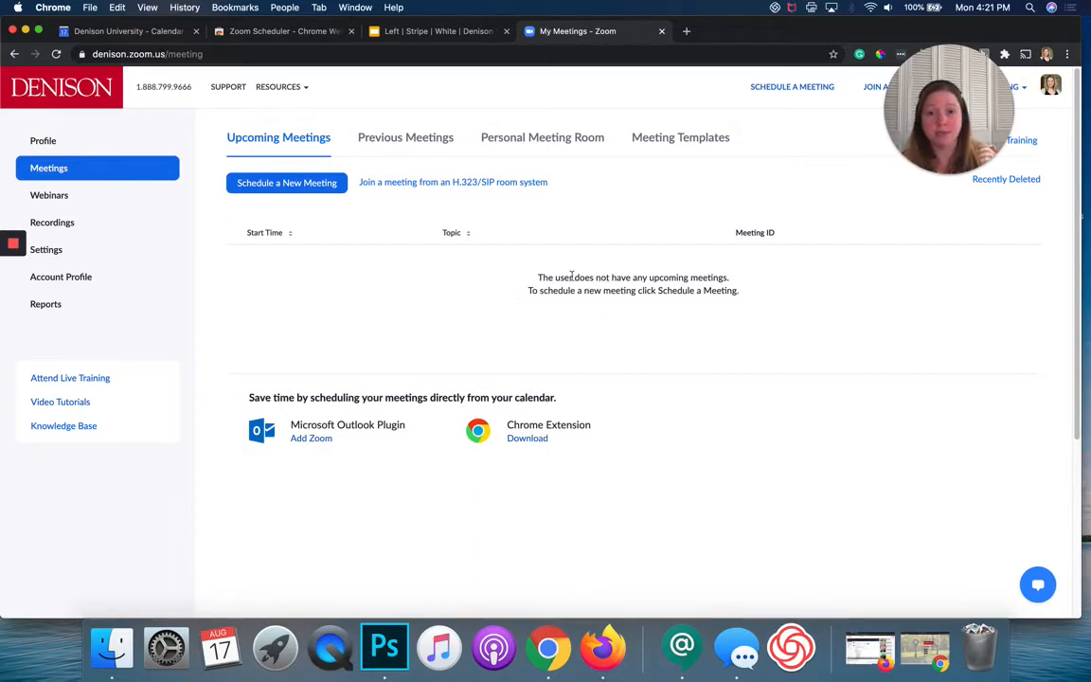
mouse_move(276, 191)
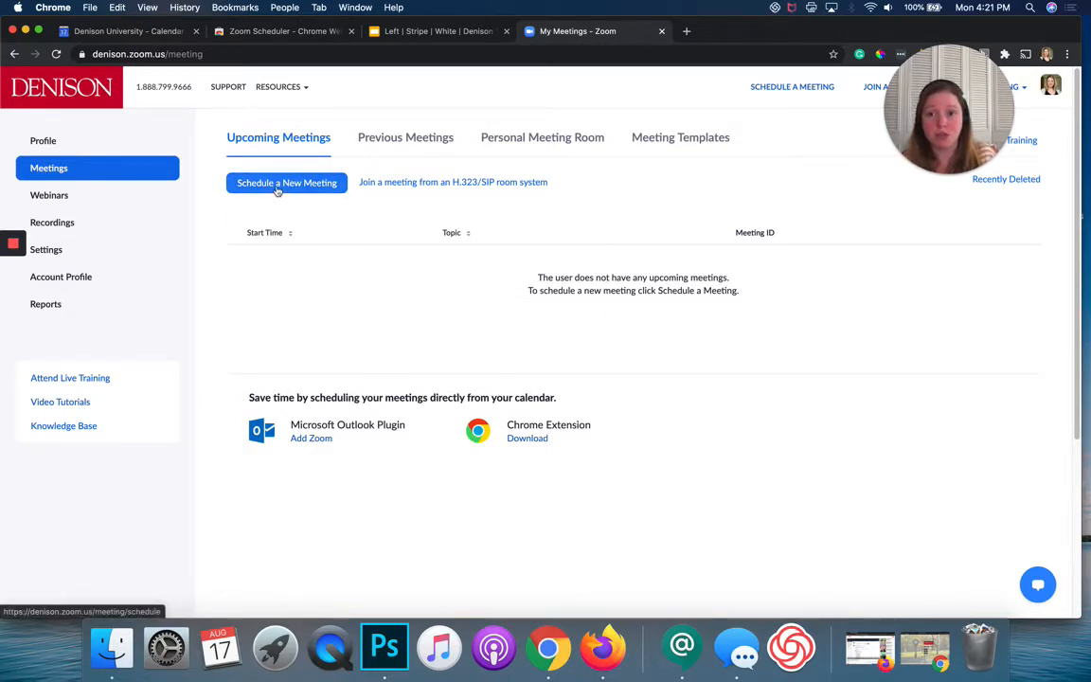
Start a new meeting with the topic 'W101-29 Class Meetings'
left_click(286, 182)
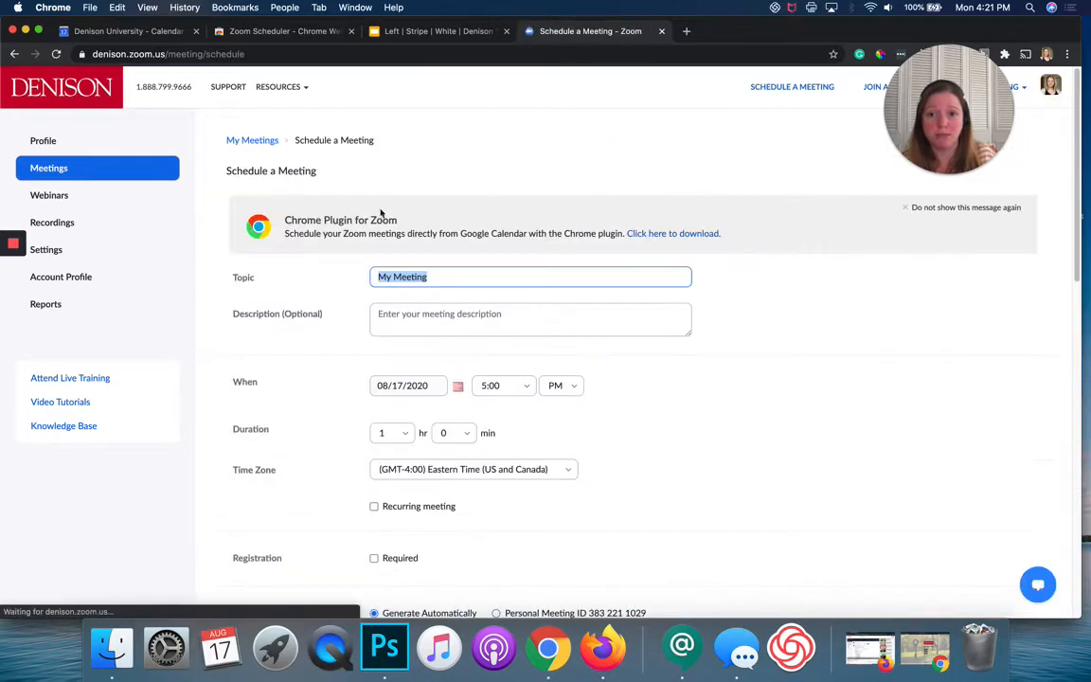
scroll("down", 3)
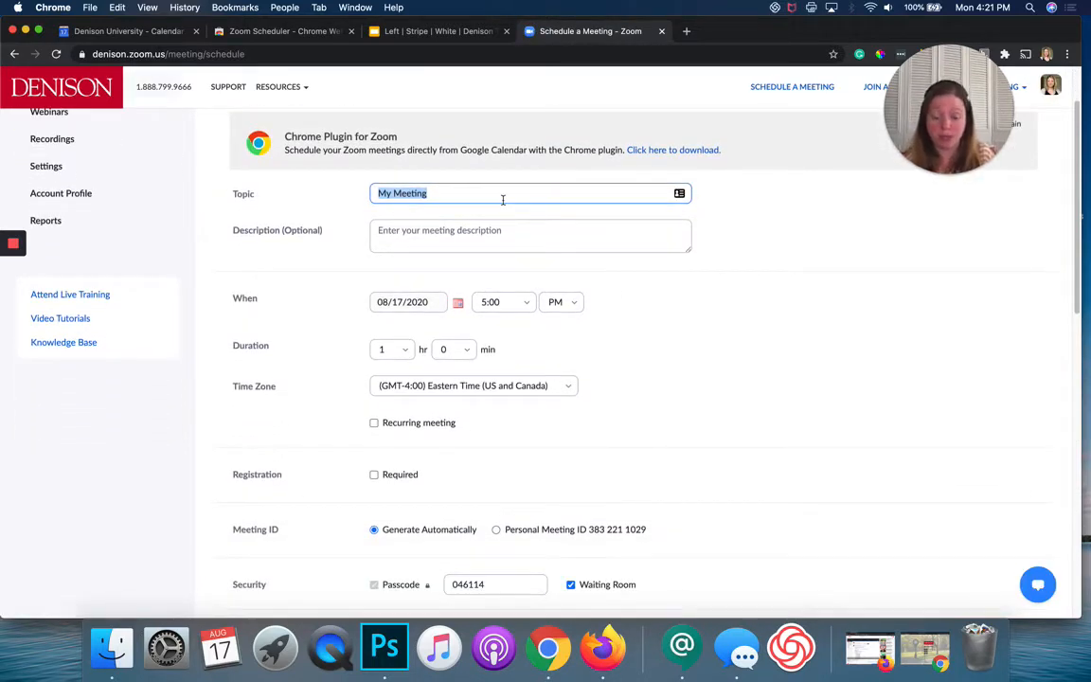
type("W101-29")
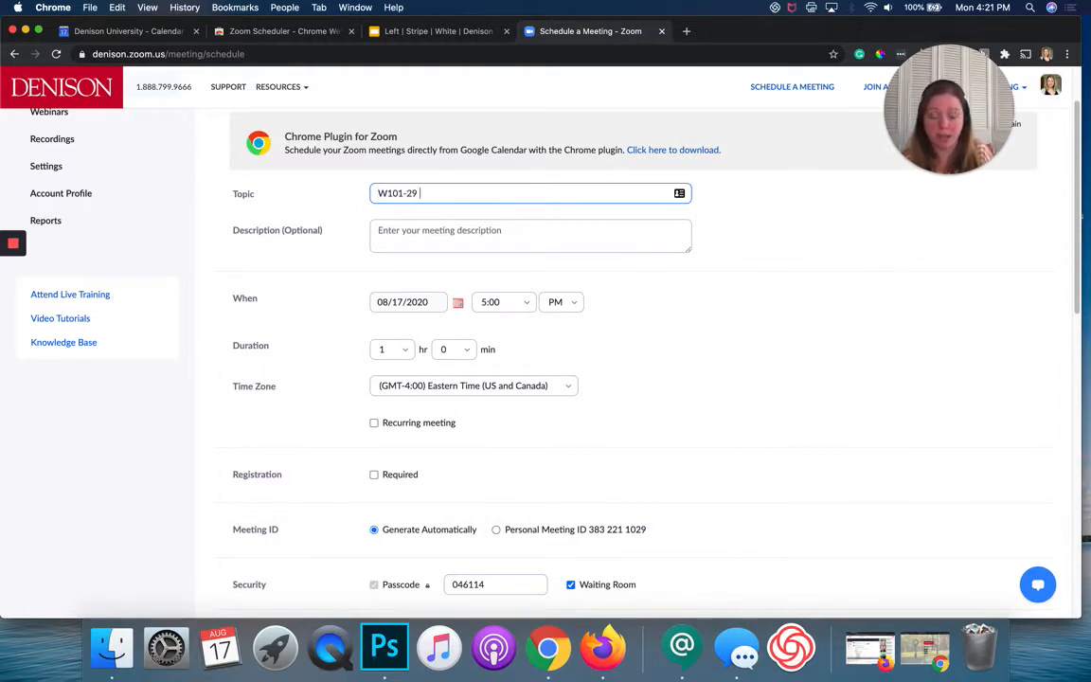
type("Class Meetings")
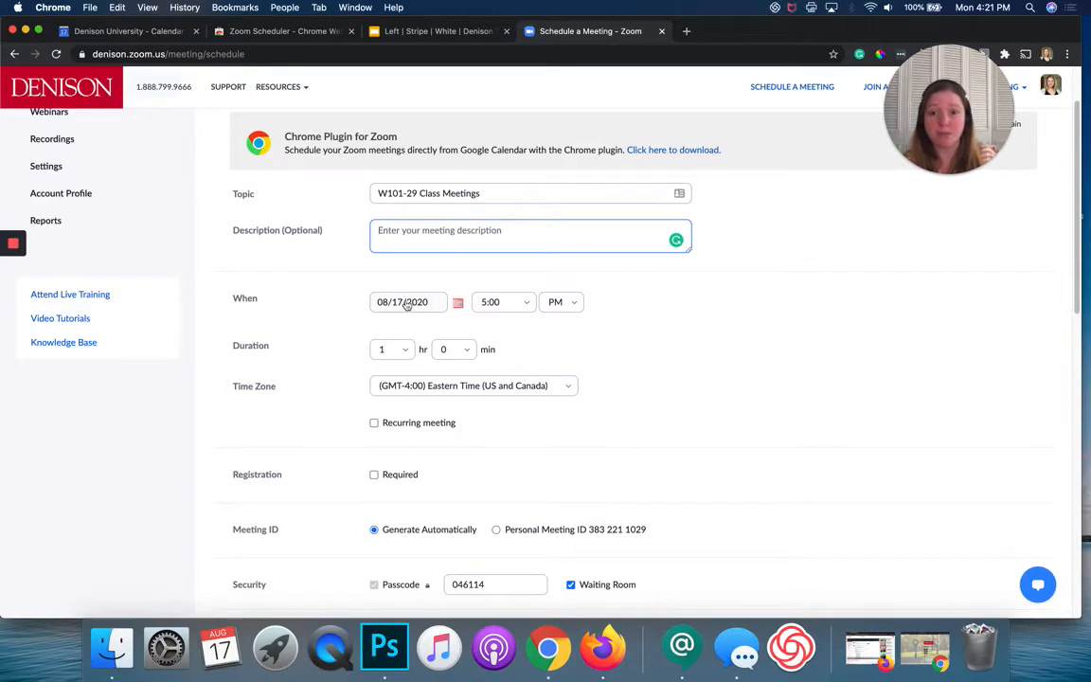
Set the meeting to 08/18/2020 at 3:30 PM with a 1 hr 30 min duration
left_click(407, 303)
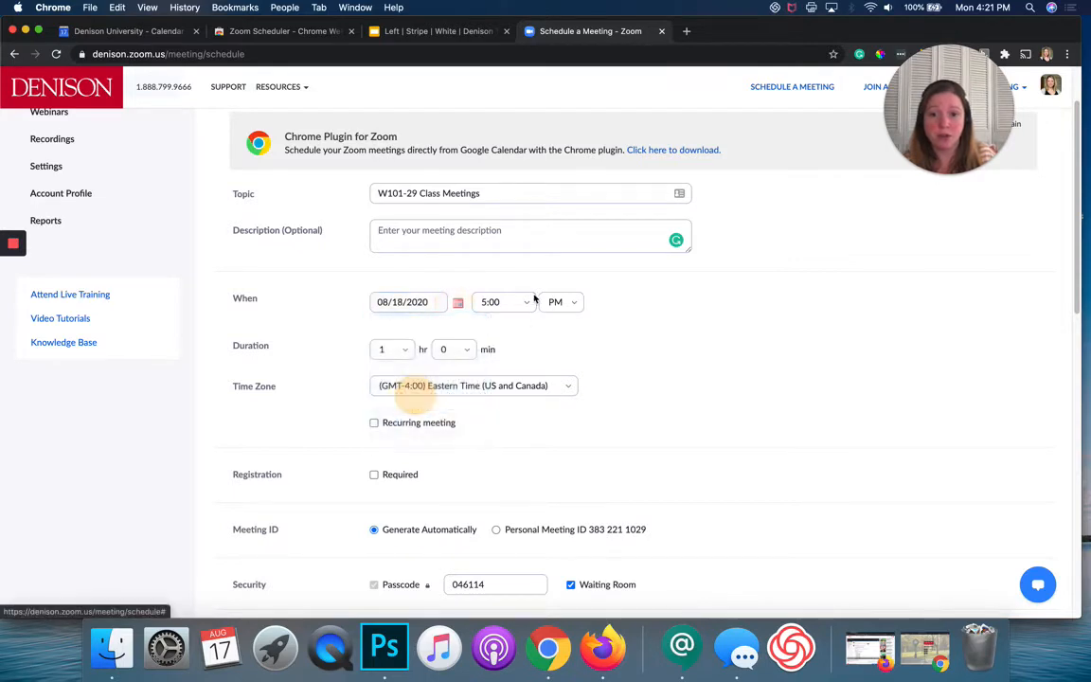
left_click(502, 301)
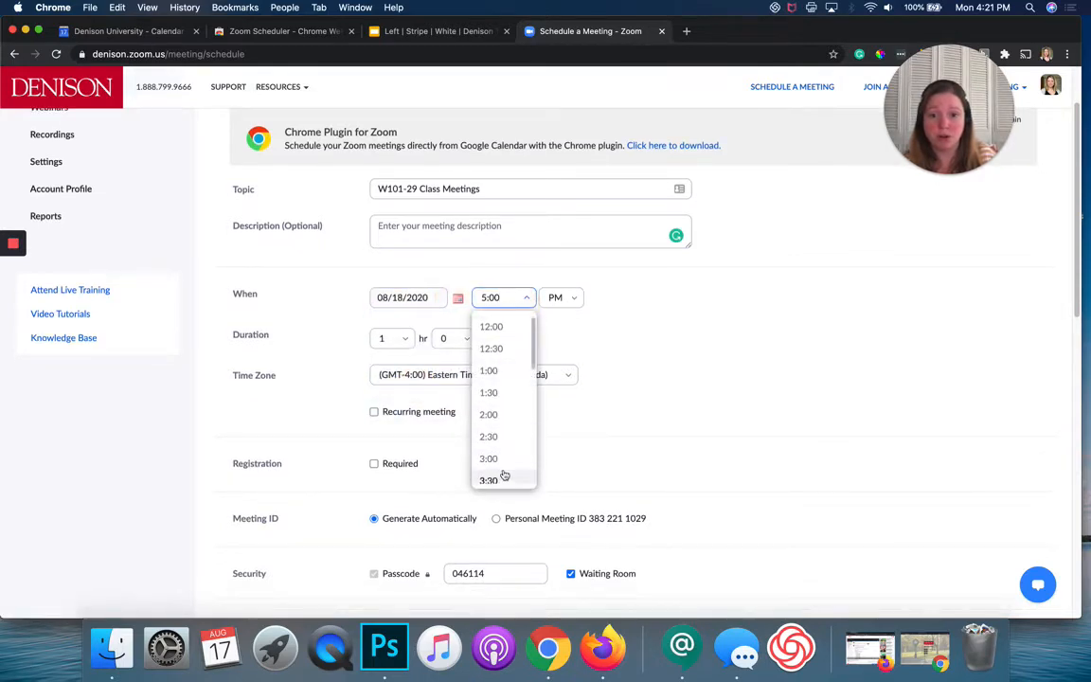
left_click(489, 479)
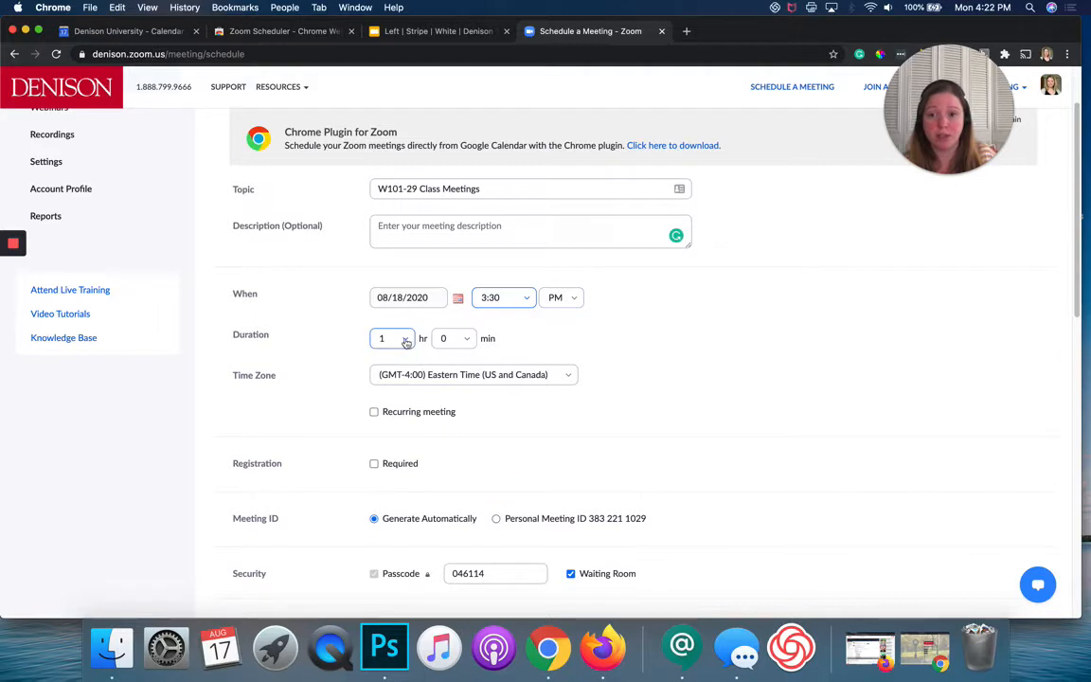
left_click(453, 337)
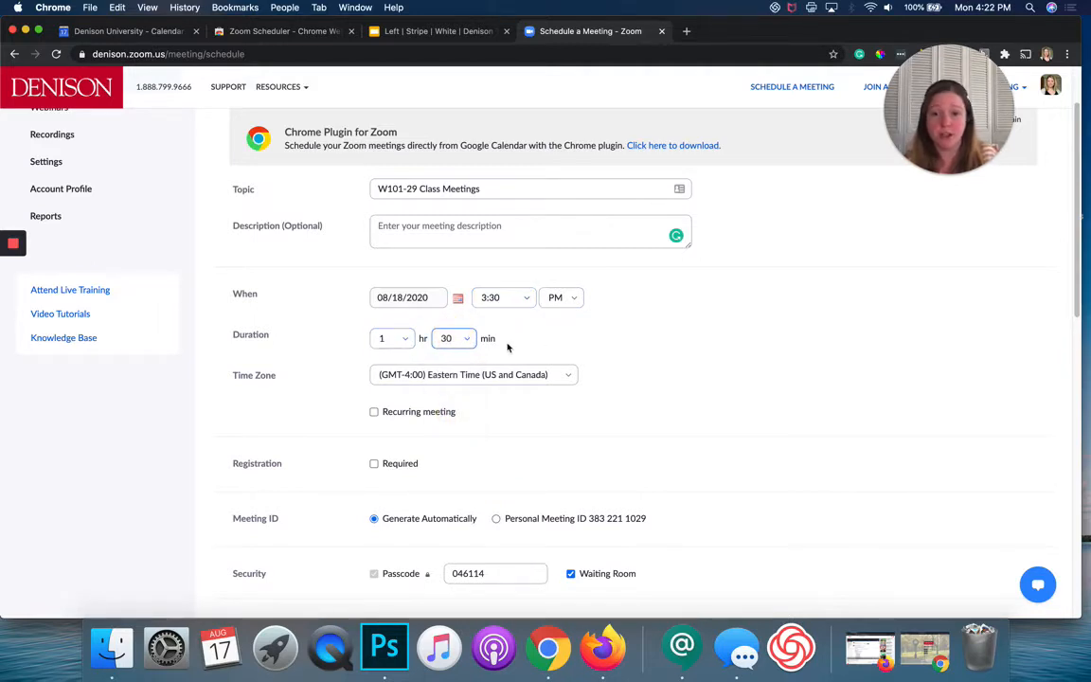
scroll("down", 3)
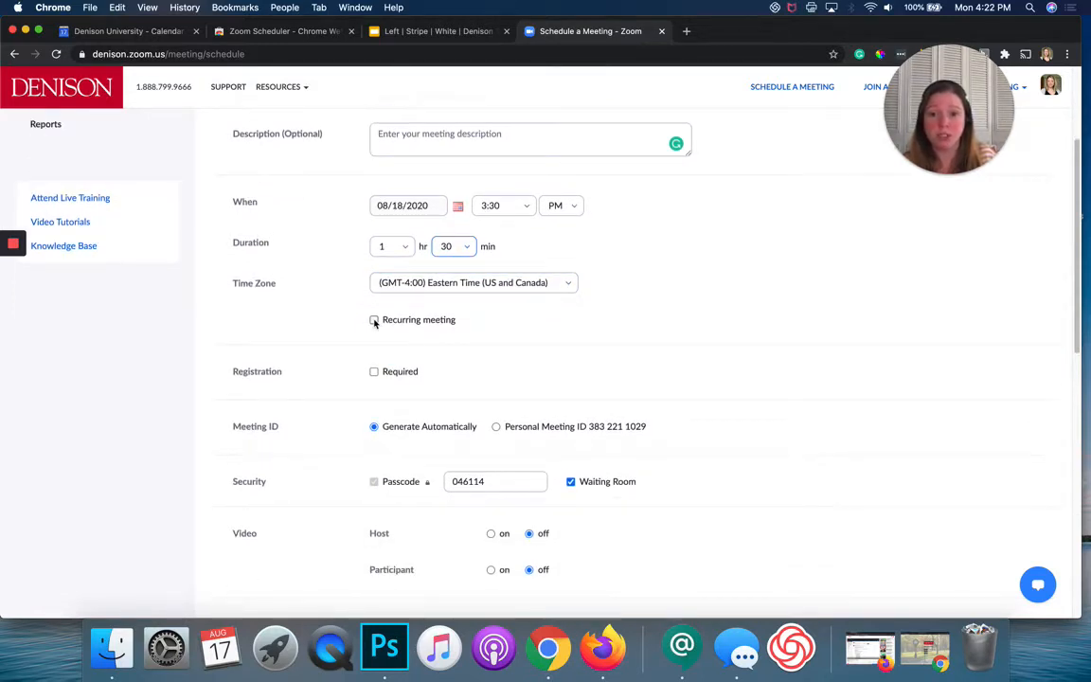
Make the meeting recur weekly every 1 week on Tuesday and Thursday
left_click(375, 318)
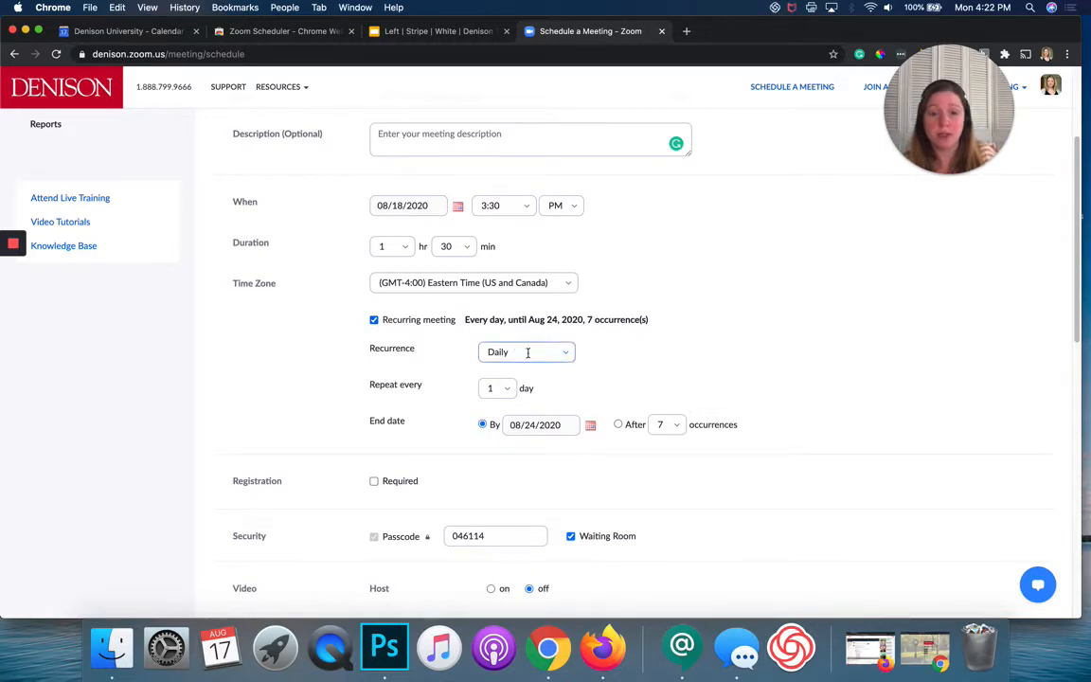
left_click(527, 350)
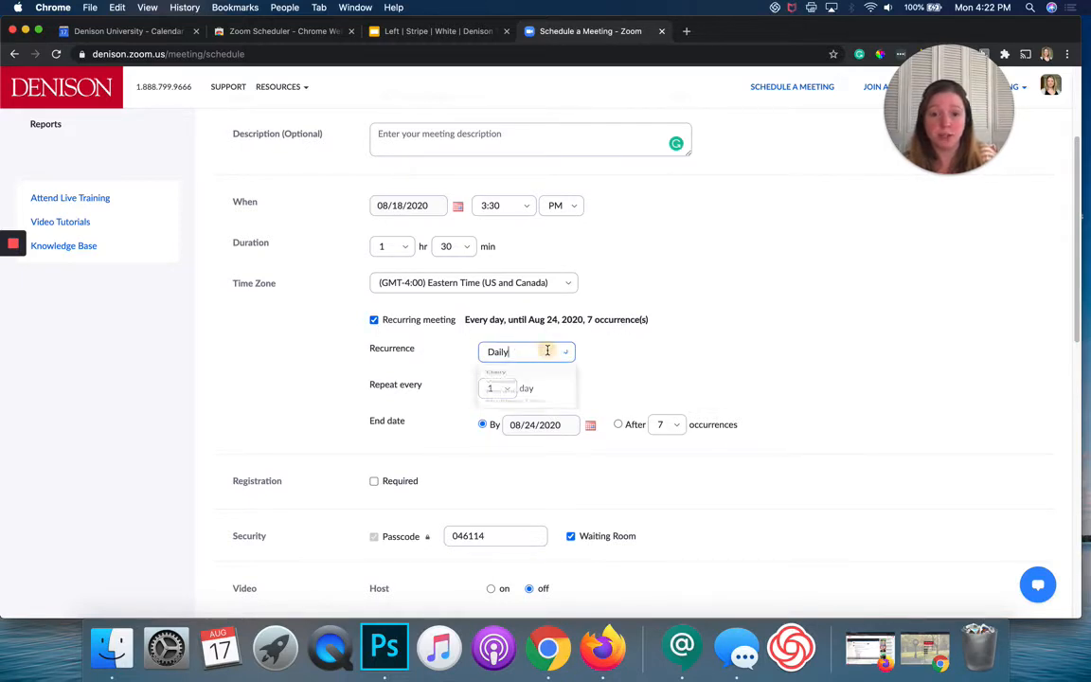
left_click(526, 350)
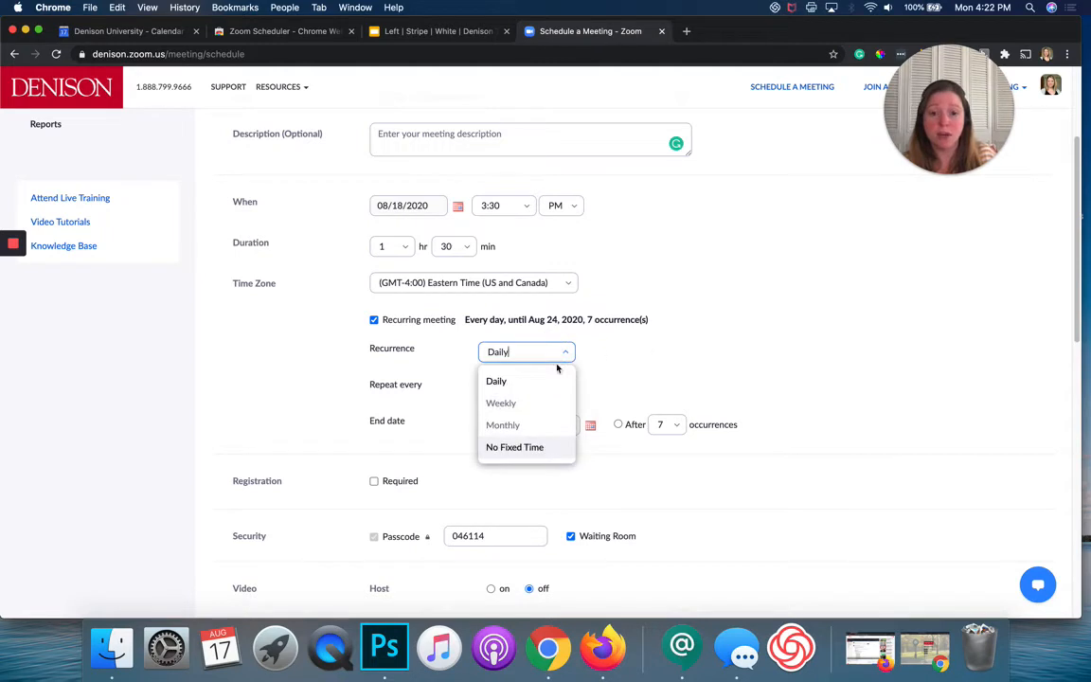
mouse_move(515, 447)
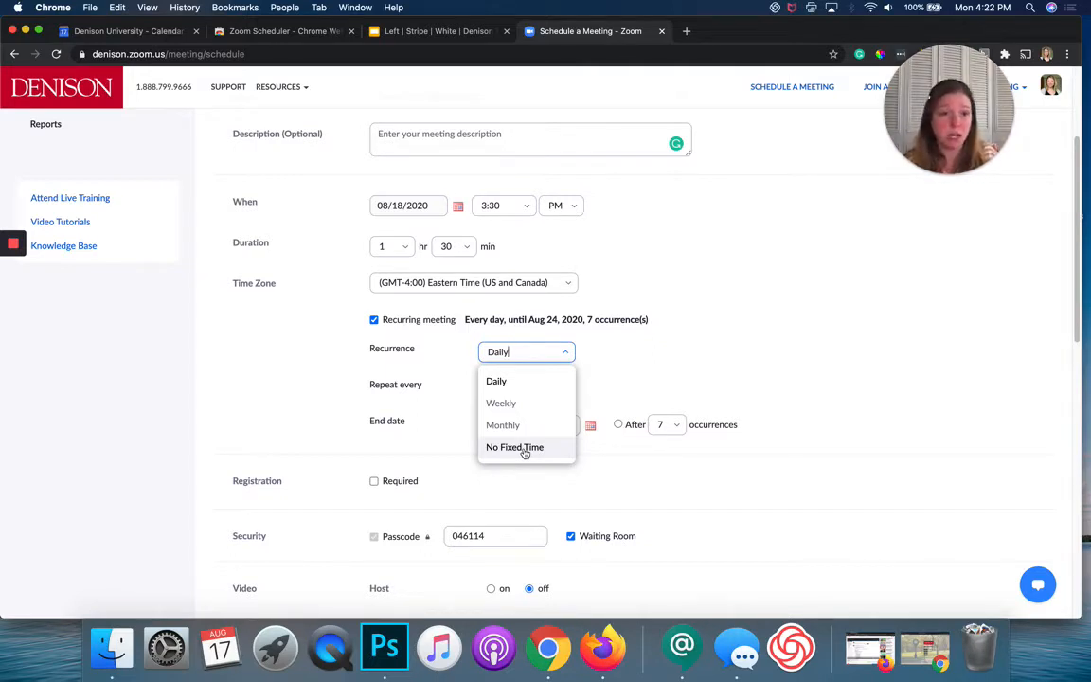
mouse_move(500, 401)
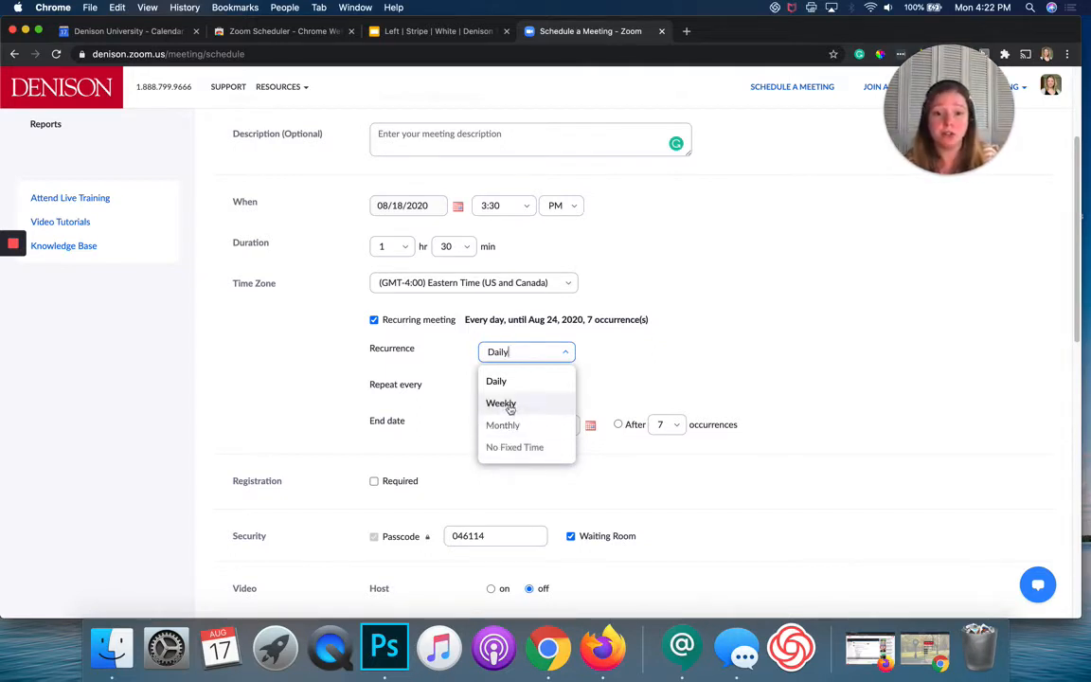
left_click(500, 401)
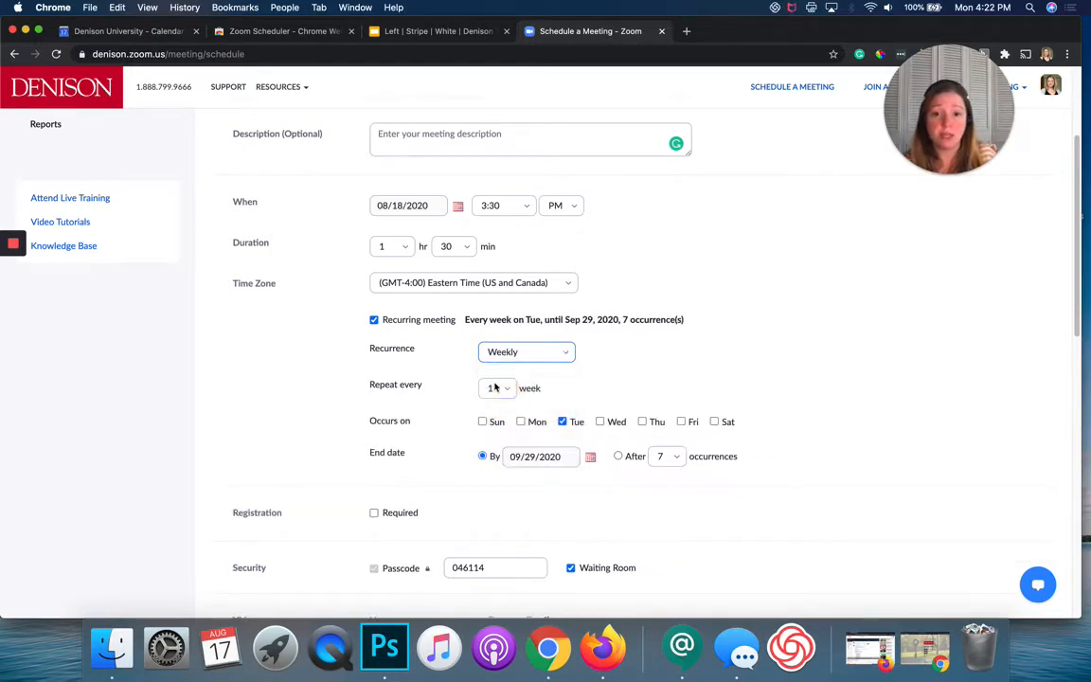
left_click(640, 421)
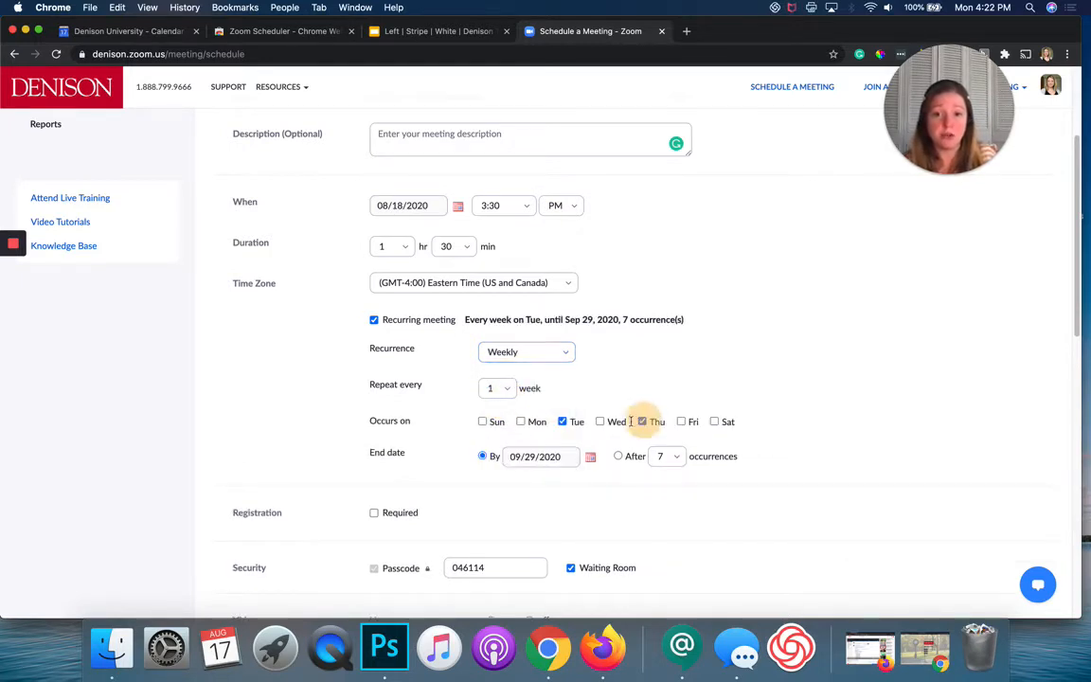
left_click(640, 421)
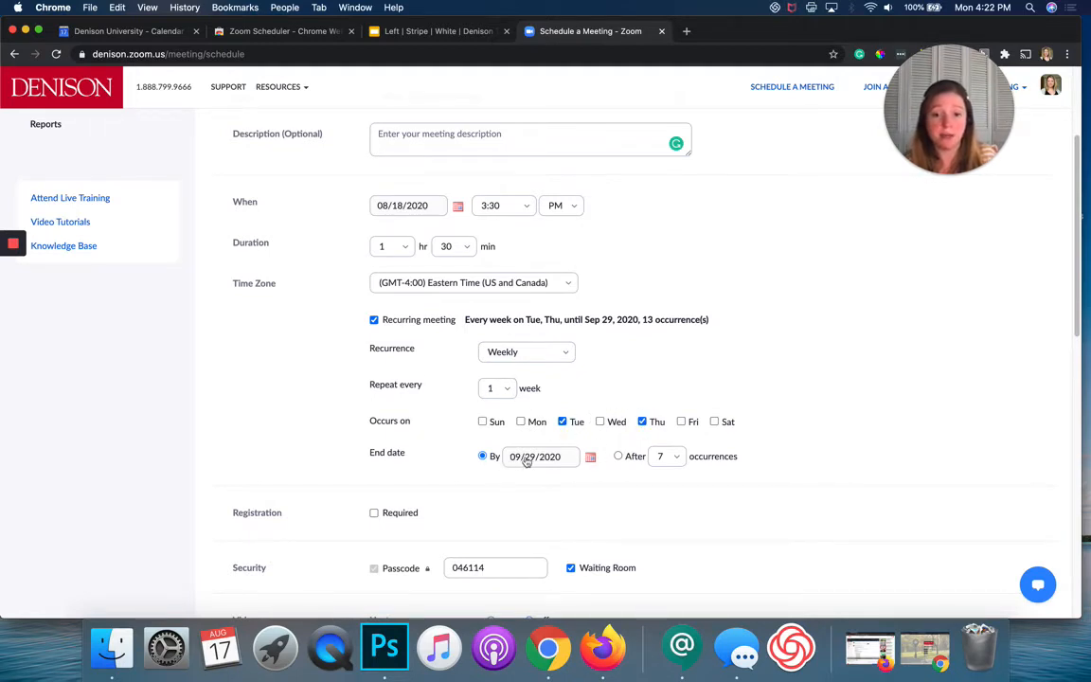
End the recurrence by 12/11/2020 and keep the repeat set to Weekly
left_click(538, 456)
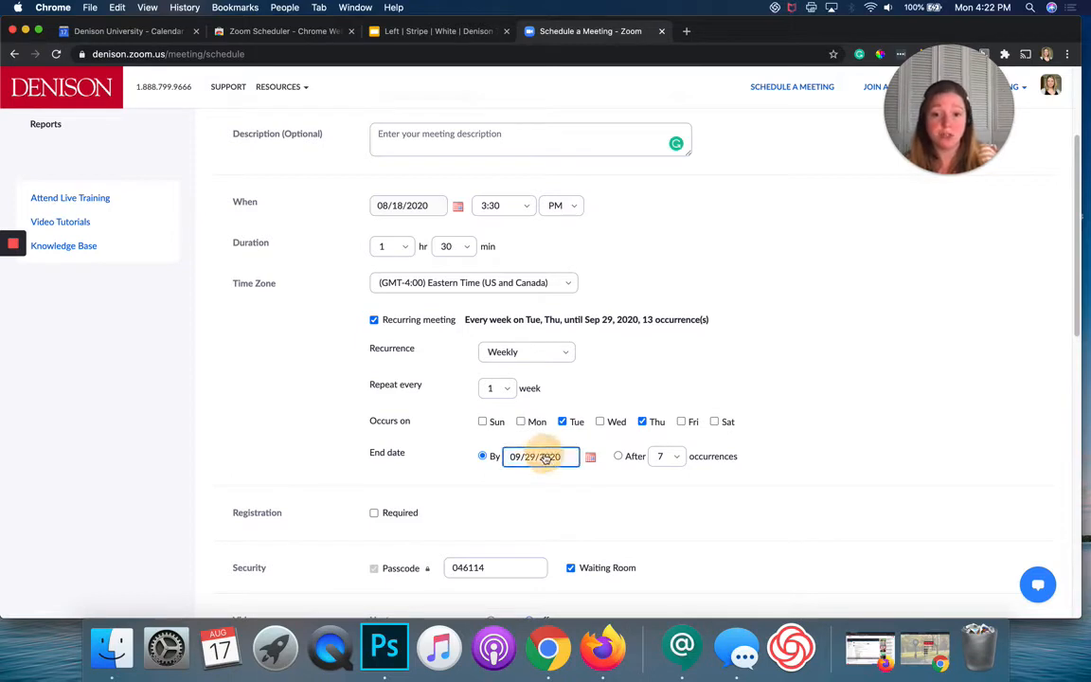
left_click(591, 456)
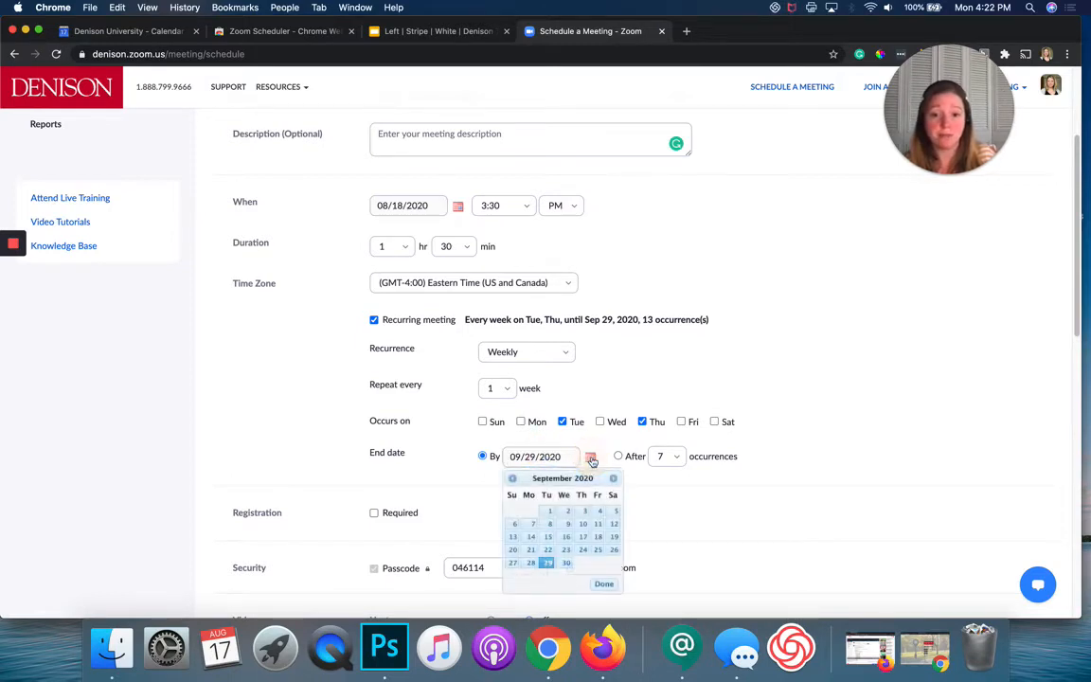
left_click(614, 477)
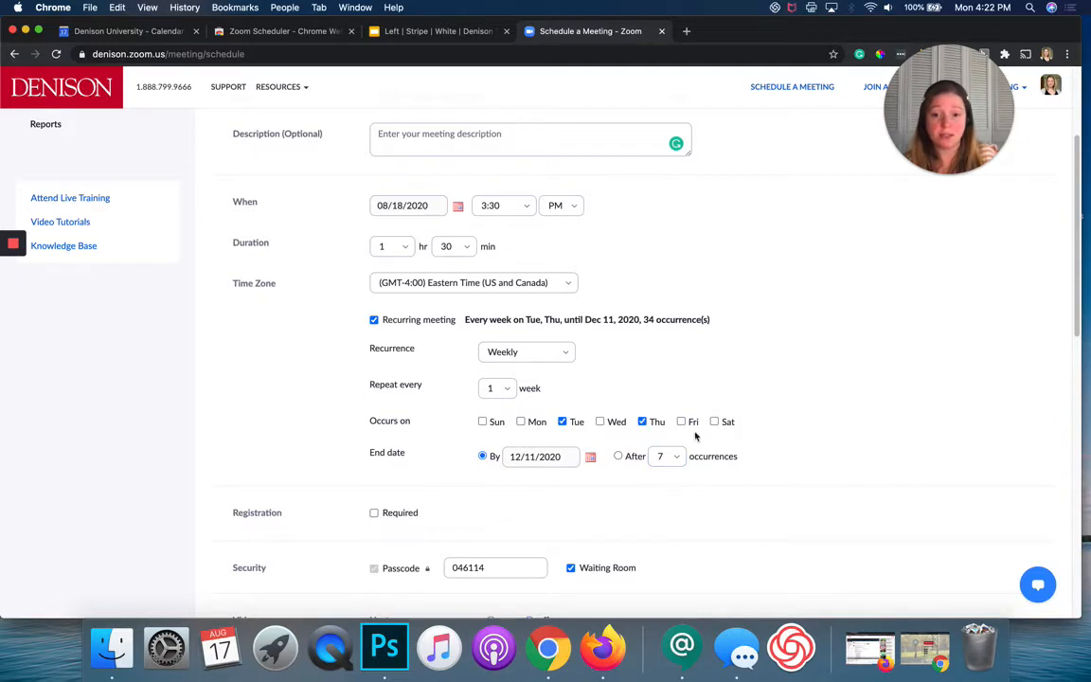
mouse_move(559, 470)
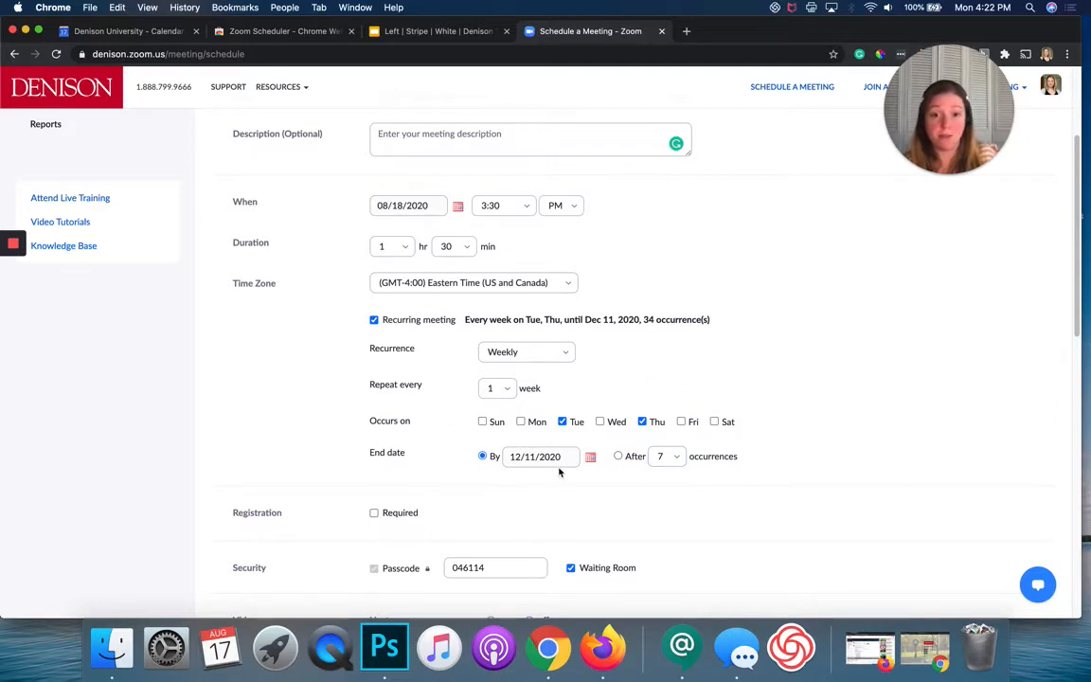
scroll("down", 3)
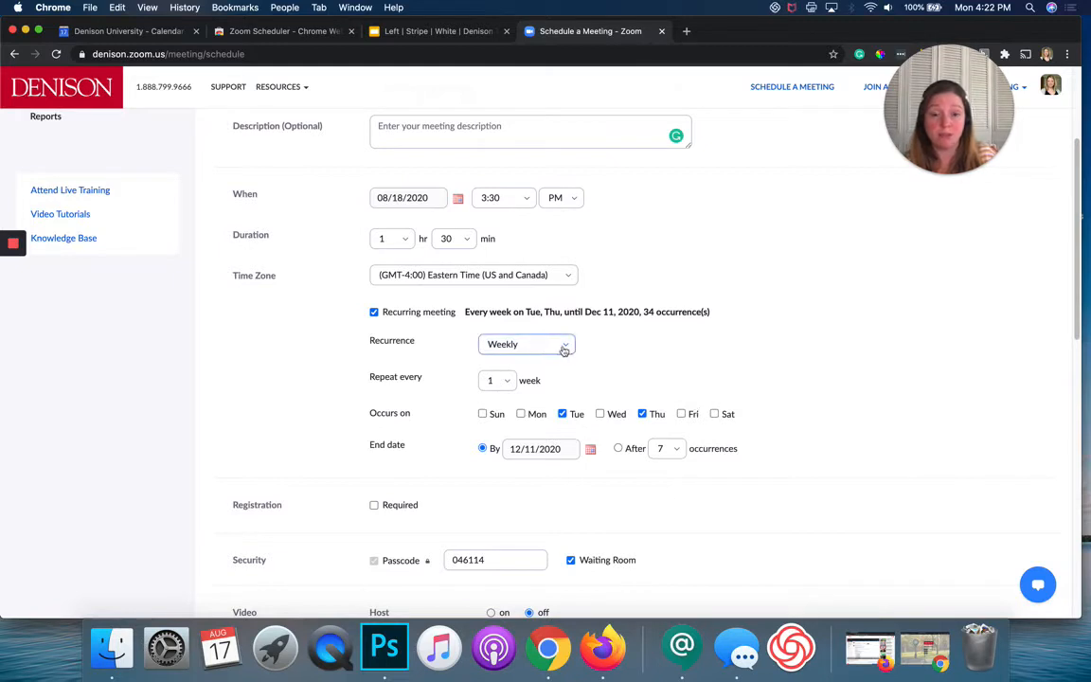
left_click(527, 345)
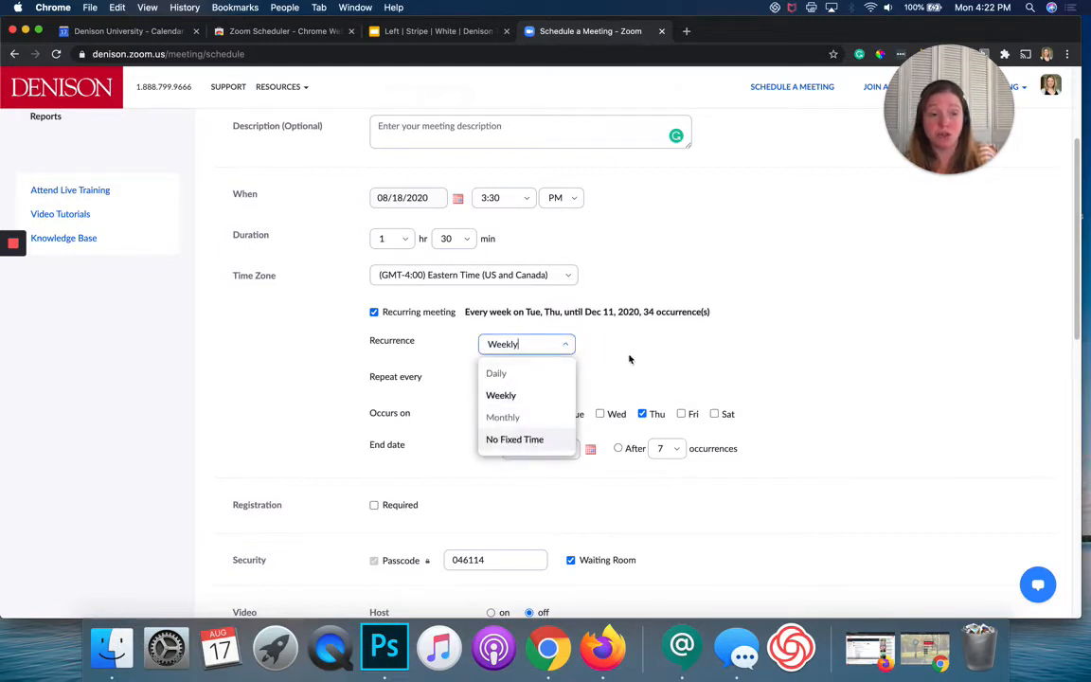
left_click(500, 396)
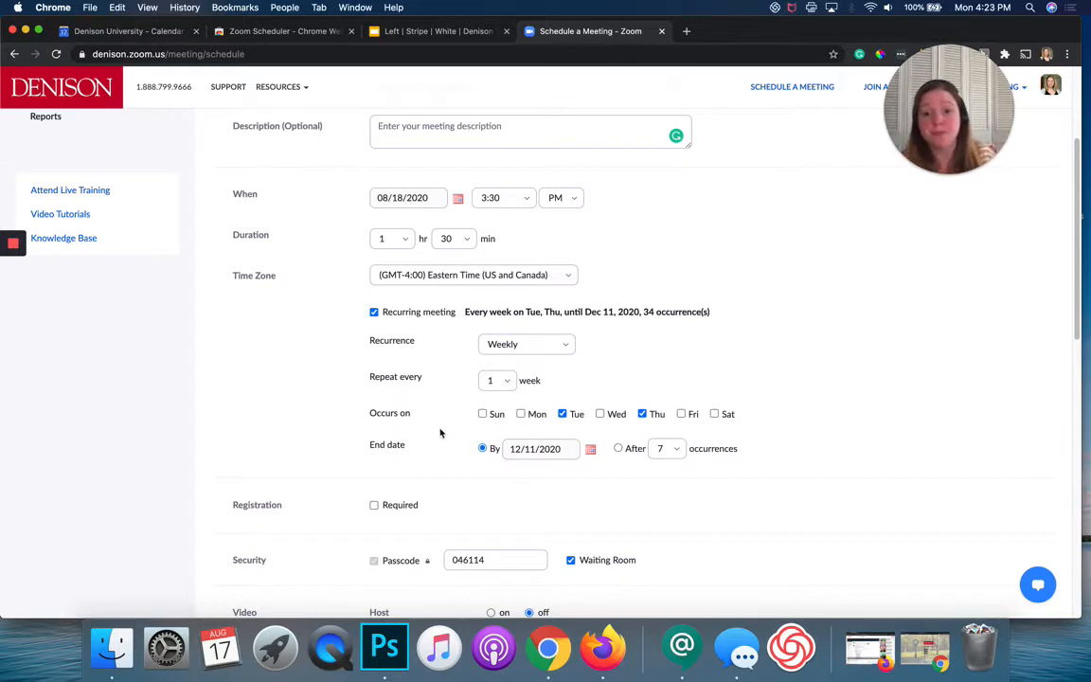
Turn off the Waiting Room under the meeting's Security settings
scroll("down", 3)
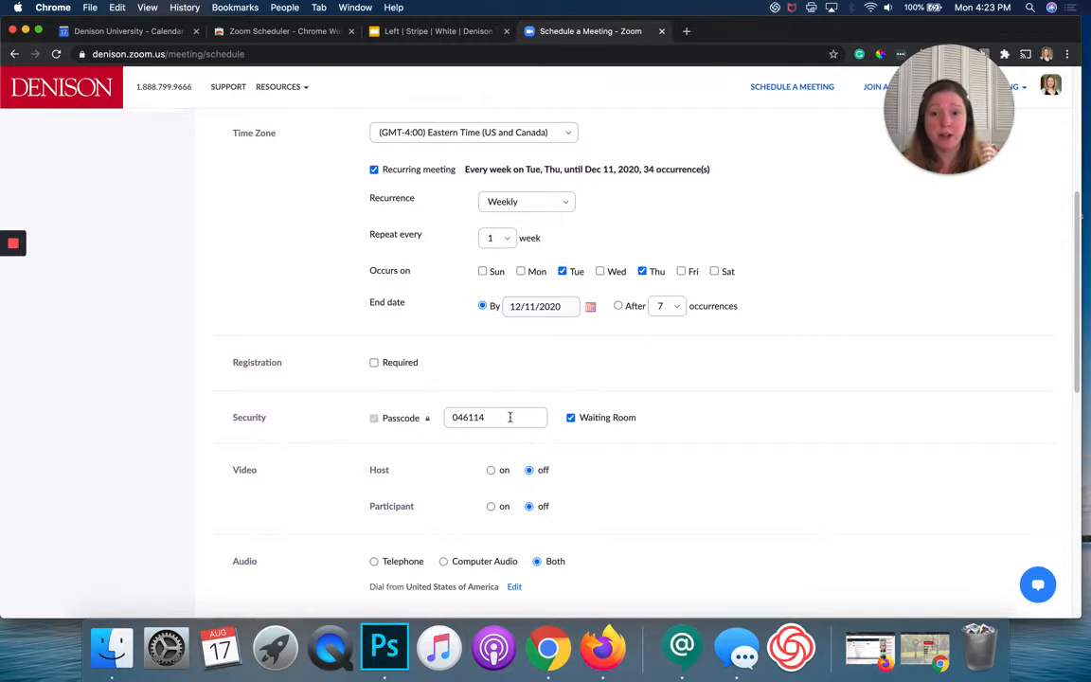
scroll("down", 3)
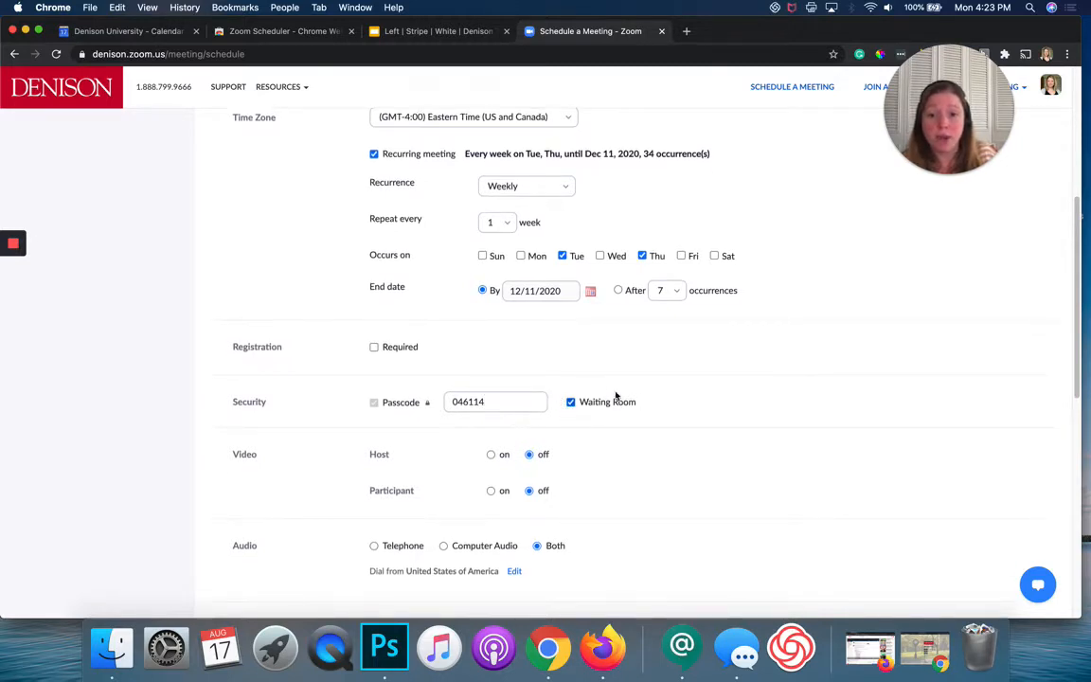
scroll("down", 3)
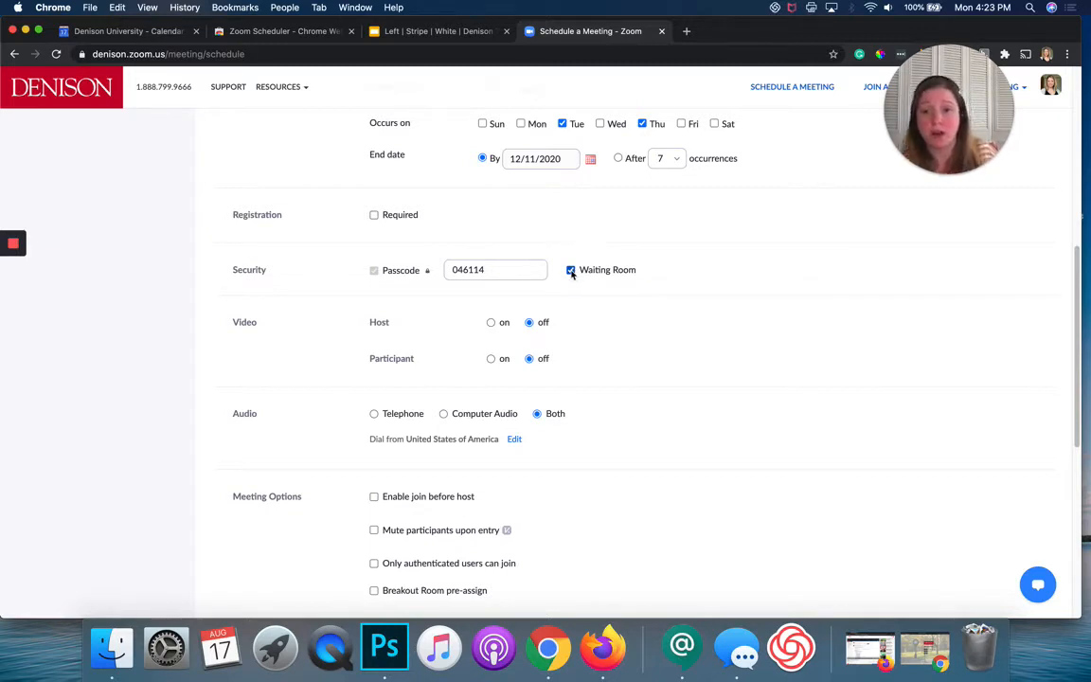
left_click(570, 269)
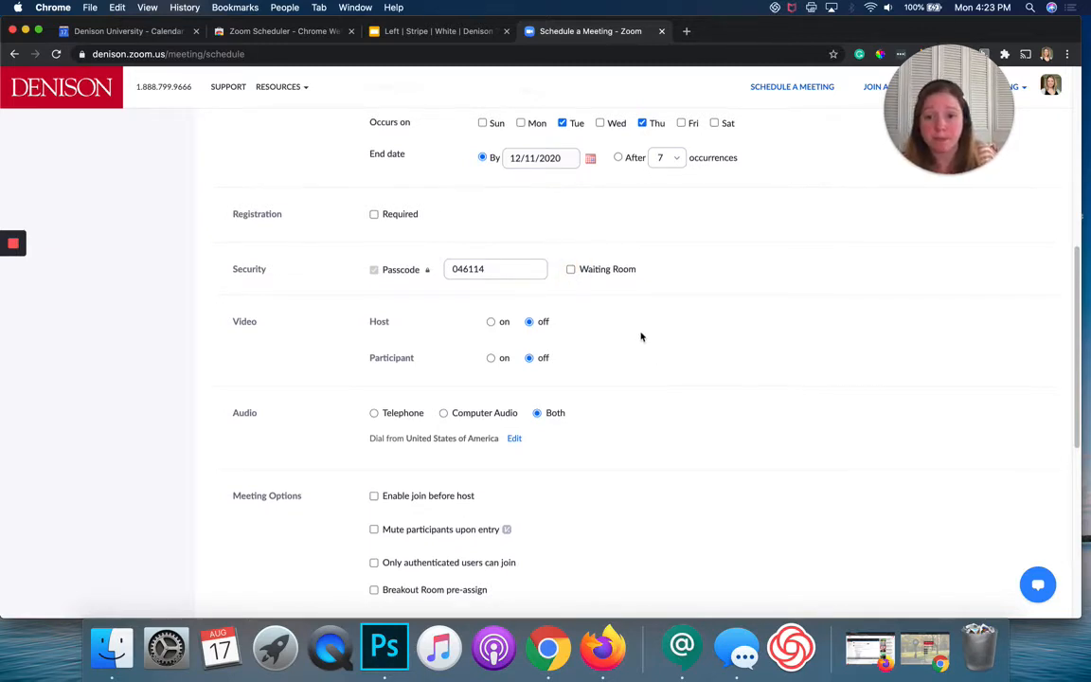
scroll("down", 3)
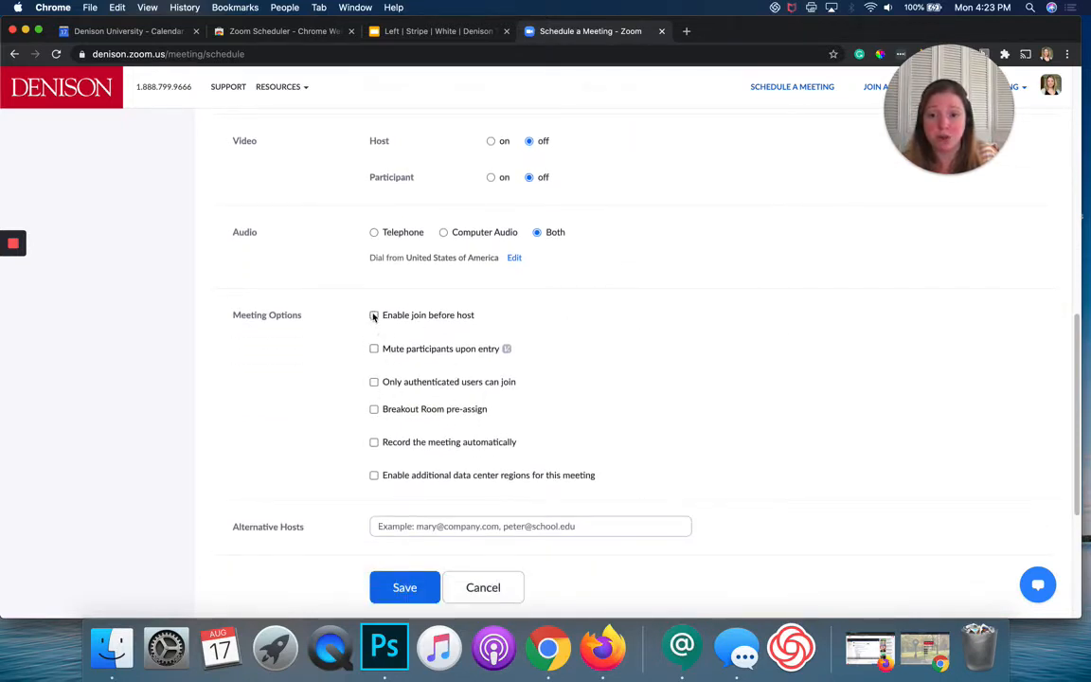
Enable join before host, mute on entry, and automatic recording in the cloud
left_click(373, 315)
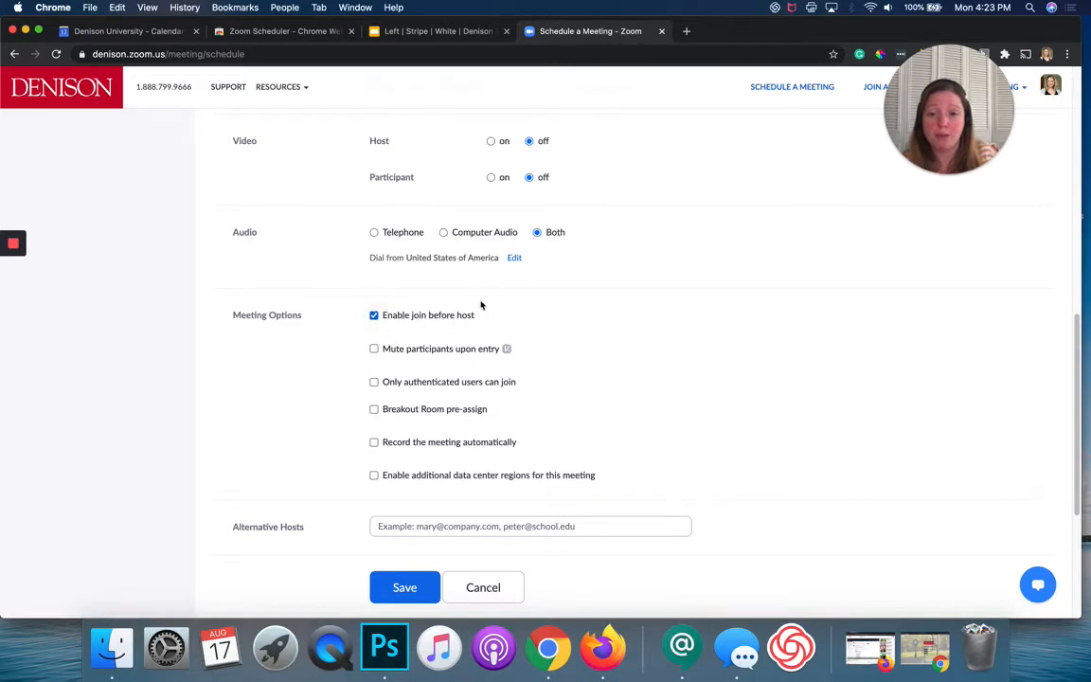
mouse_move(363, 300)
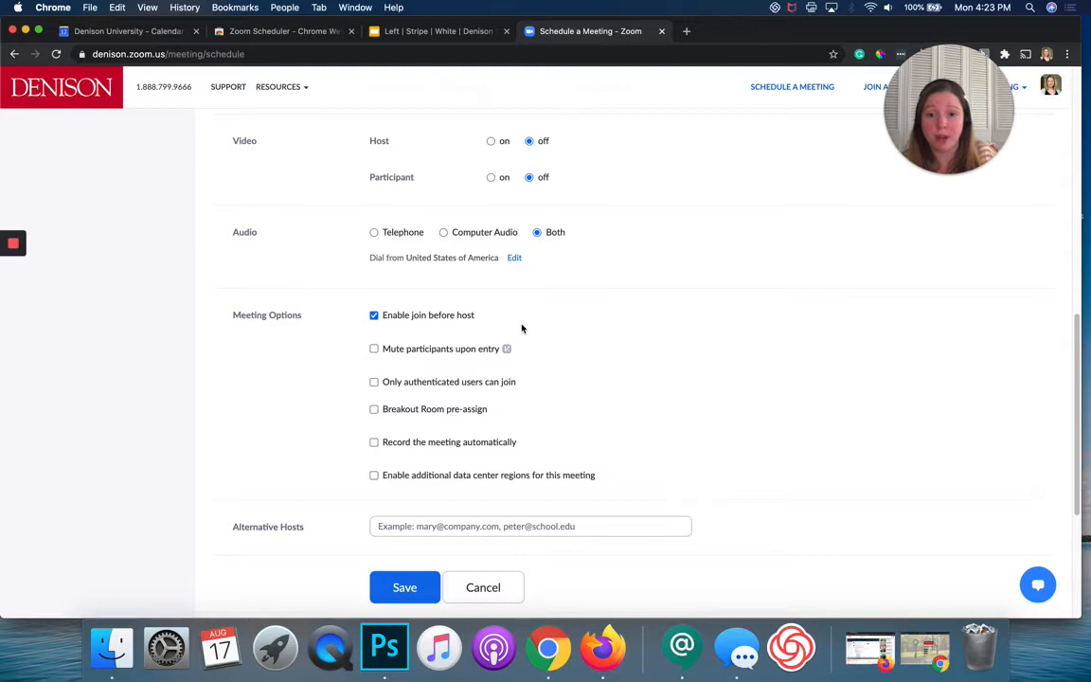
mouse_move(439, 483)
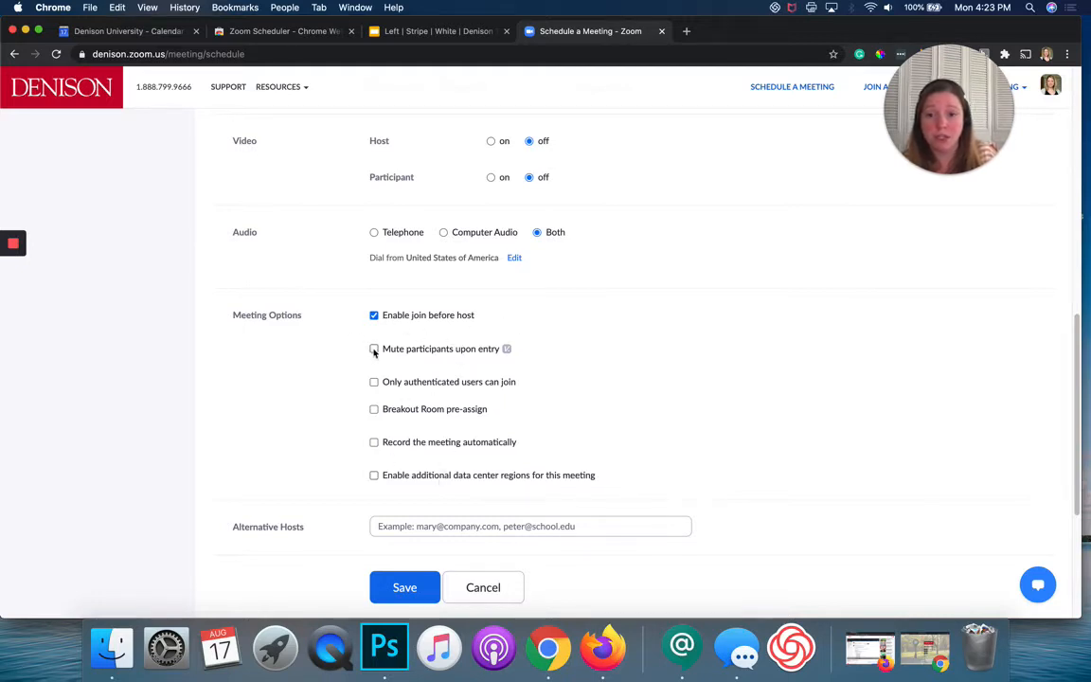
left_click(375, 349)
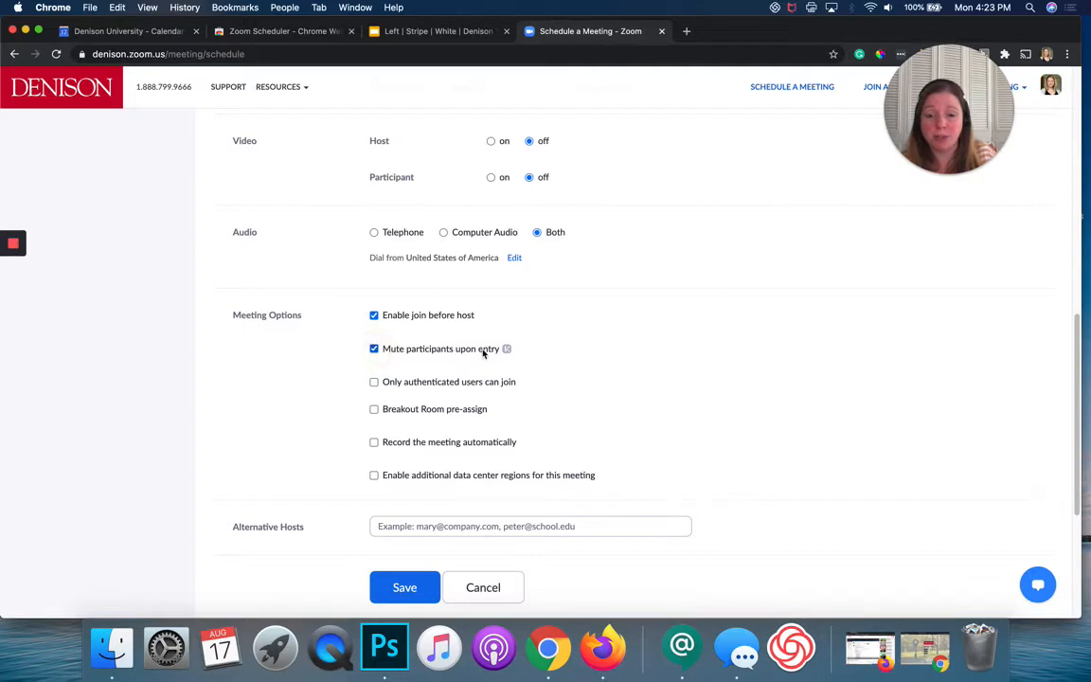
mouse_move(551, 356)
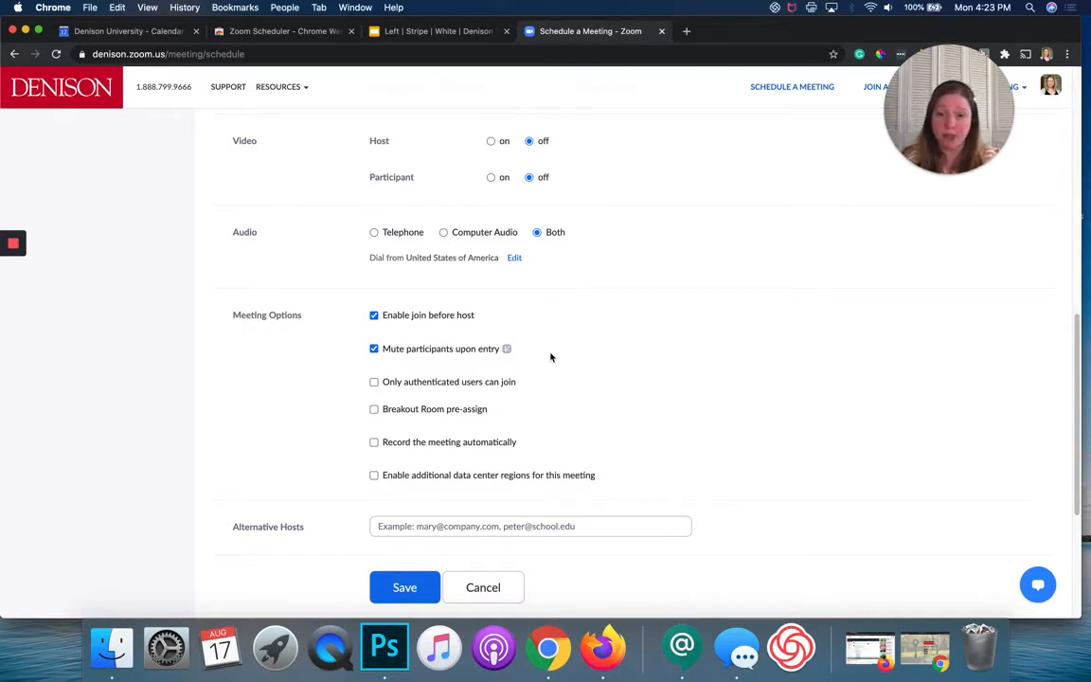
mouse_move(553, 371)
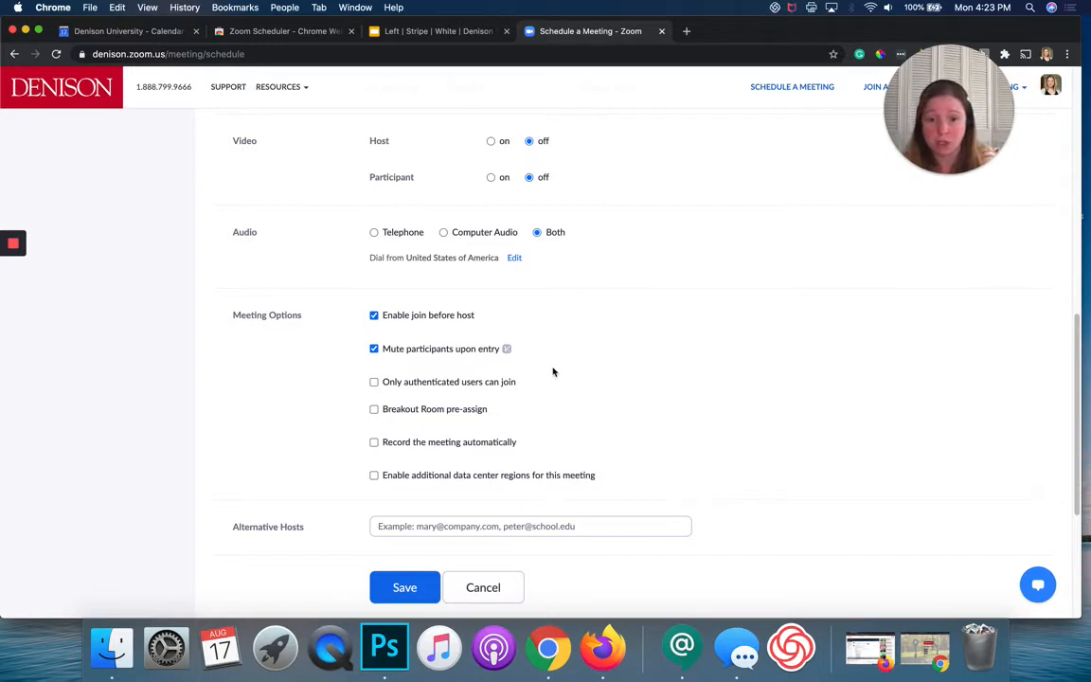
mouse_move(324, 488)
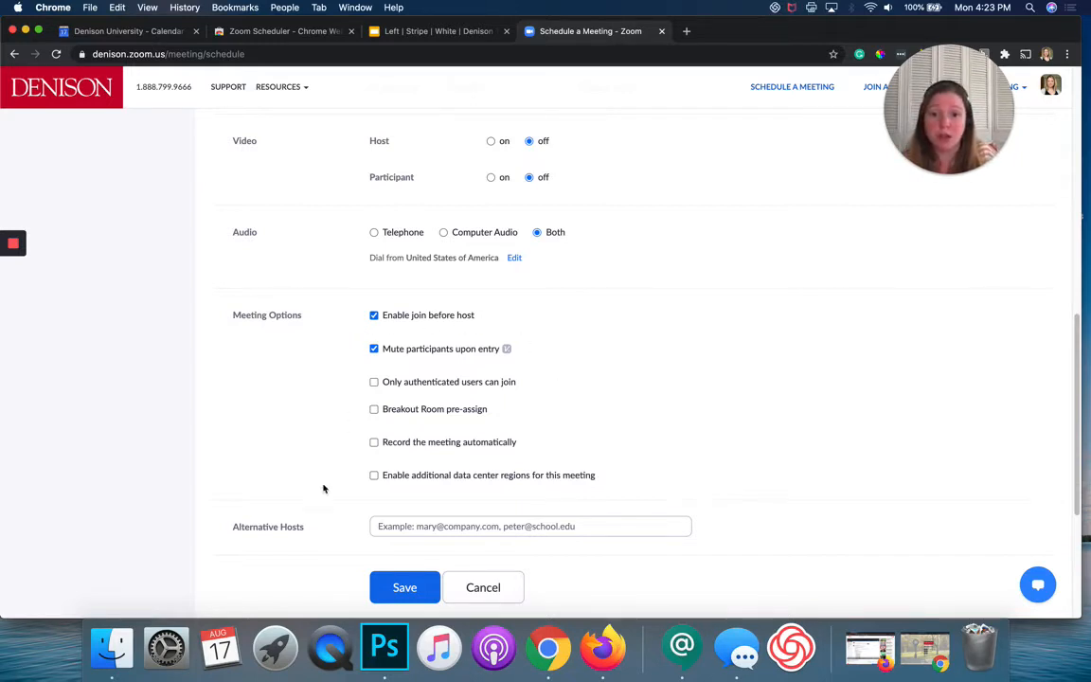
mouse_move(360, 409)
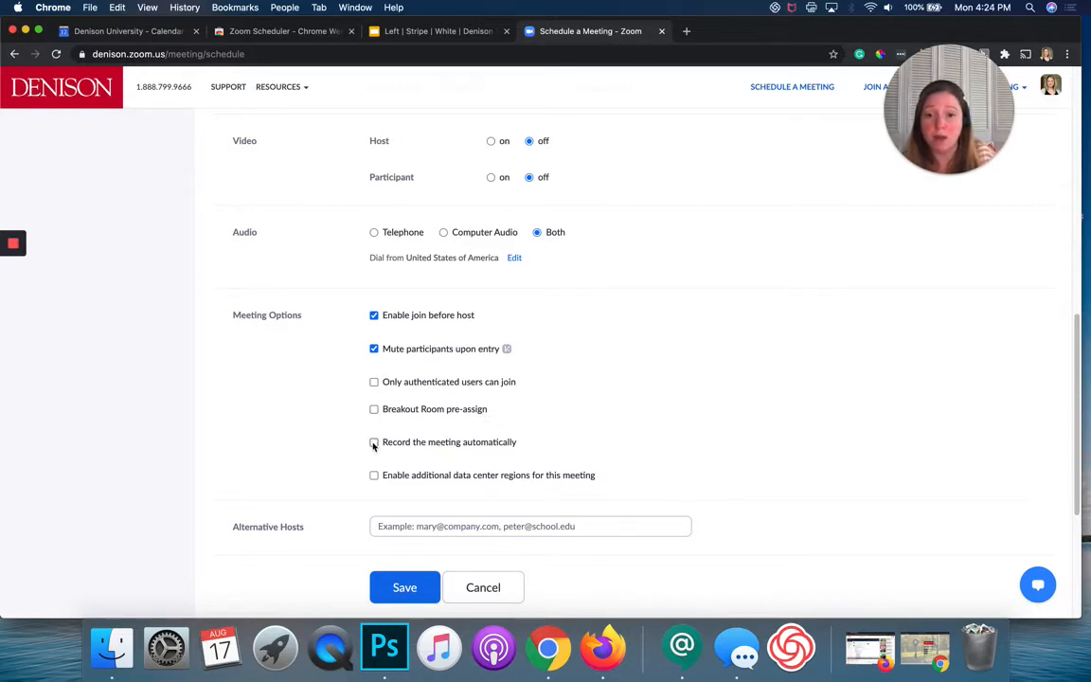
left_click(373, 443)
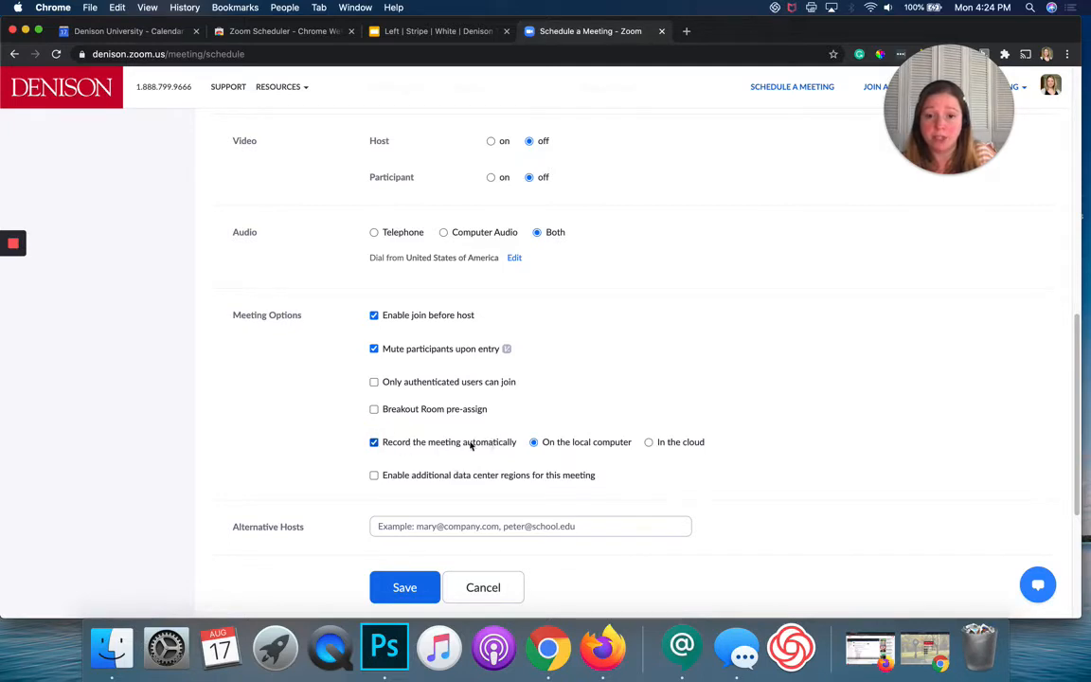
left_click(648, 444)
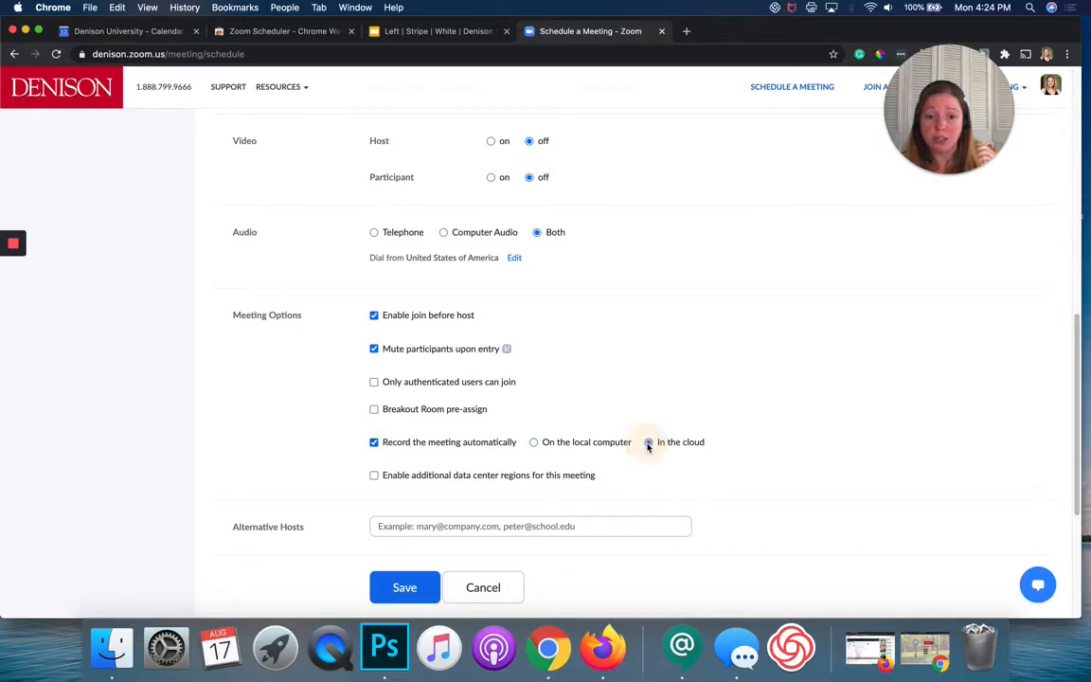
left_click(648, 443)
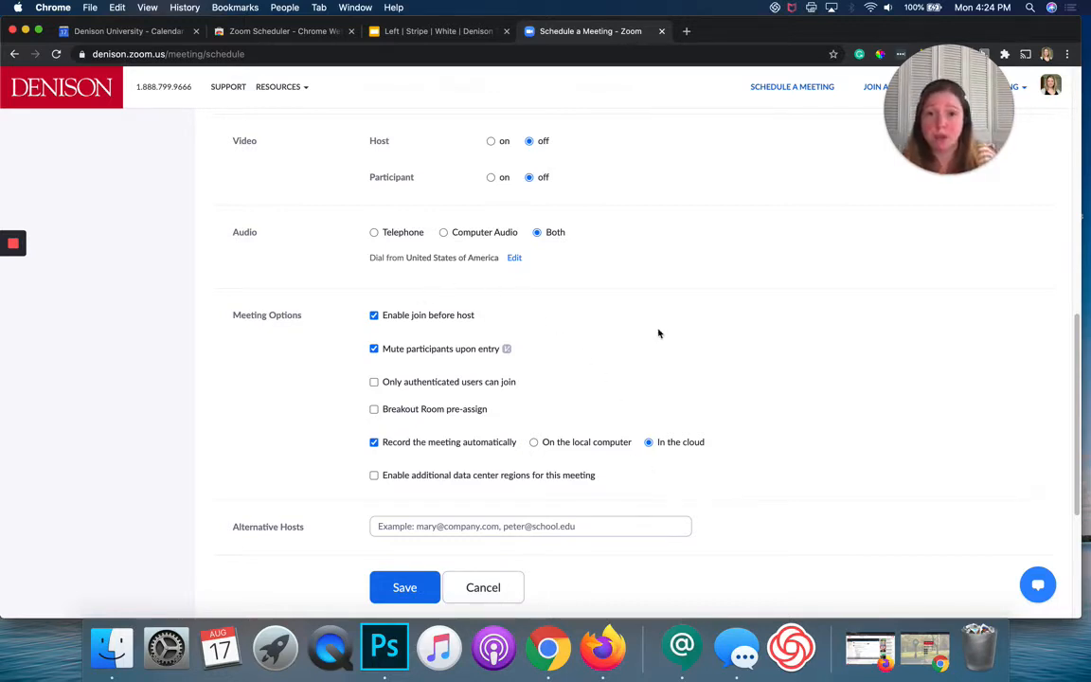
scroll("up", 3)
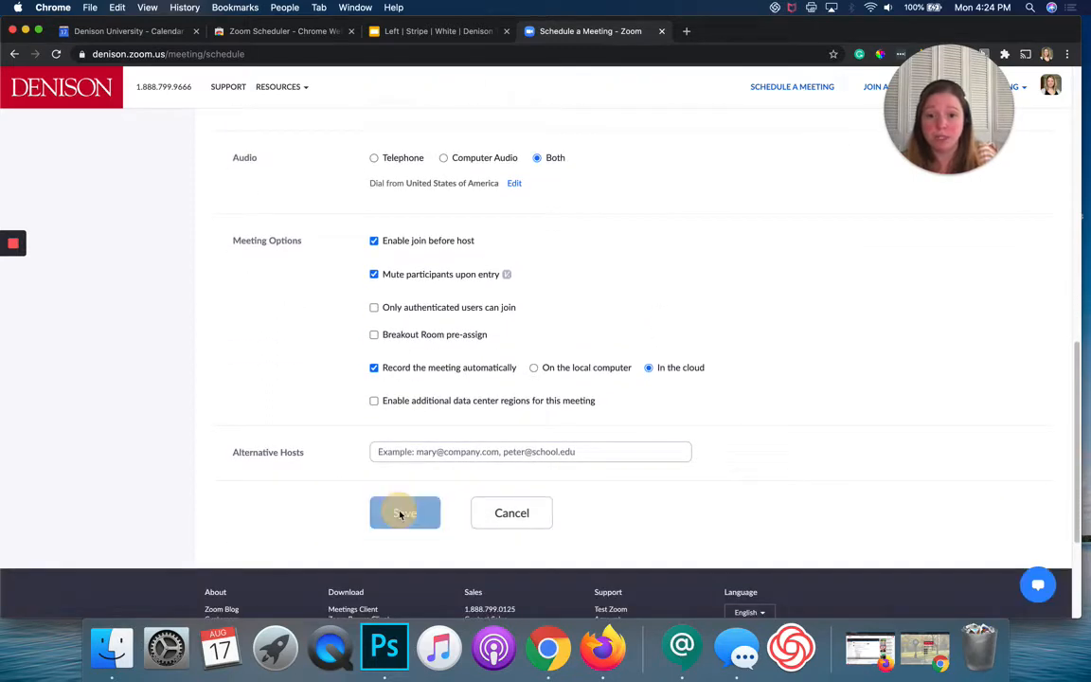
Save the recurring meeting and select its invite link on the Meeting Information page
left_click(405, 512)
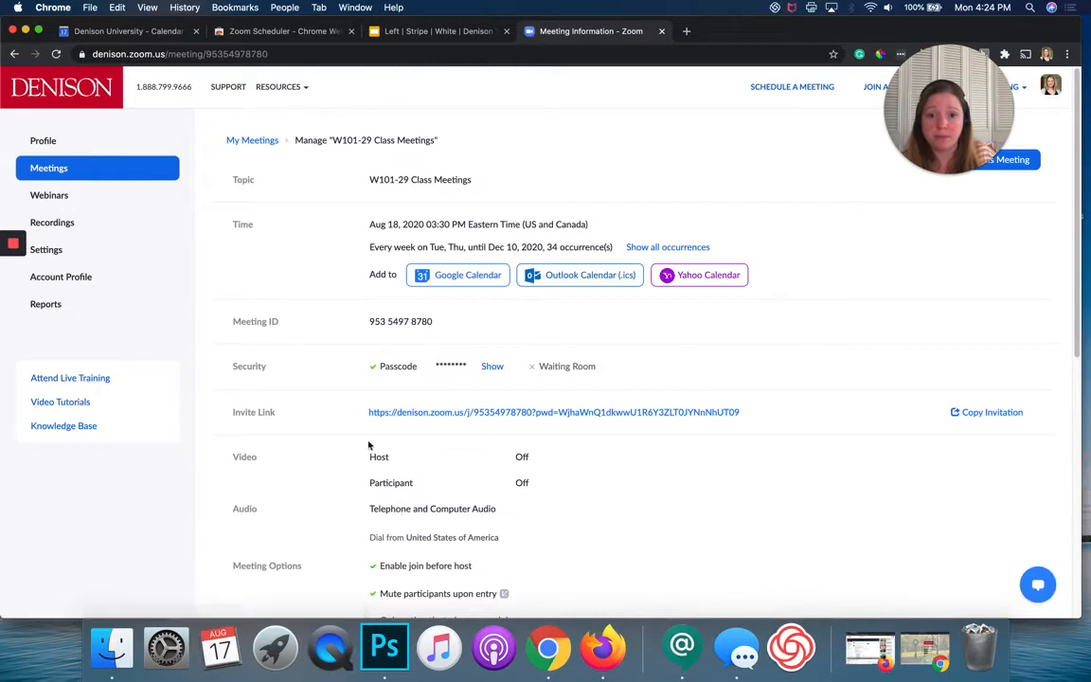
mouse_move(781, 500)
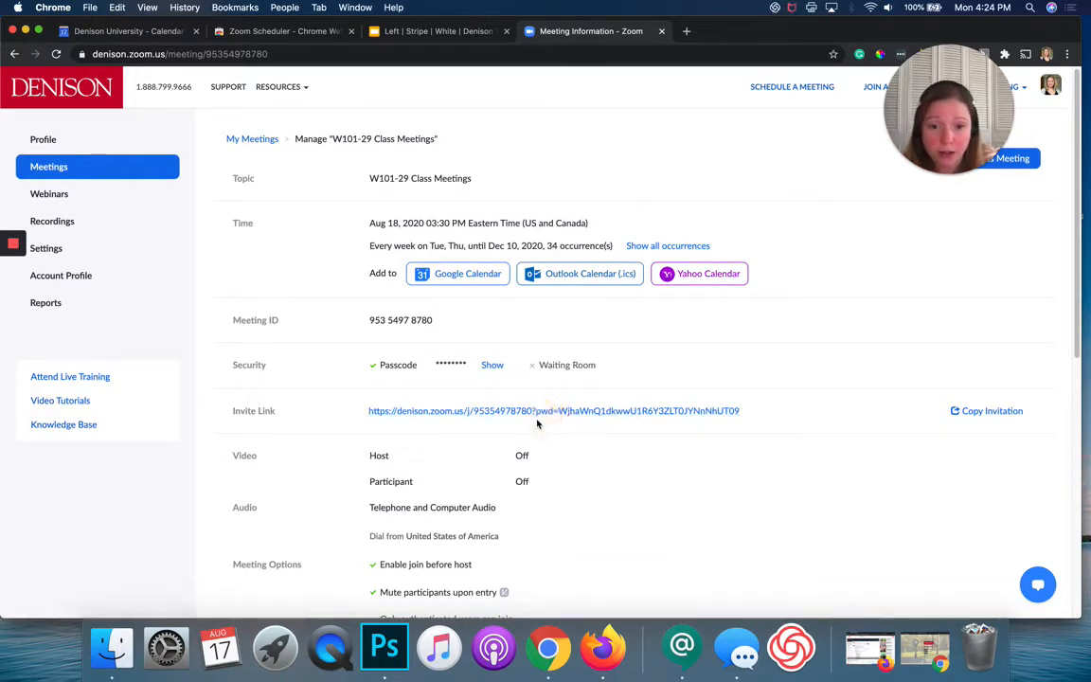
left_click_drag(538, 409, 739, 409)
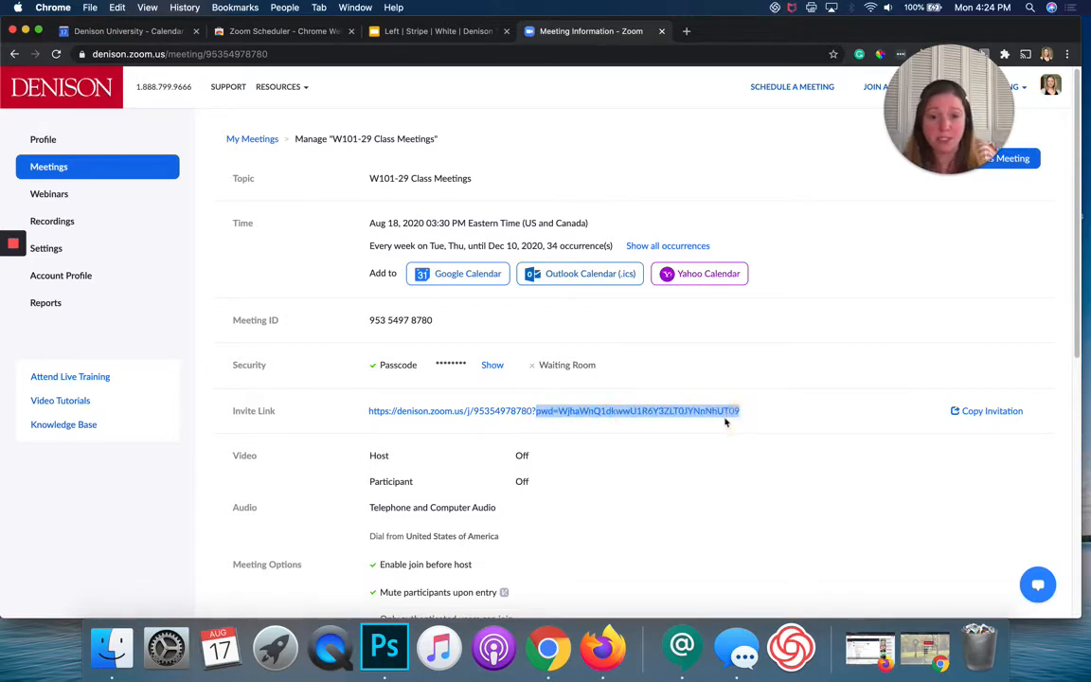
mouse_move(744, 411)
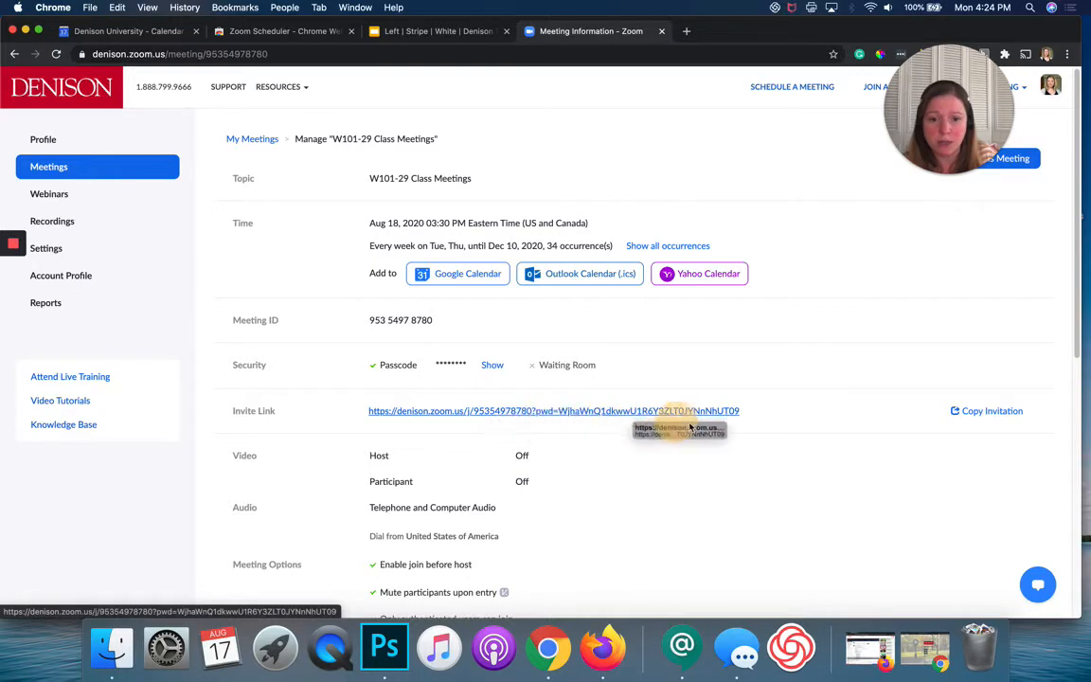
mouse_move(598, 453)
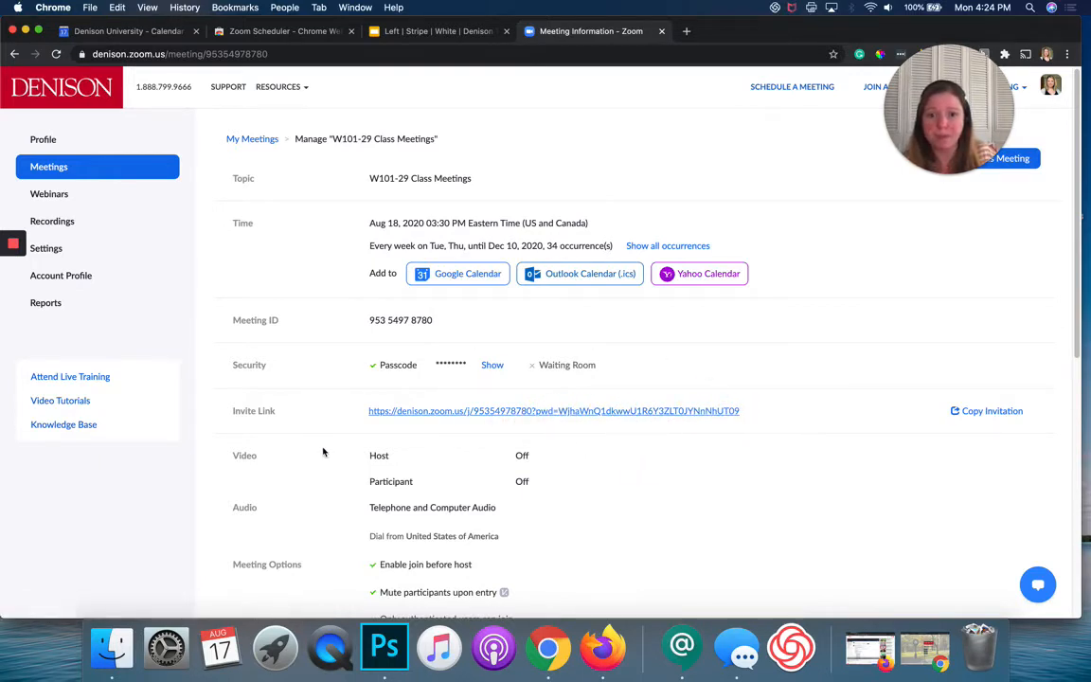
mouse_move(866, 453)
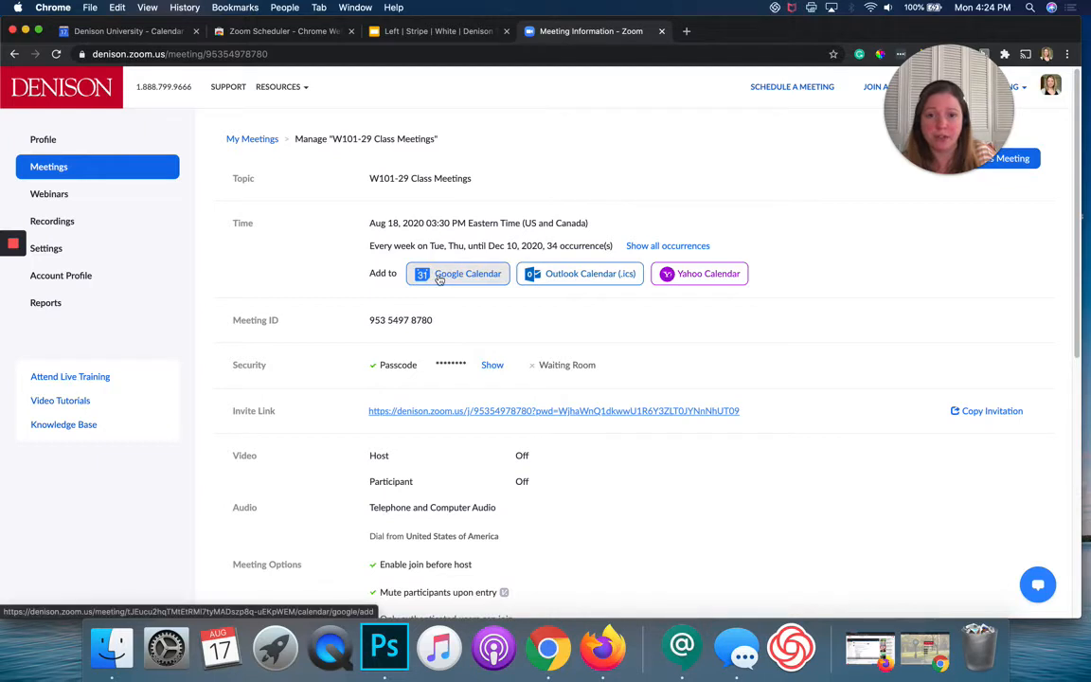
Add the meeting to Google Calendar, choosing the Google account and allowing Zoom calendar access
left_click(459, 273)
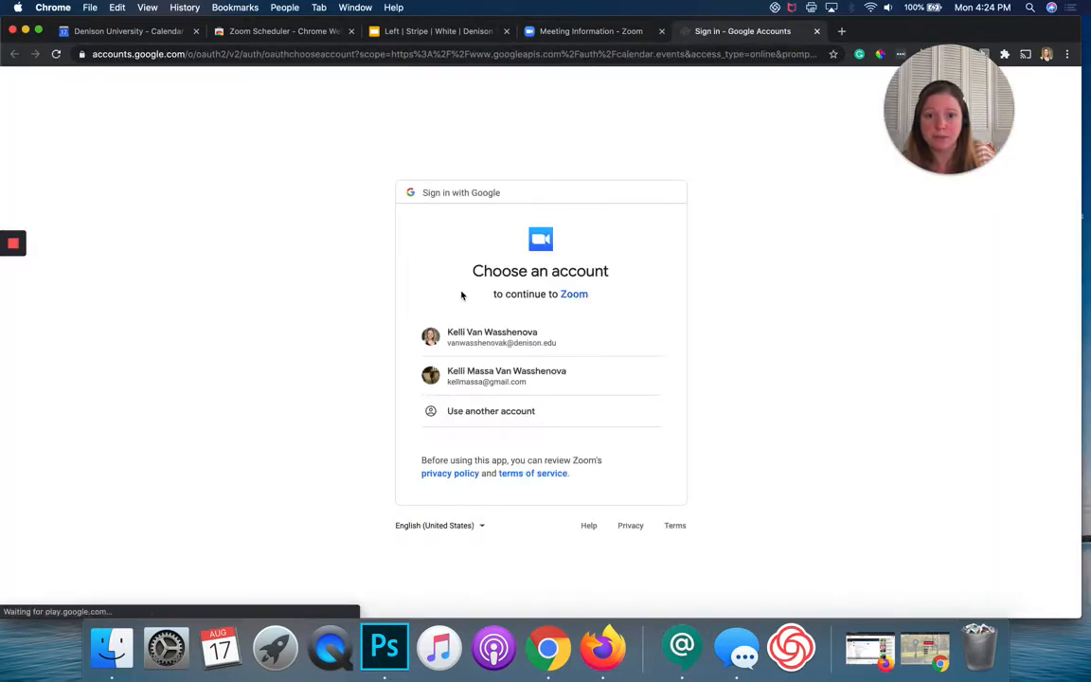
left_click(492, 337)
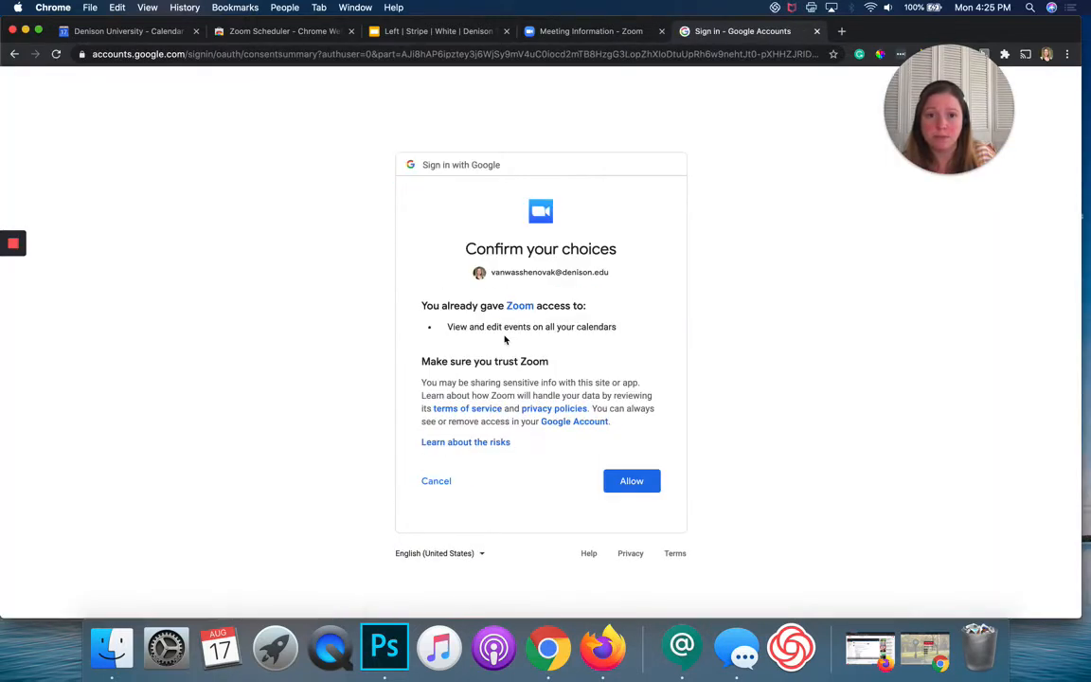
left_click(630, 481)
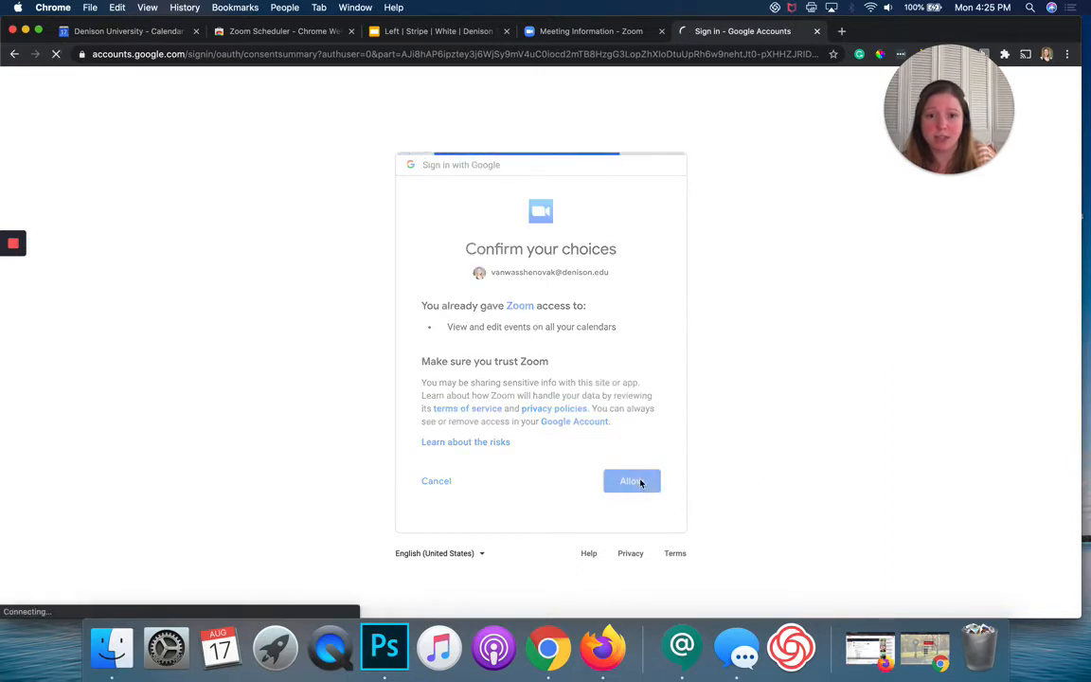
left_click(630, 481)
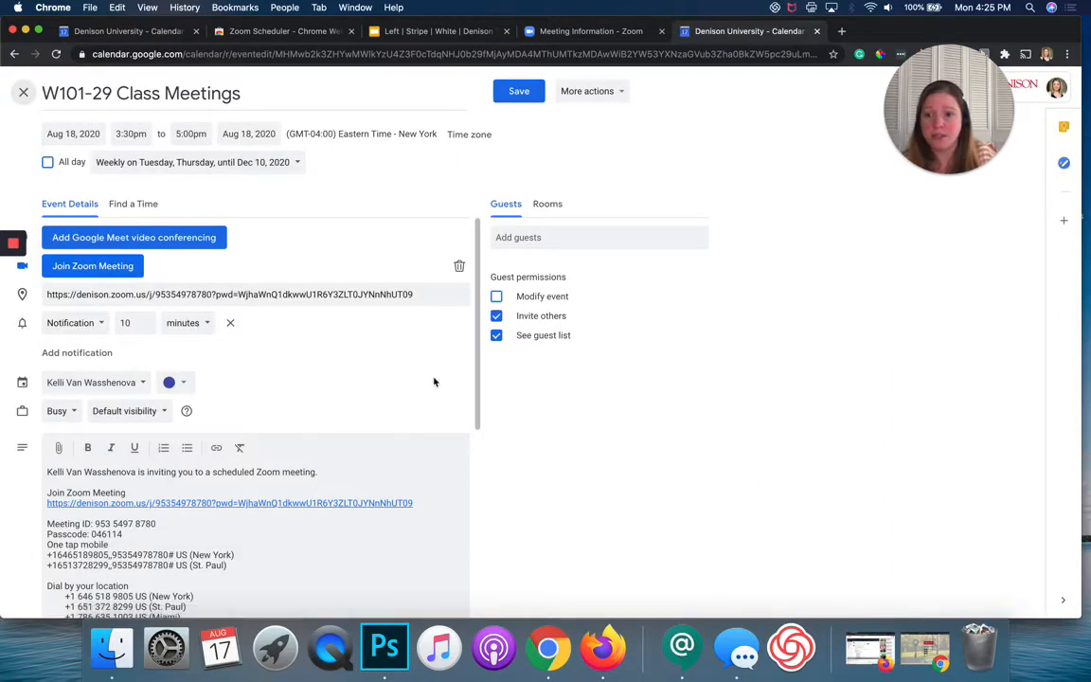
scroll("down", 3)
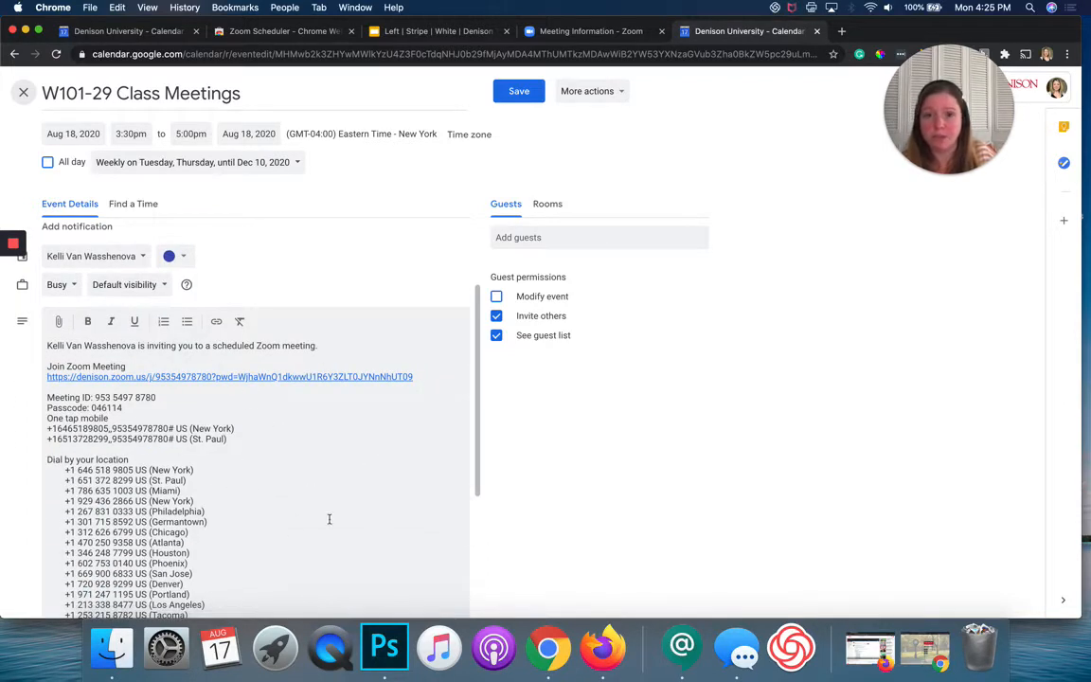
mouse_move(513, 159)
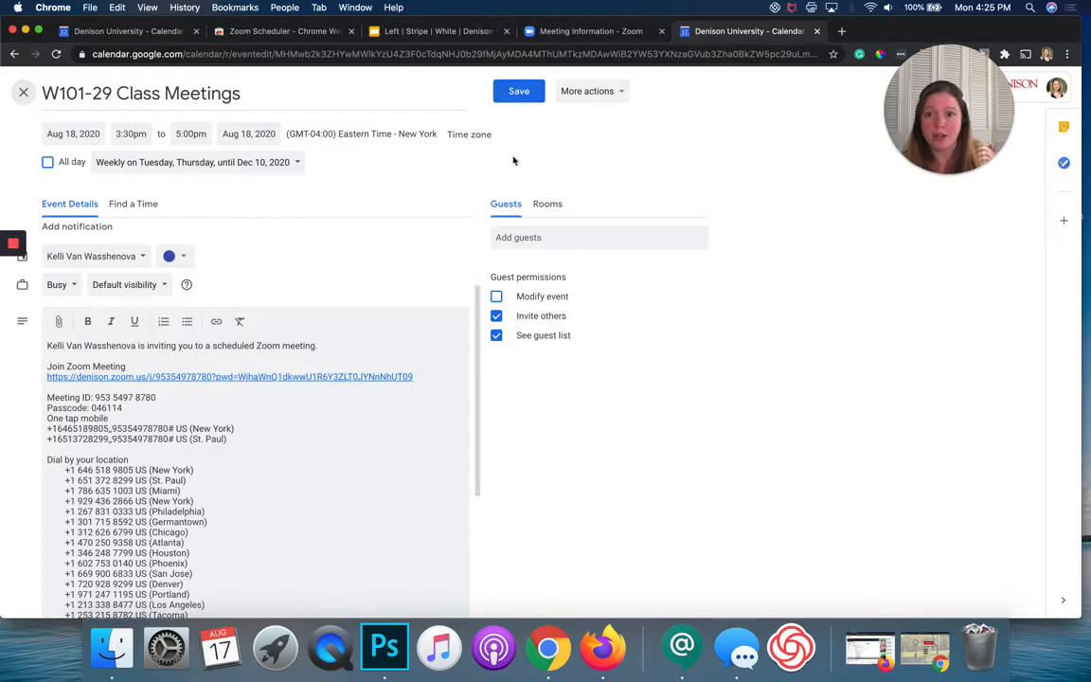
left_click(517, 91)
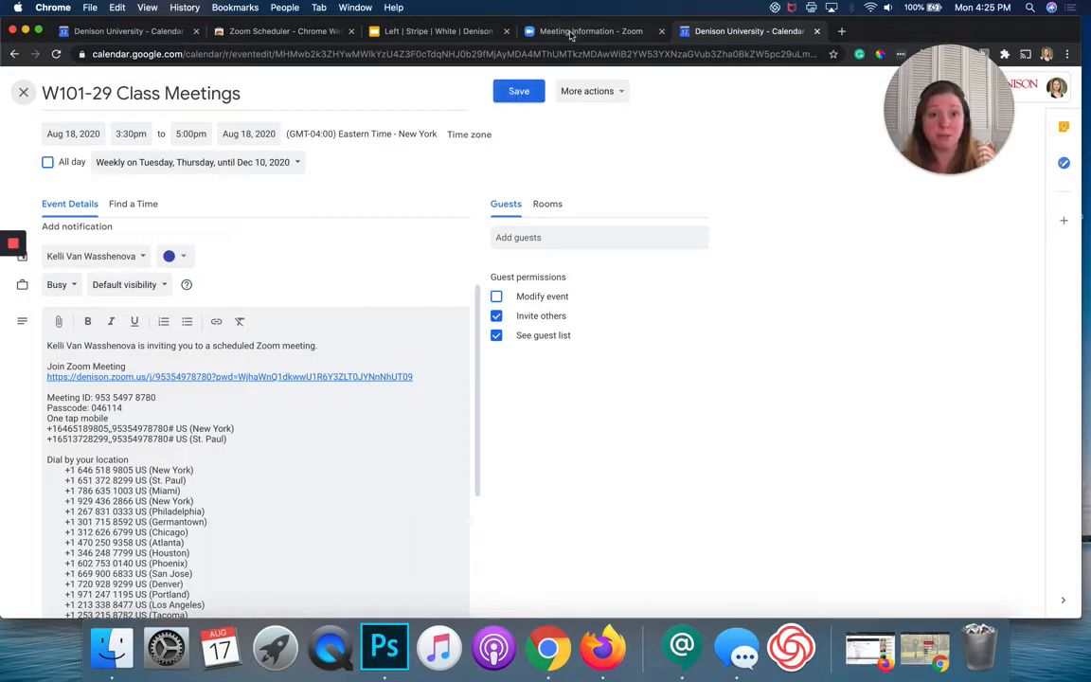
Return to the W101-29 meeting details tab and select the whole invite link URL
left_click(586, 31)
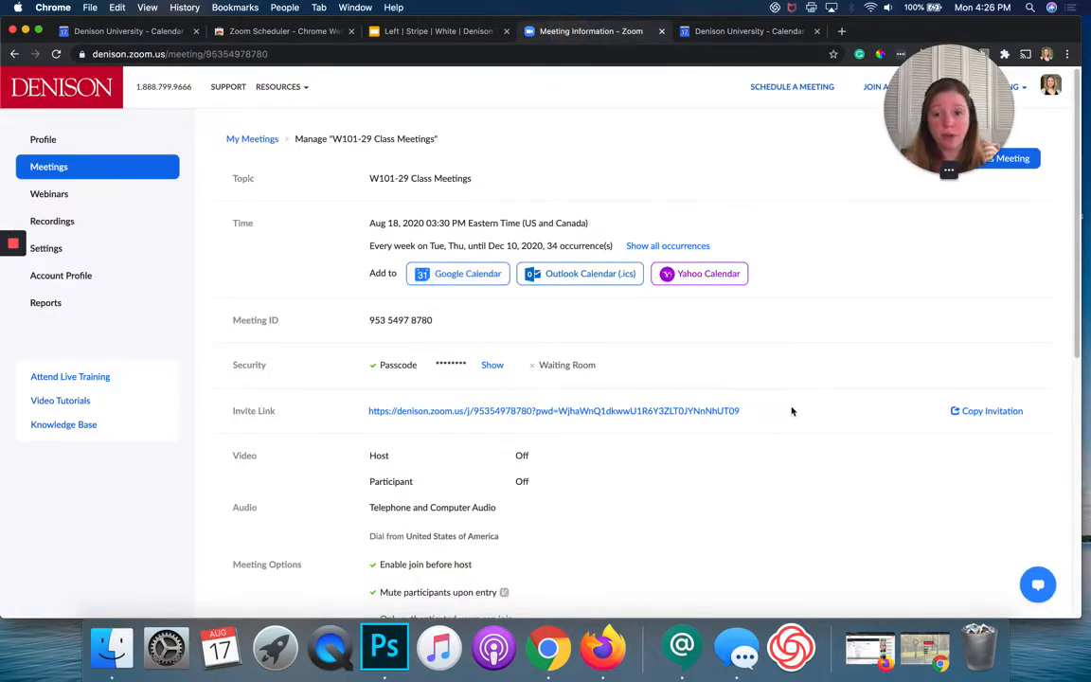
mouse_move(356, 437)
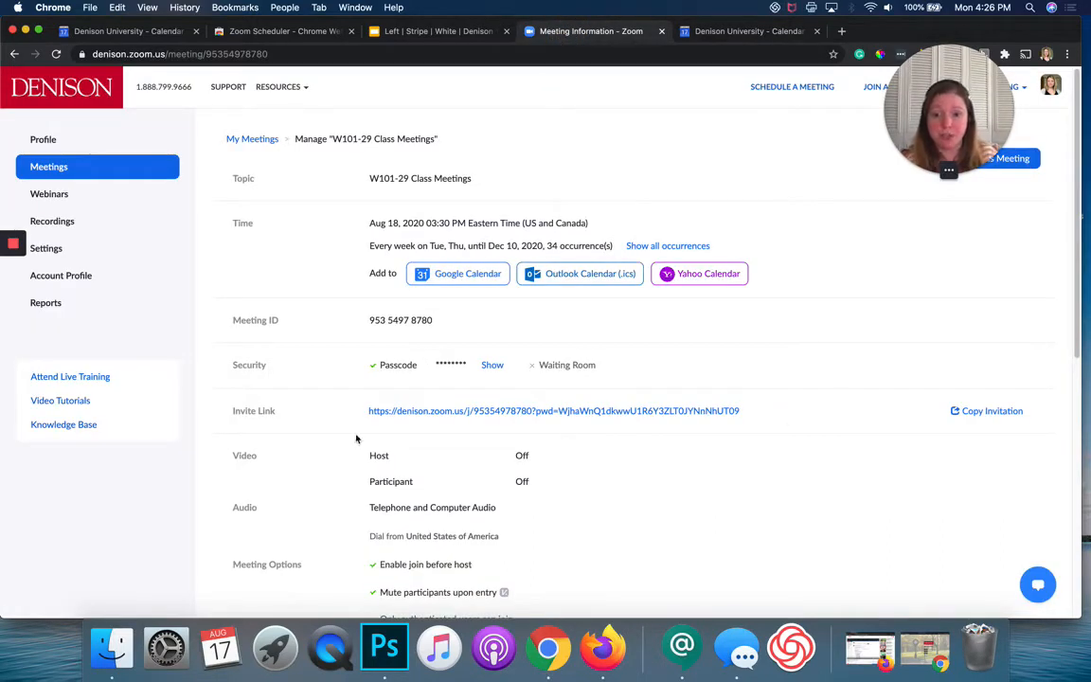
triple_click(553, 411)
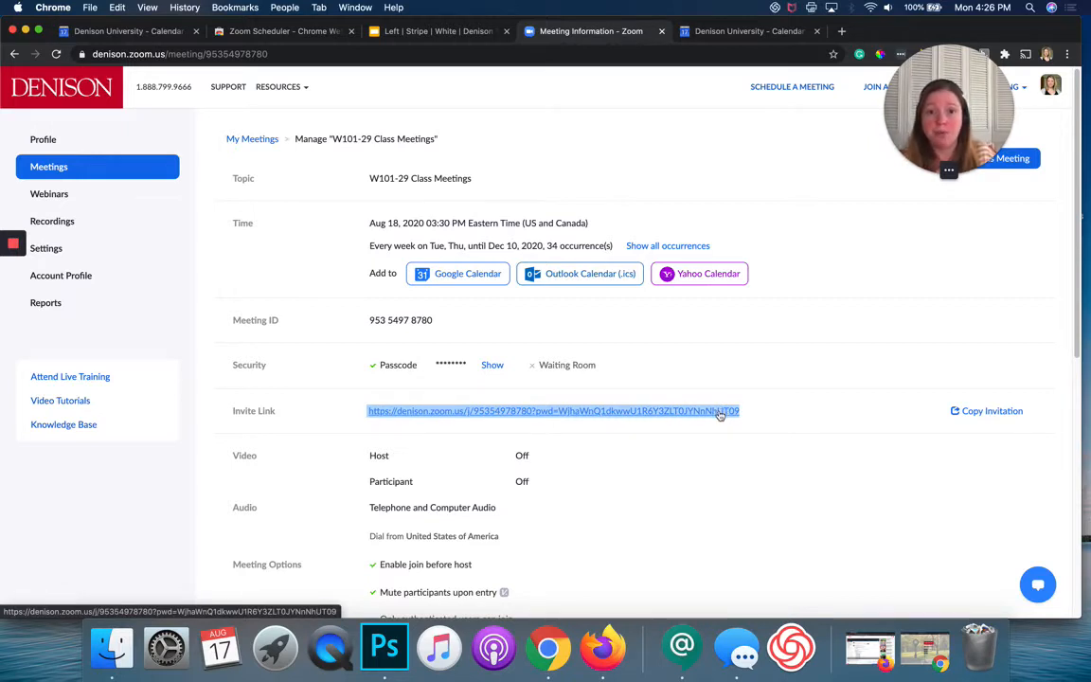
mouse_move(720, 421)
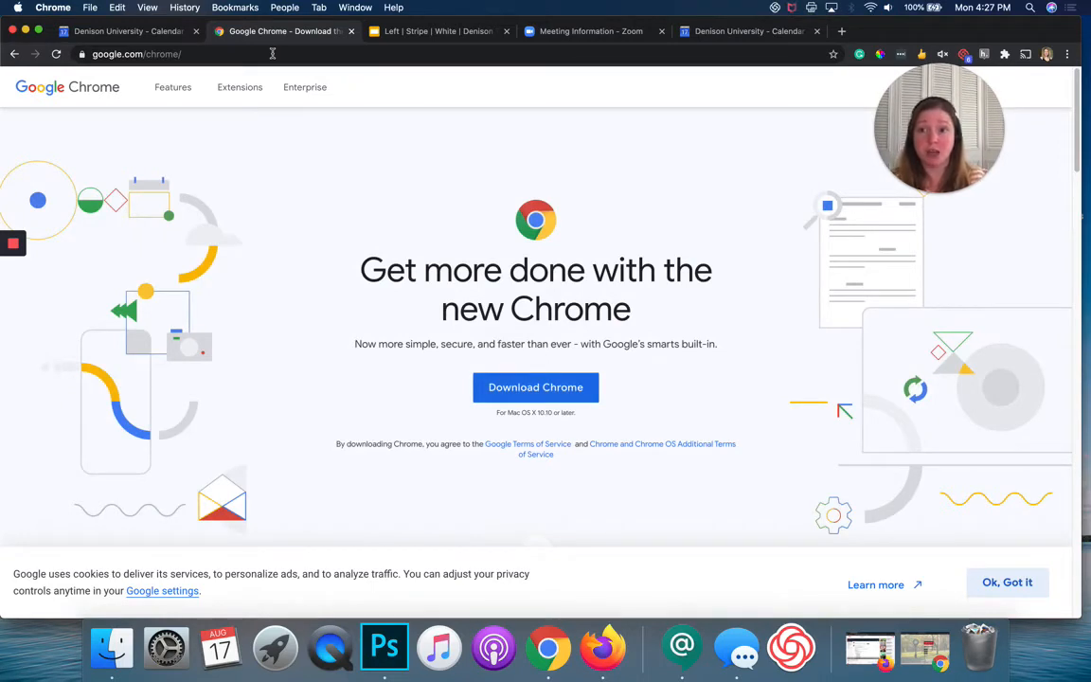
mouse_move(239, 87)
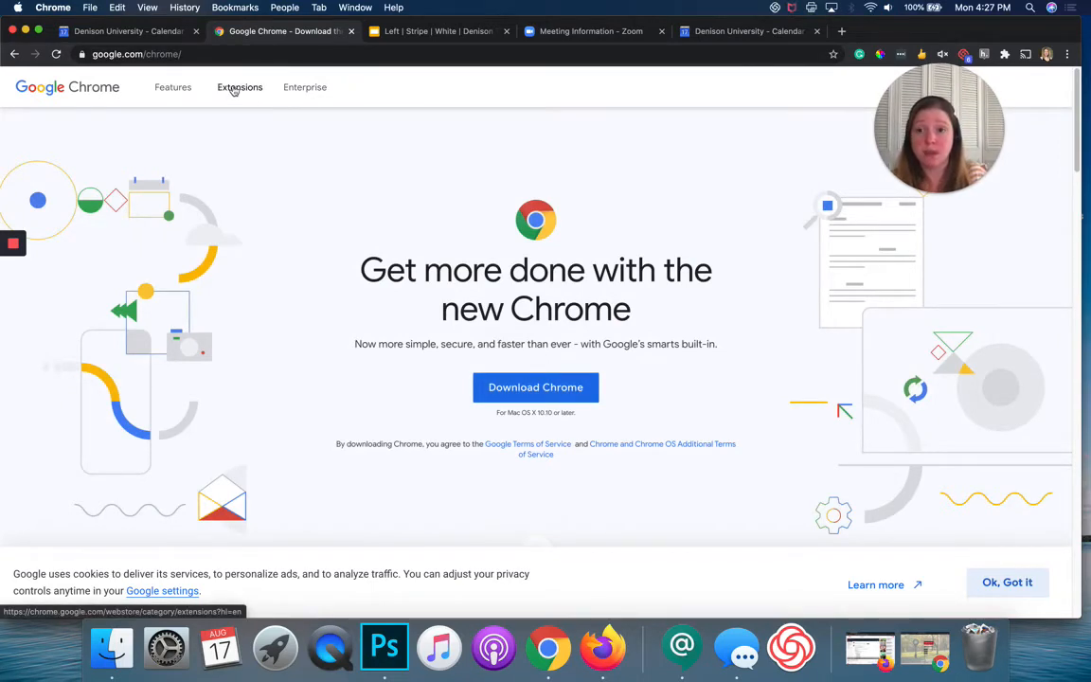
Find the Zoom Scheduler extension already added in the Chrome Web Store, then return to Google Calendar
left_click(239, 87)
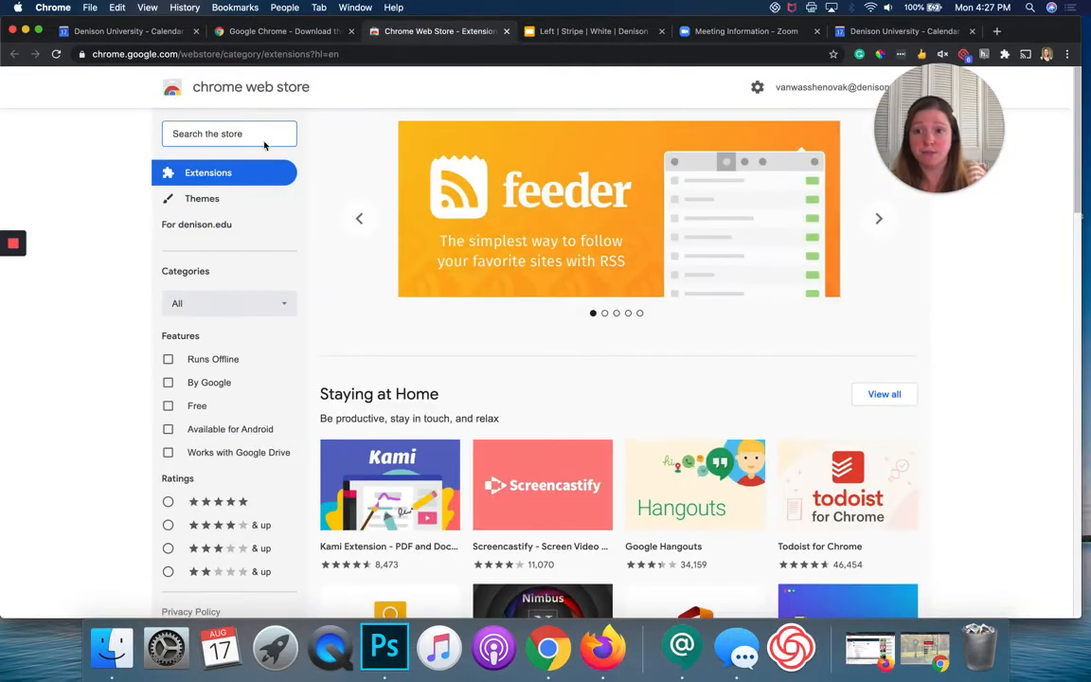
type("zoom scheduler")
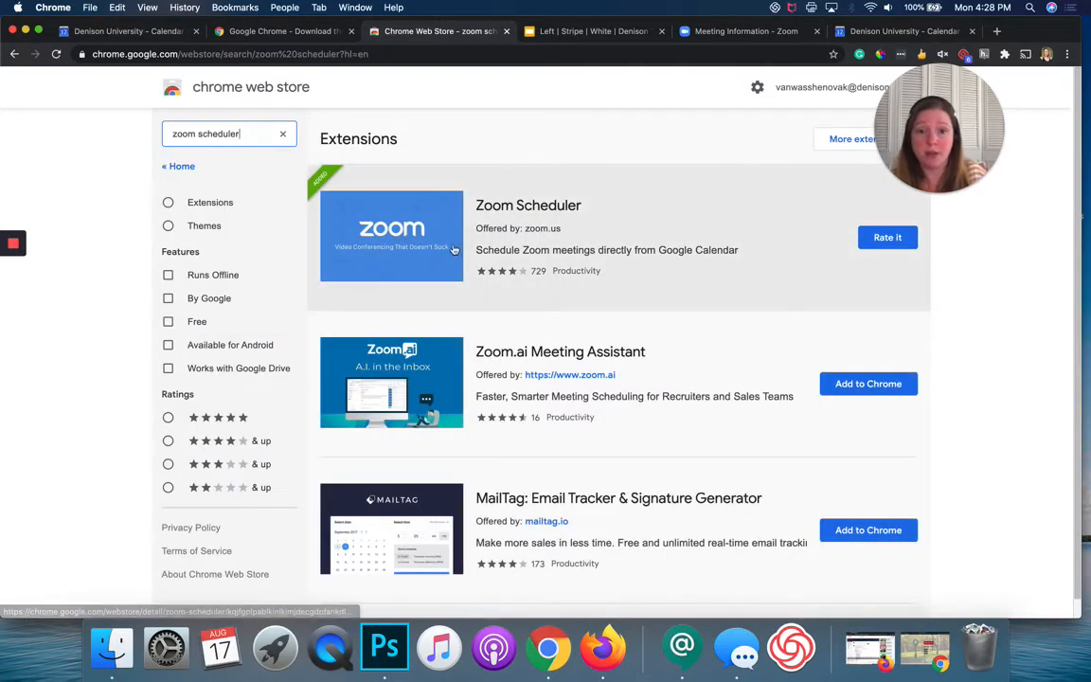
mouse_move(425, 227)
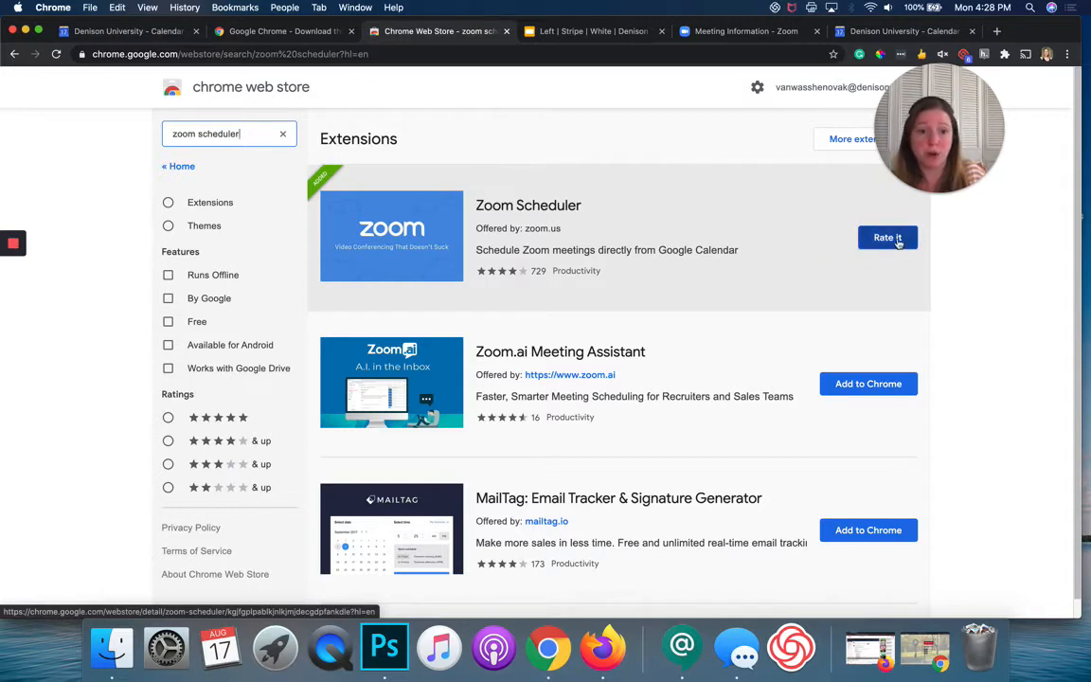
mouse_move(616, 234)
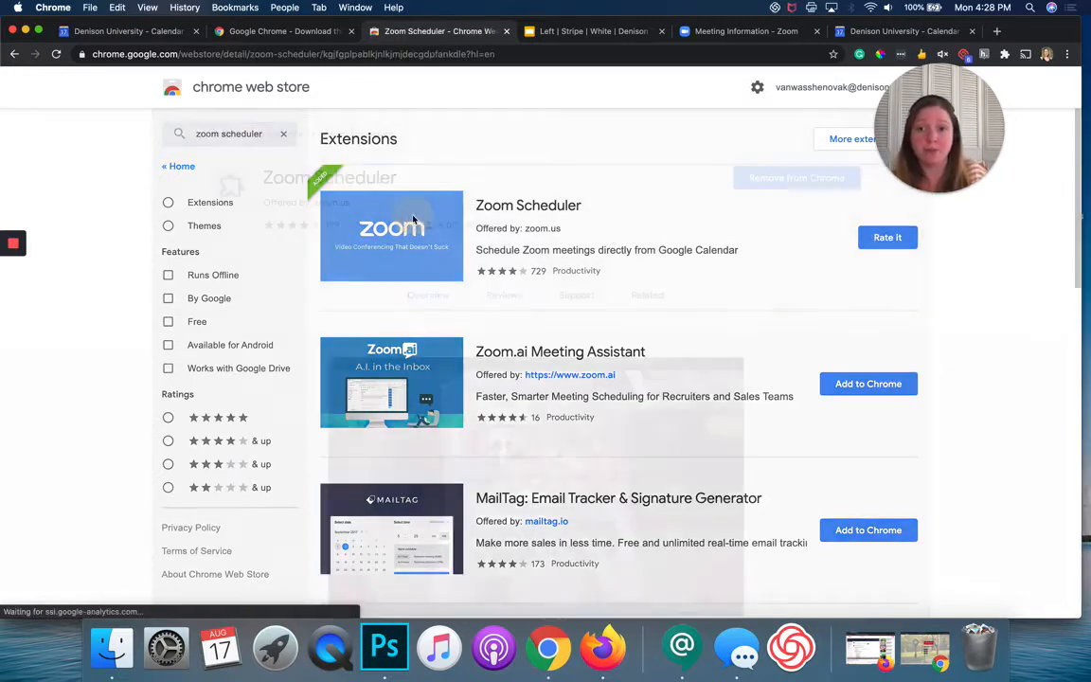
left_click(390, 237)
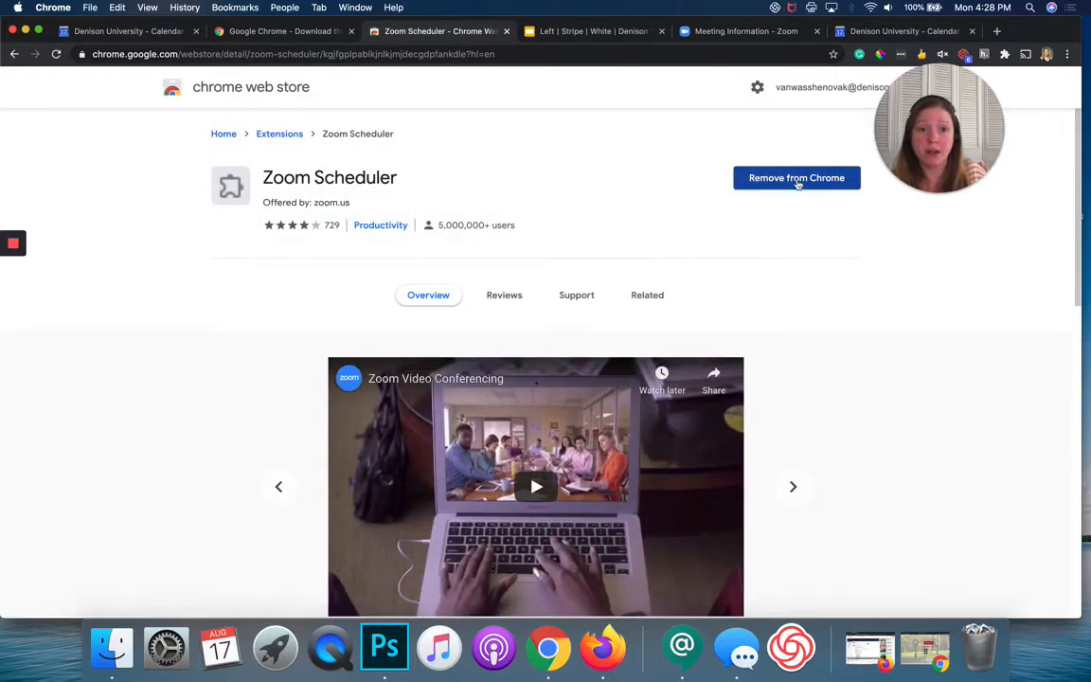
mouse_move(877, 193)
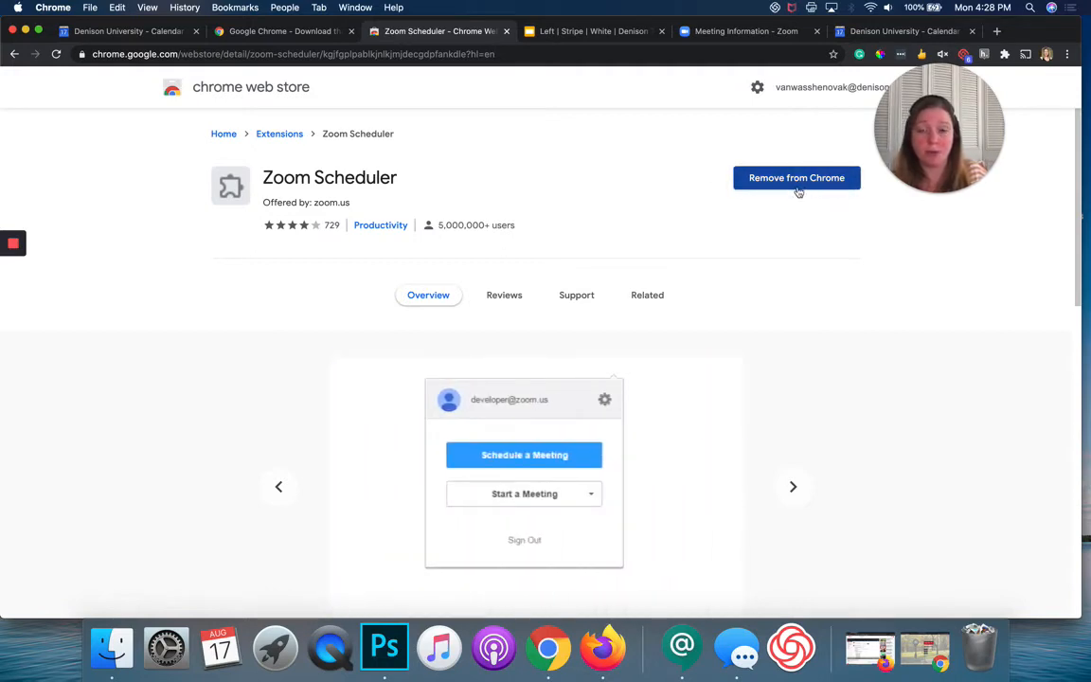
scroll("down", 3)
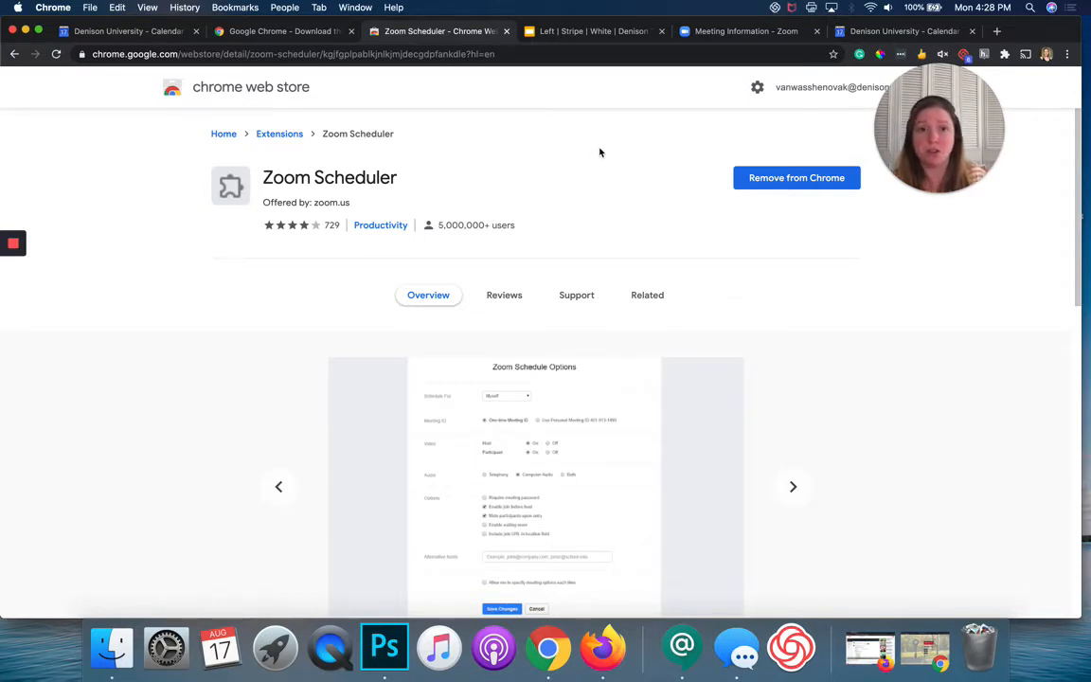
left_click(128, 40)
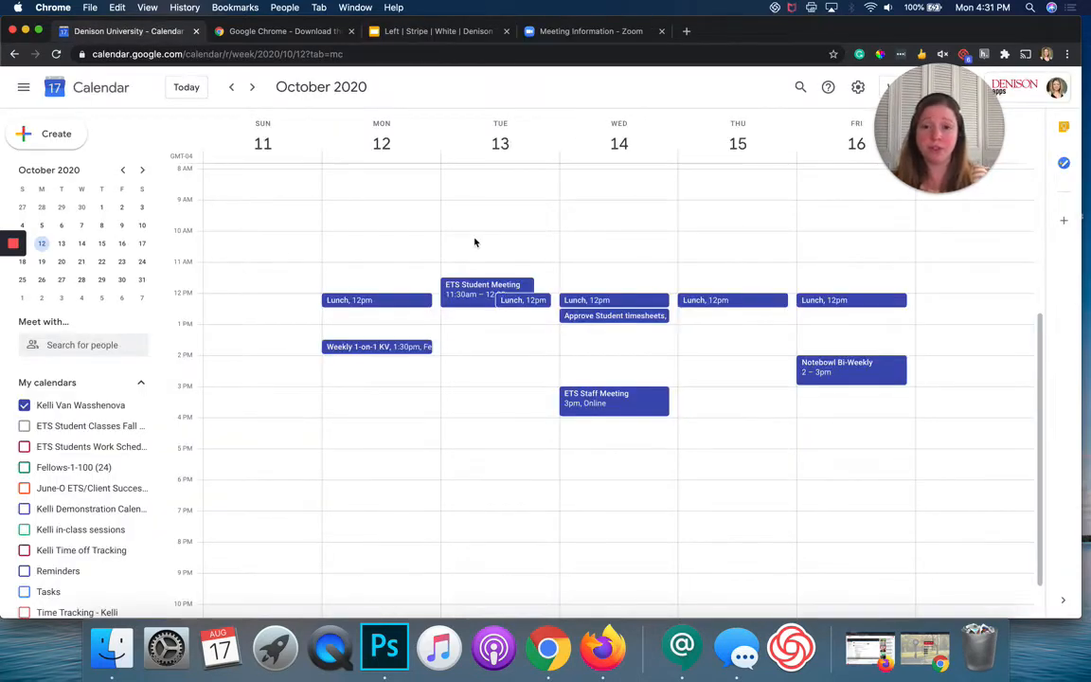
mouse_move(492, 238)
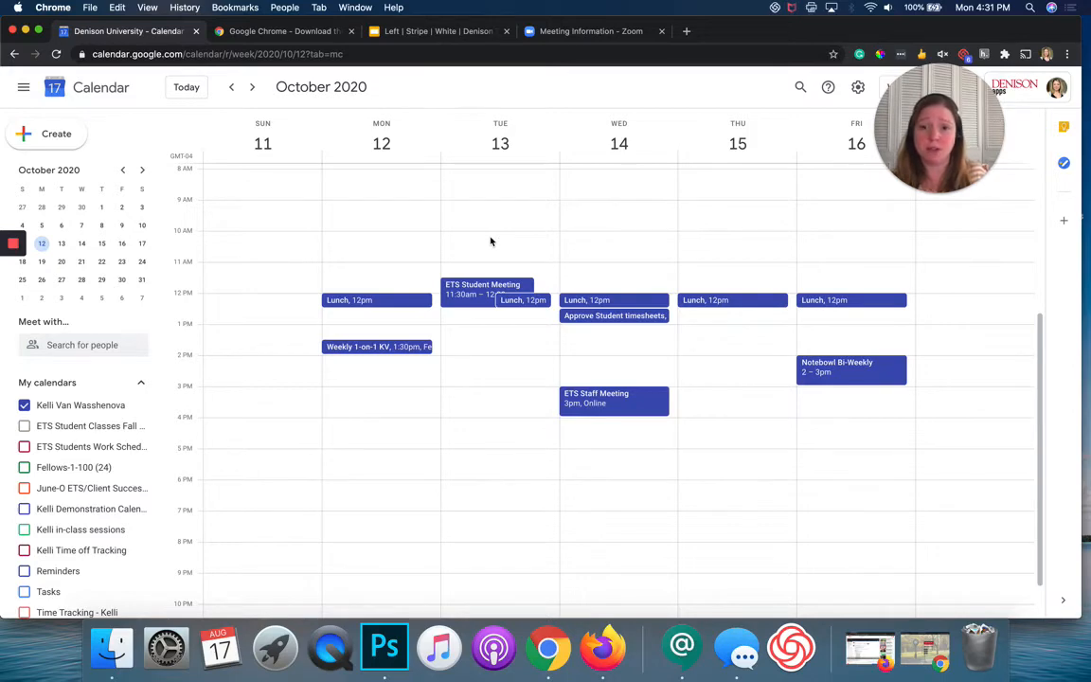
Create an event 'SPAN 215-01' in the Tuesday Oct 13, 10am slot
left_click(493, 242)
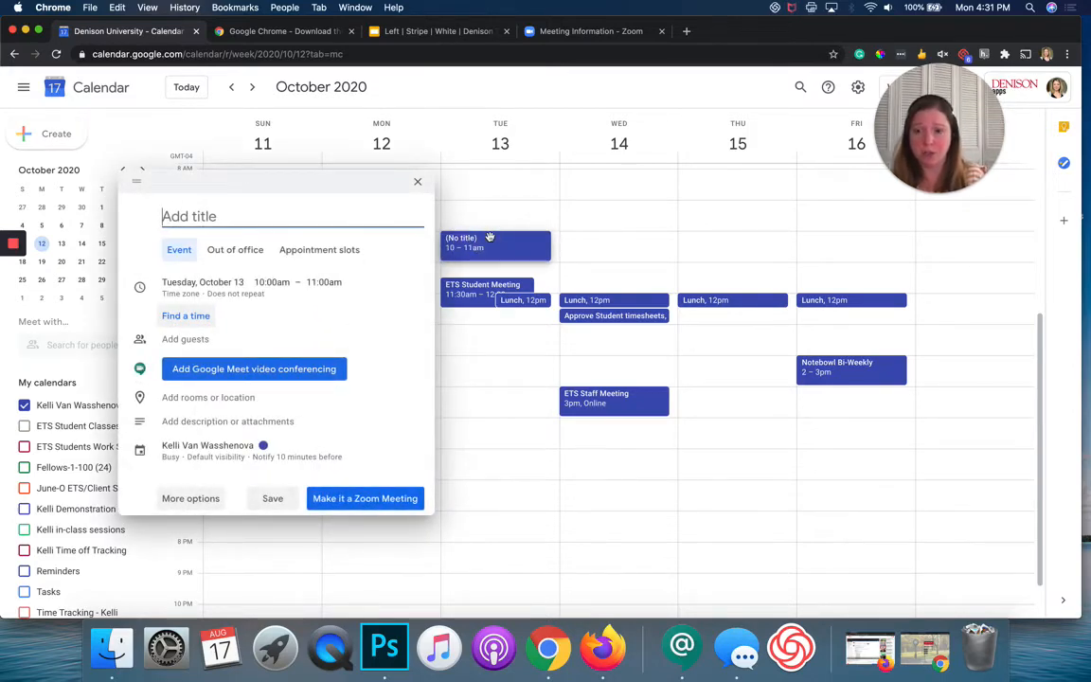
type("SPAN")
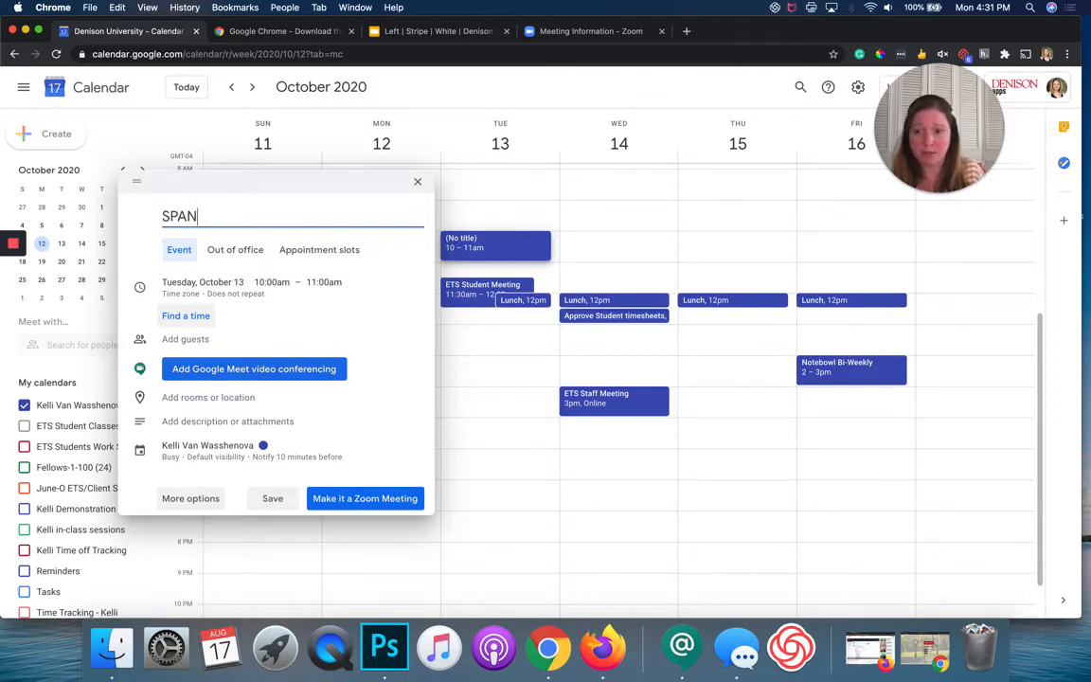
type("215-0")
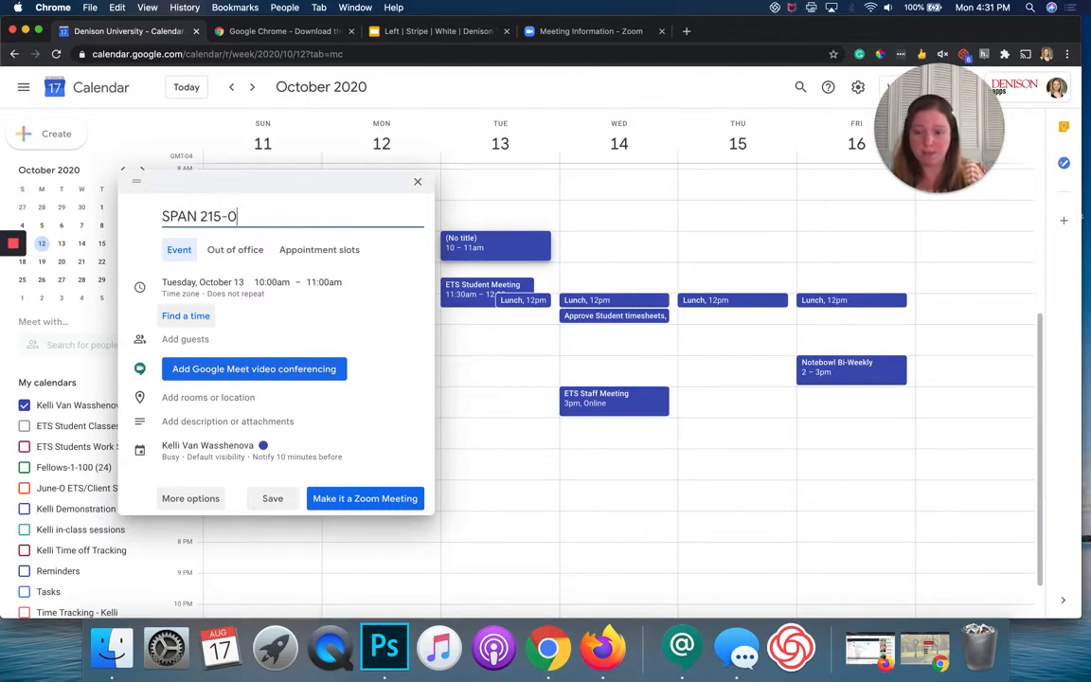
type("1")
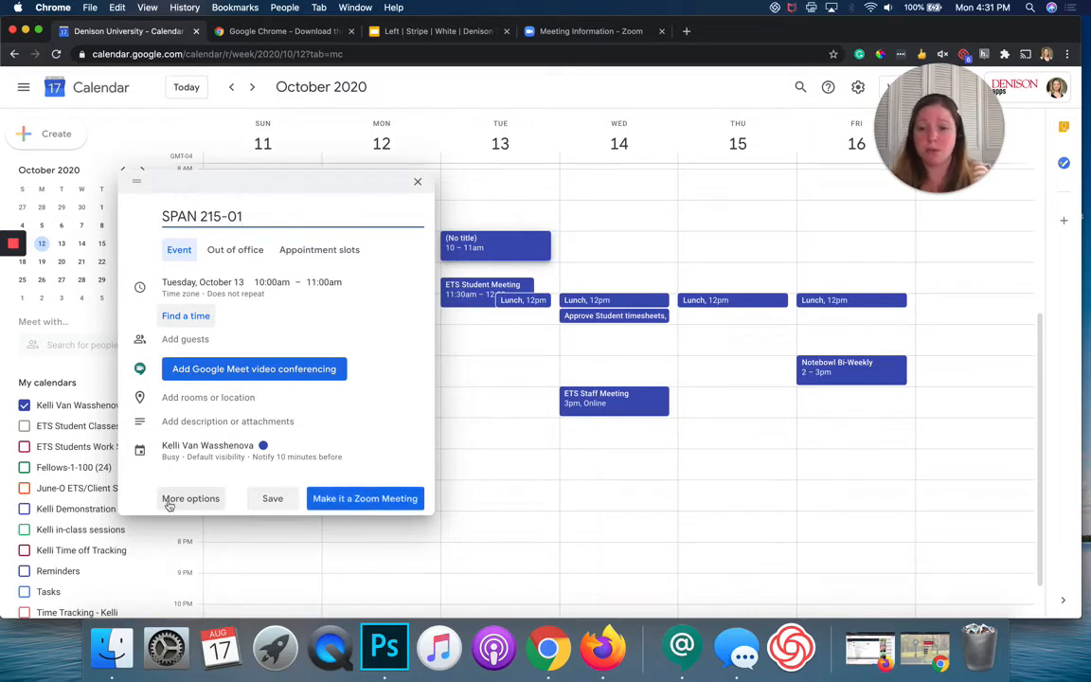
Switch the event to the full editor and expand its repeat options
left_click(189, 499)
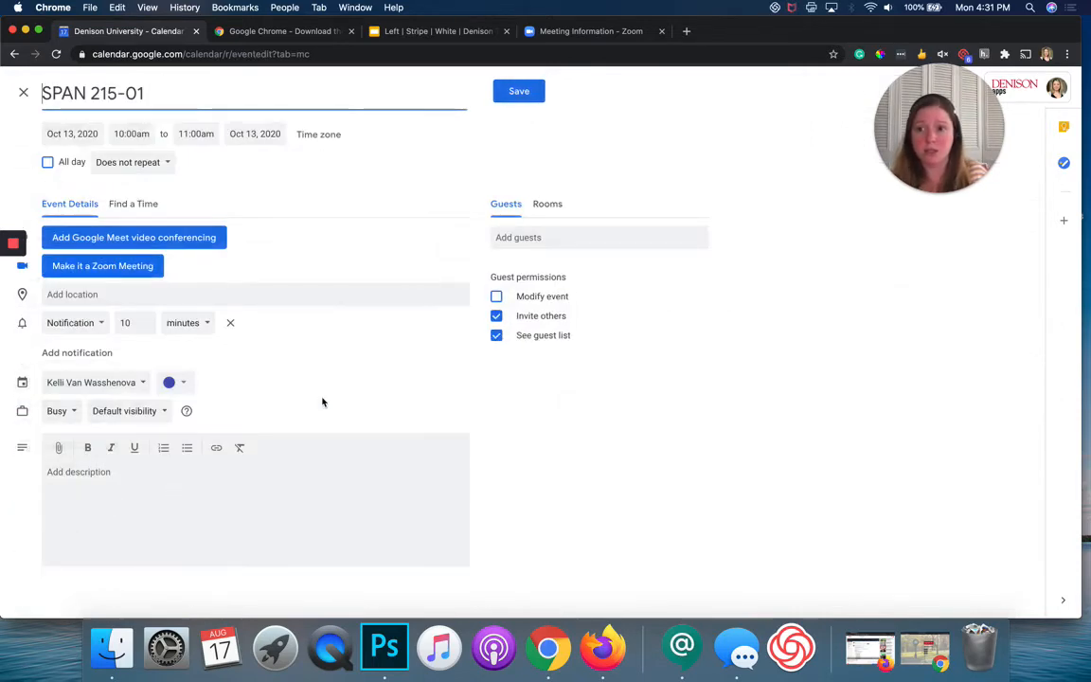
mouse_move(190, 276)
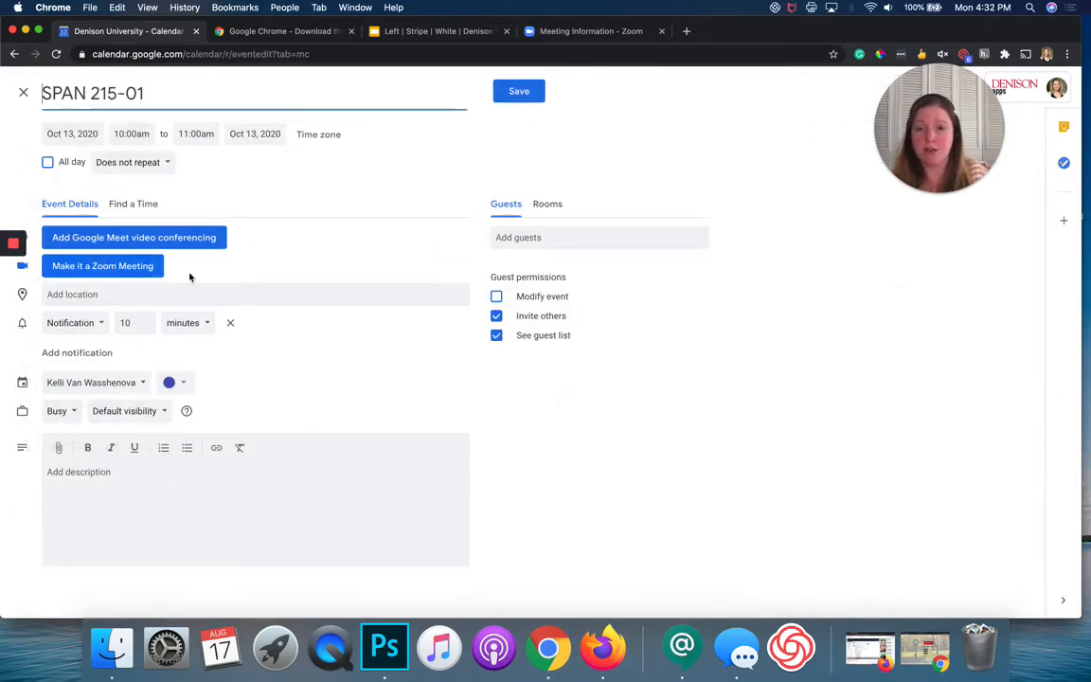
mouse_move(181, 163)
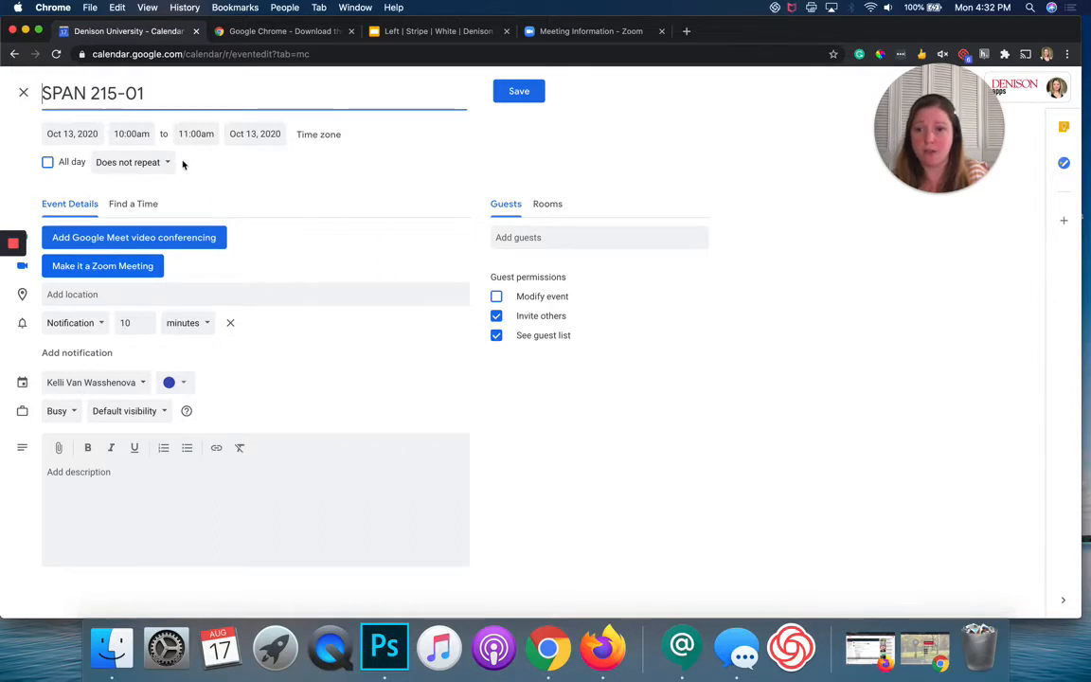
left_click(131, 163)
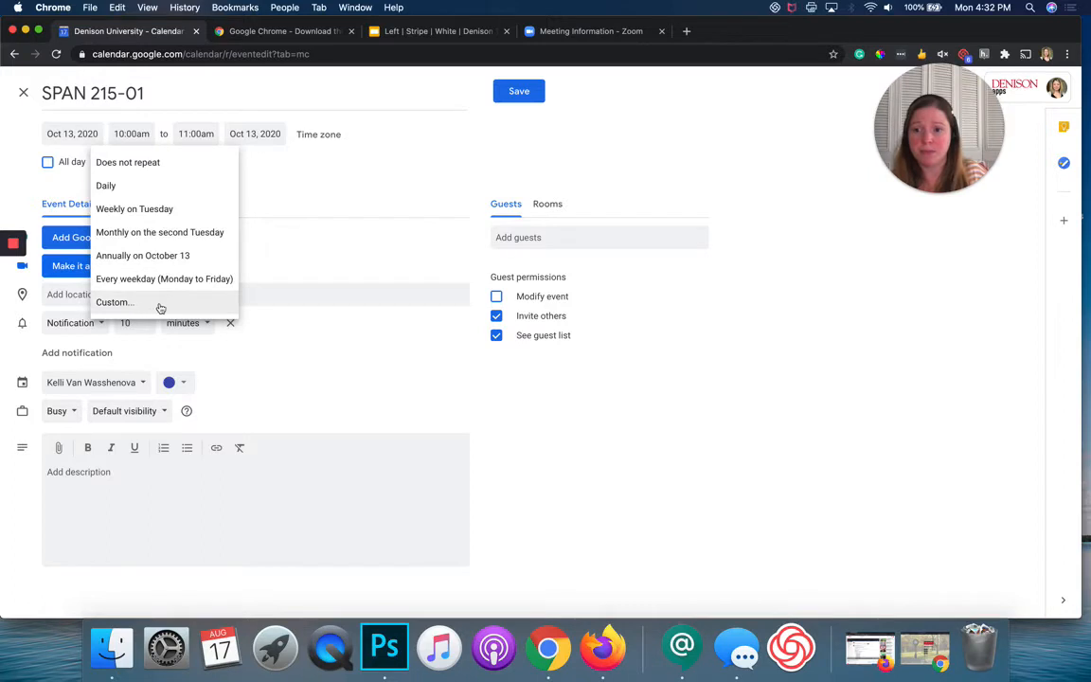
Make the custom weekly Tuesday–Saturday repeat end on Dec 4, 2020
left_click(114, 303)
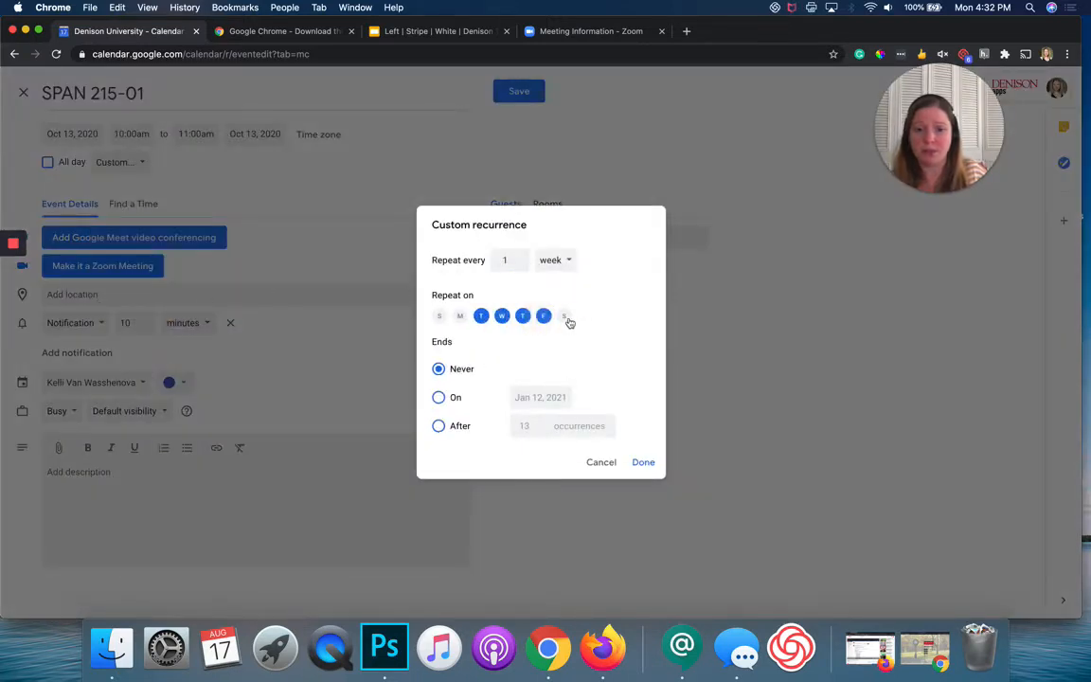
left_click(438, 398)
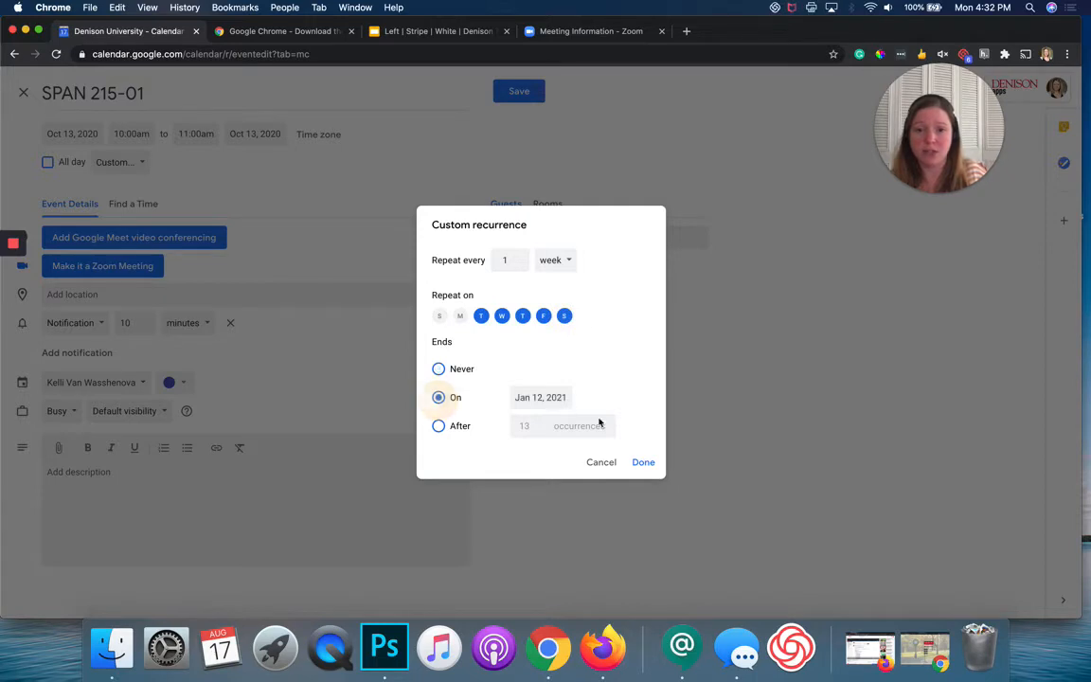
left_click(542, 398)
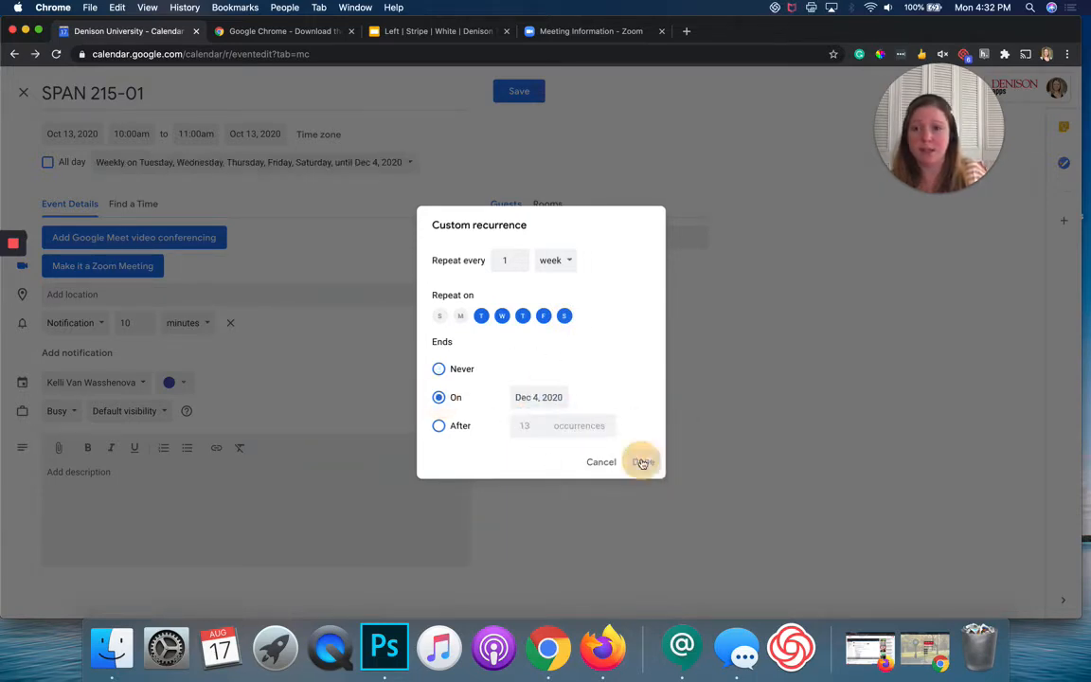
left_click(640, 462)
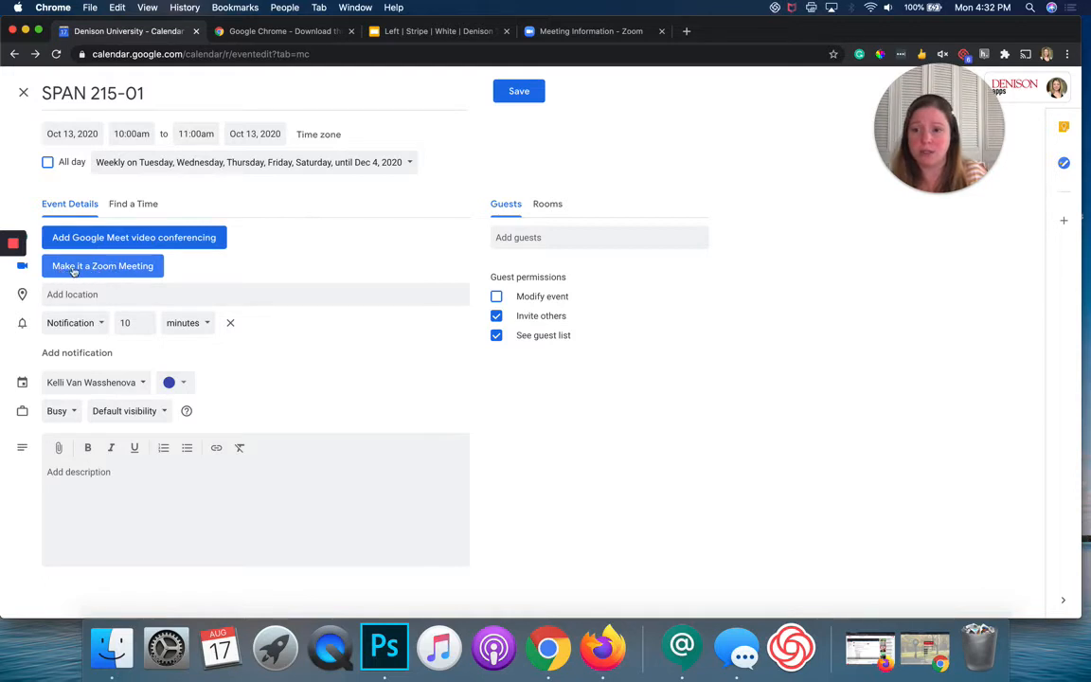
Attach a Zoom meeting to the SPAN 215-01 event and select its full link in the location field
left_click(102, 266)
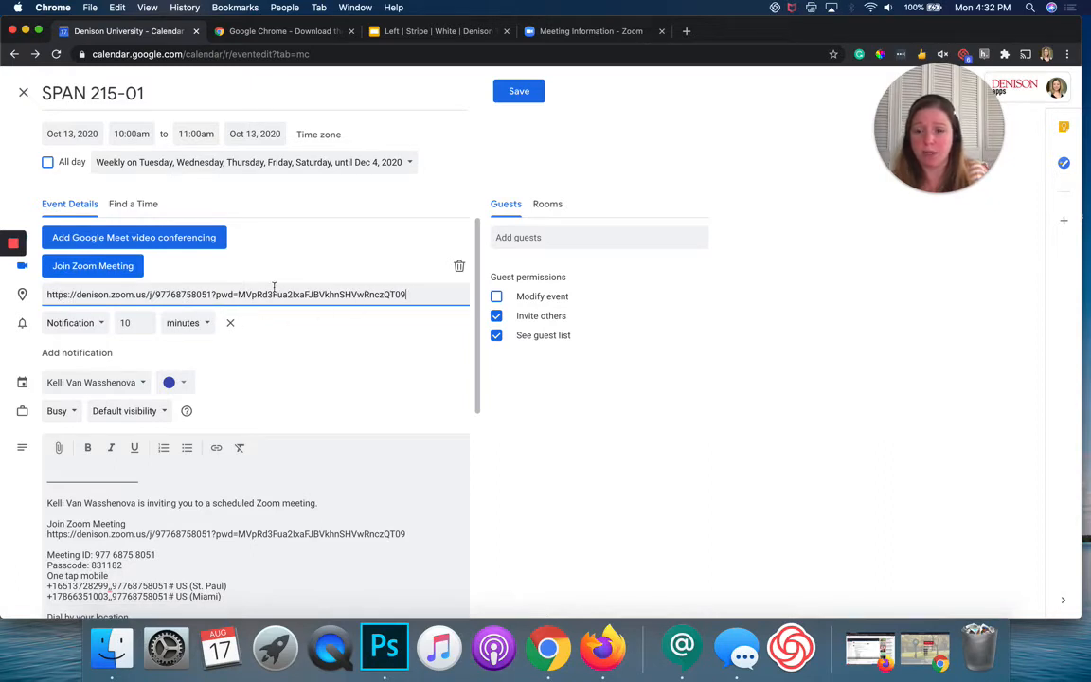
double_click(341, 294)
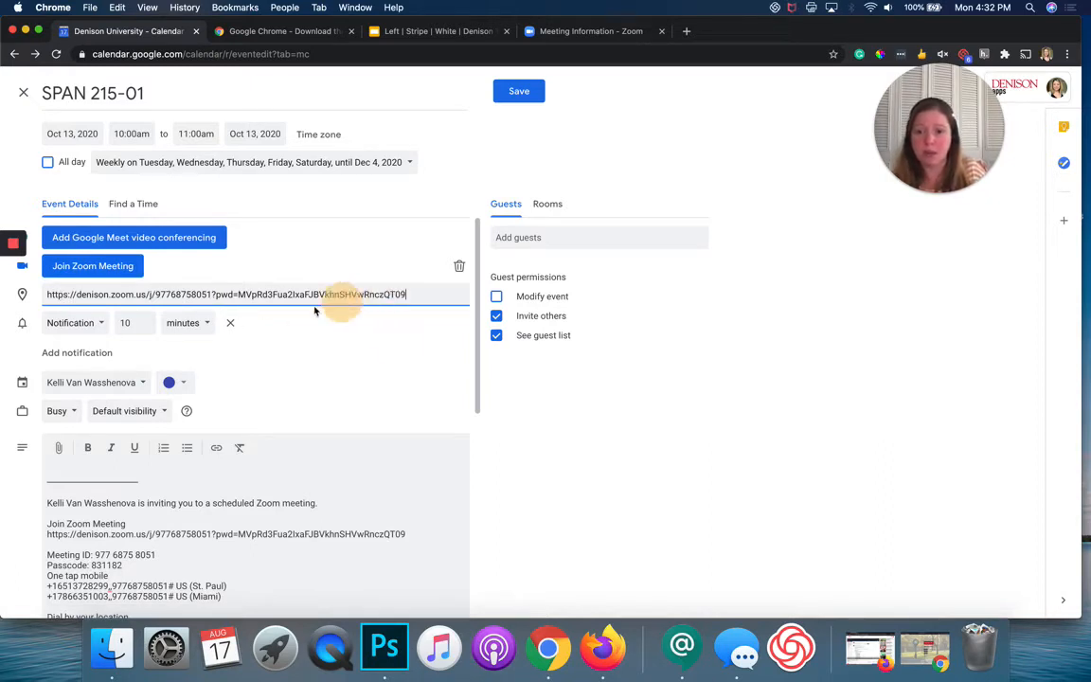
triple_click(226, 293)
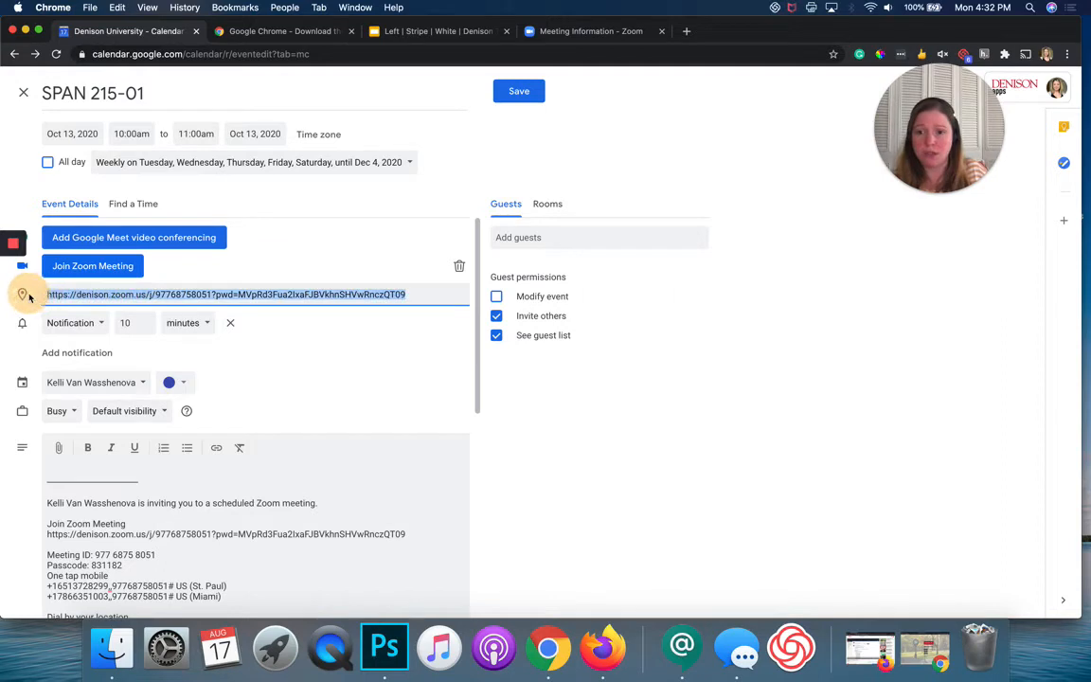
mouse_move(197, 307)
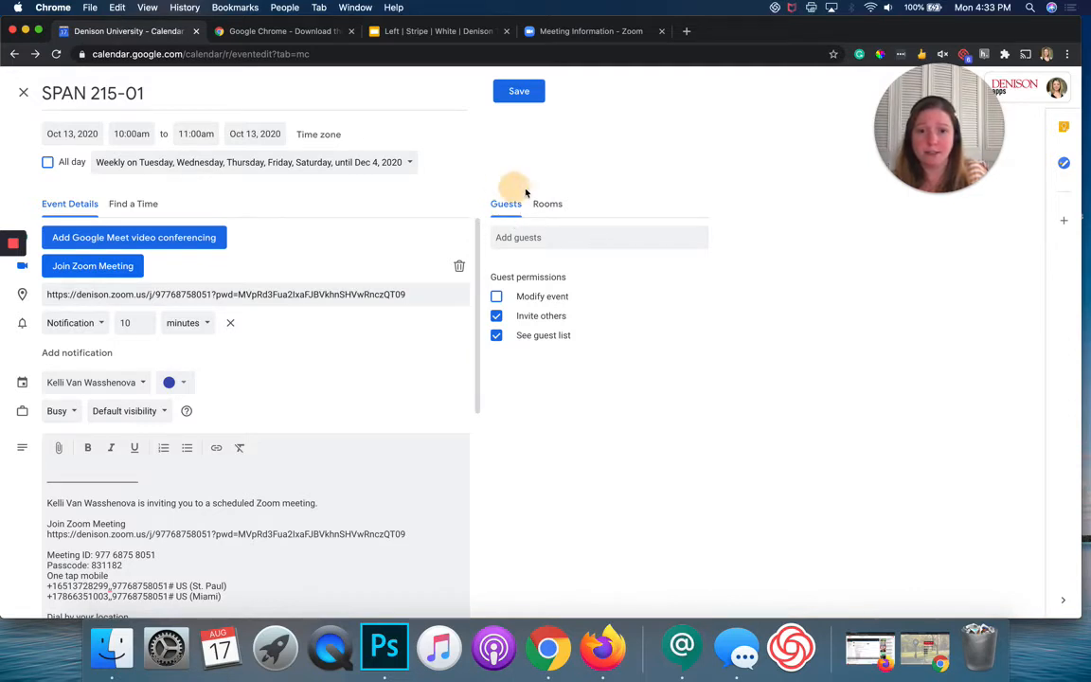
mouse_move(493, 204)
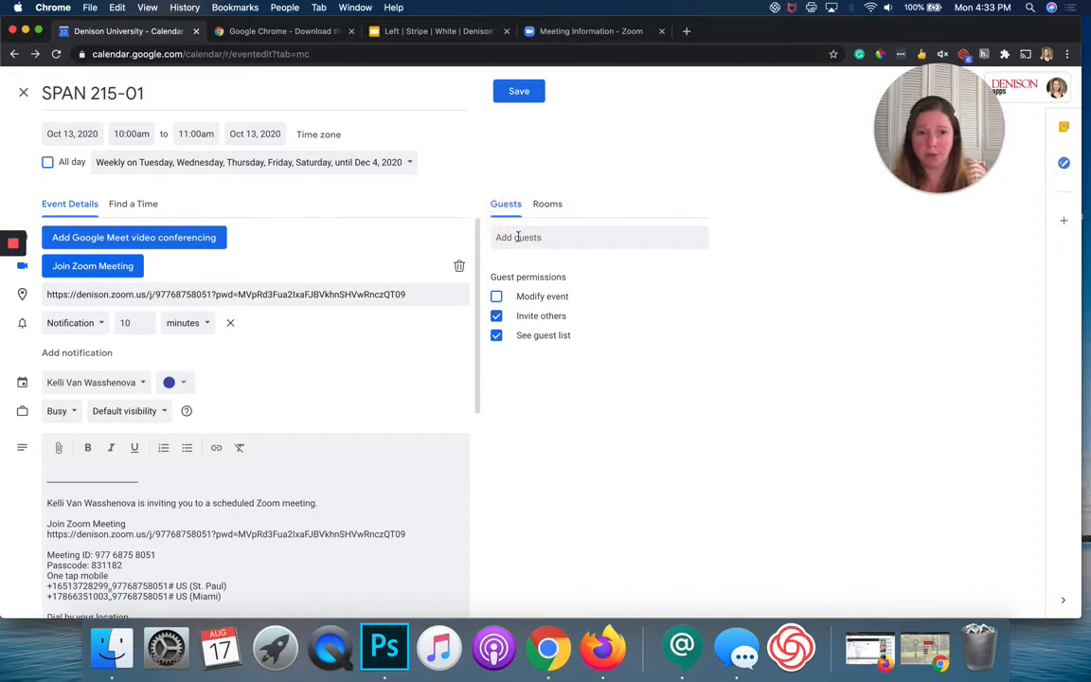
Invite guest 'donnie' from the suggestions, then remove that guest from the event again
left_click(519, 237)
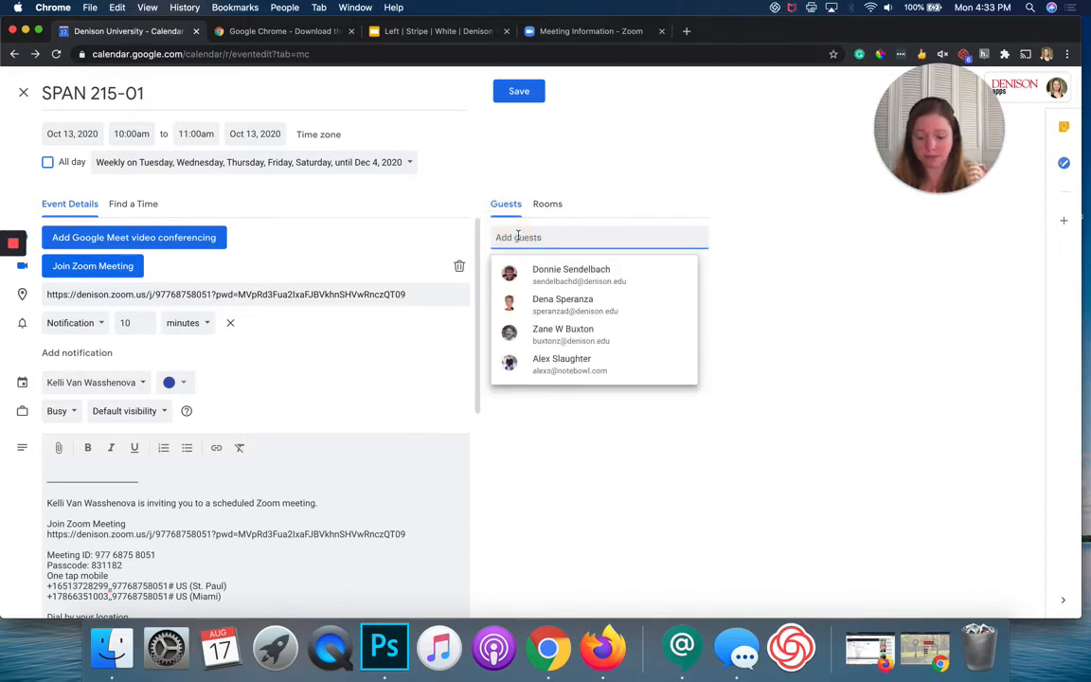
type("donnie")
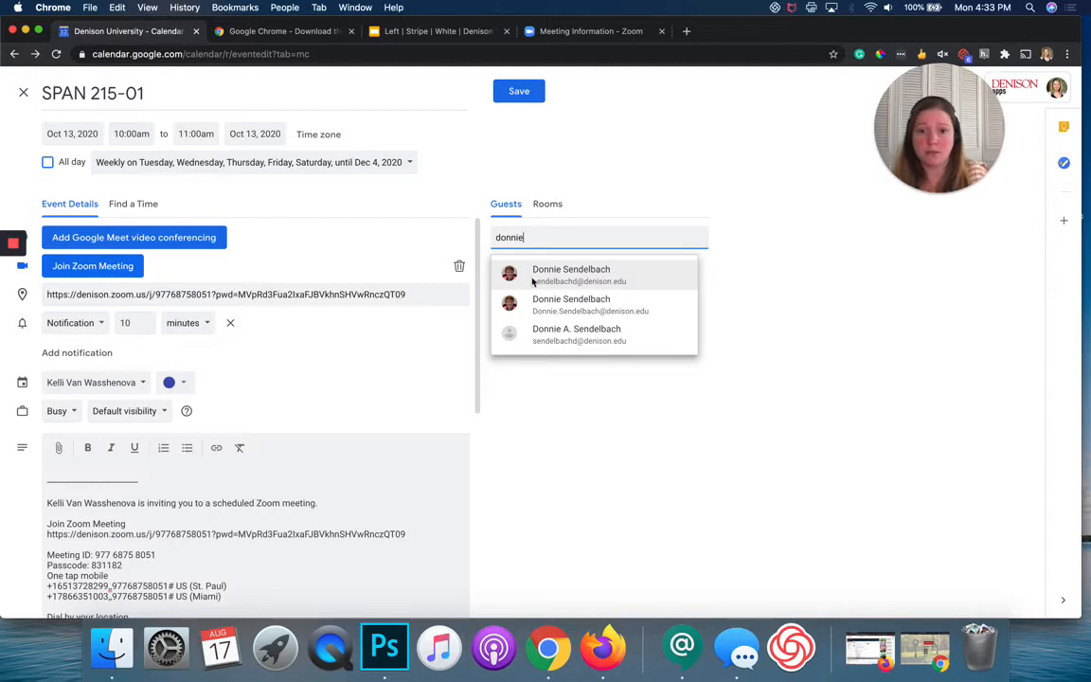
left_click(572, 275)
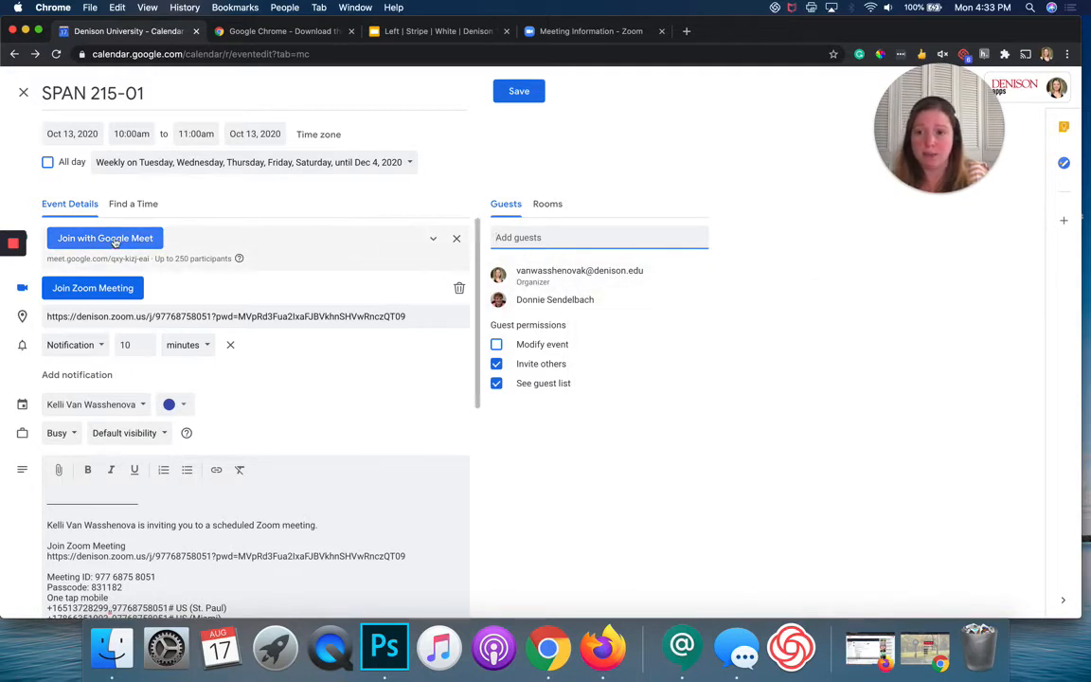
mouse_move(99, 250)
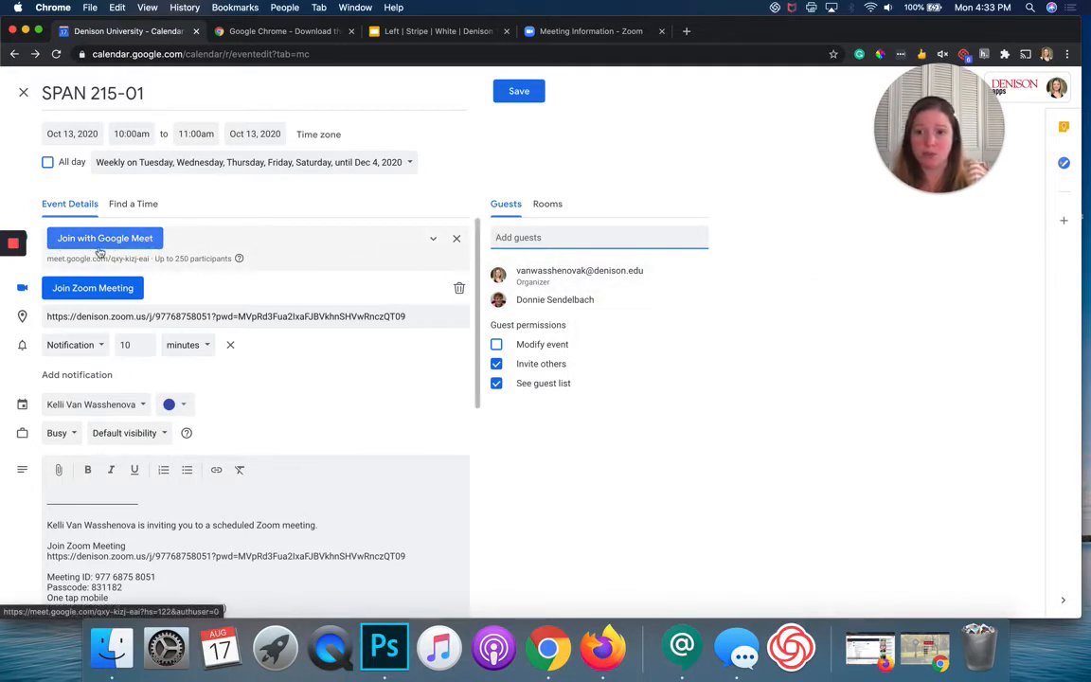
mouse_move(129, 242)
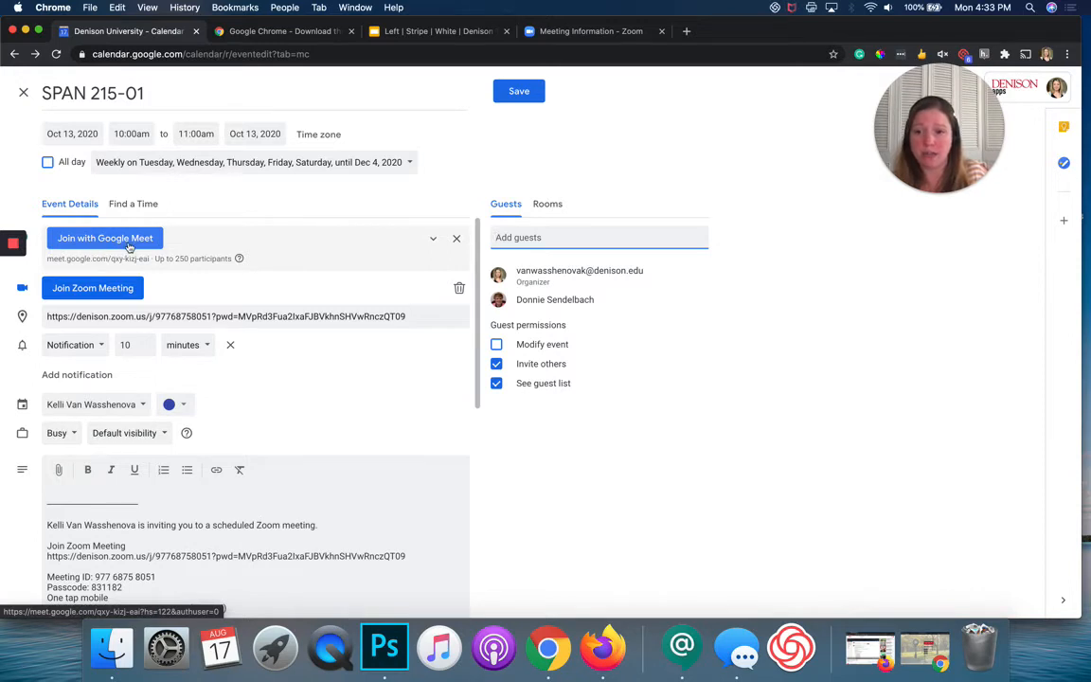
mouse_move(455, 239)
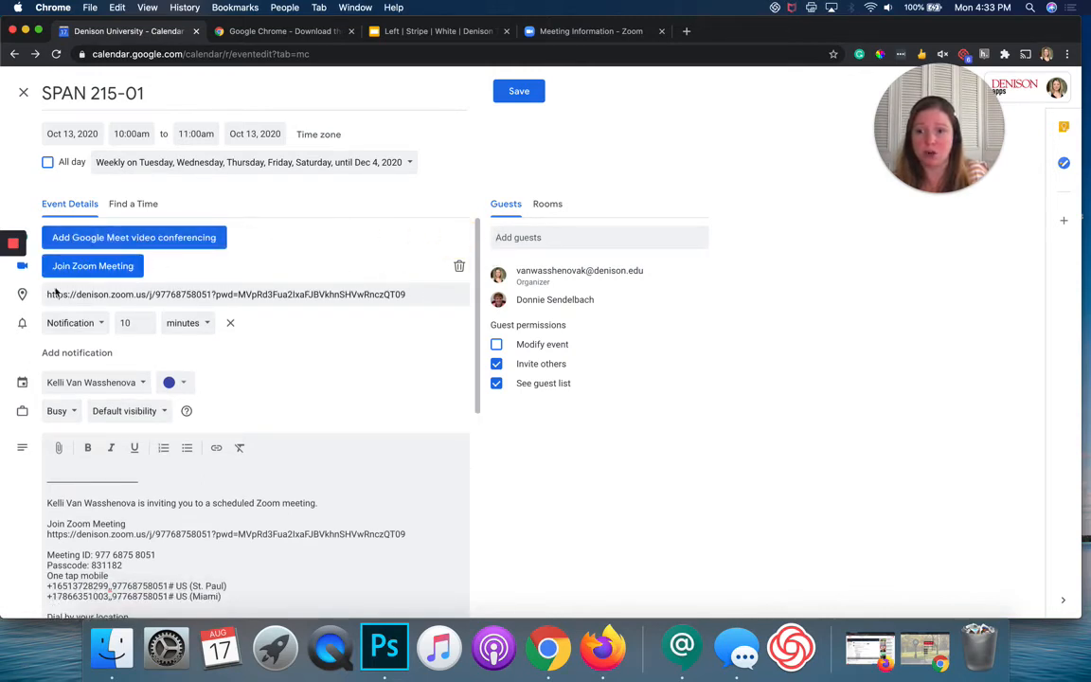
mouse_move(398, 306)
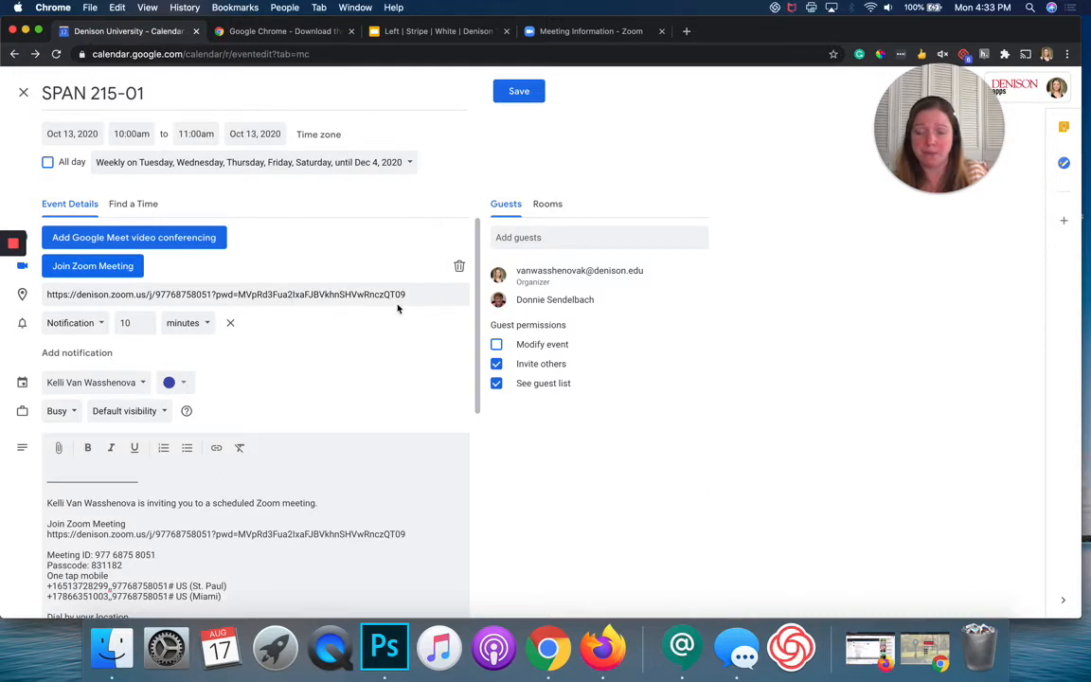
mouse_move(689, 299)
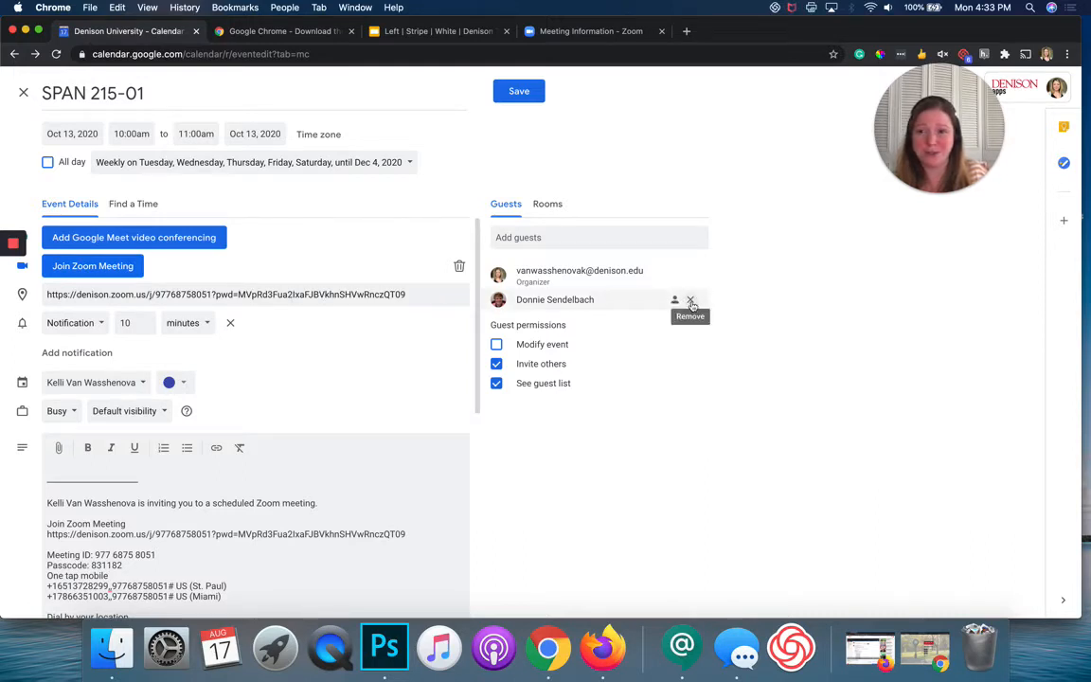
left_click(689, 299)
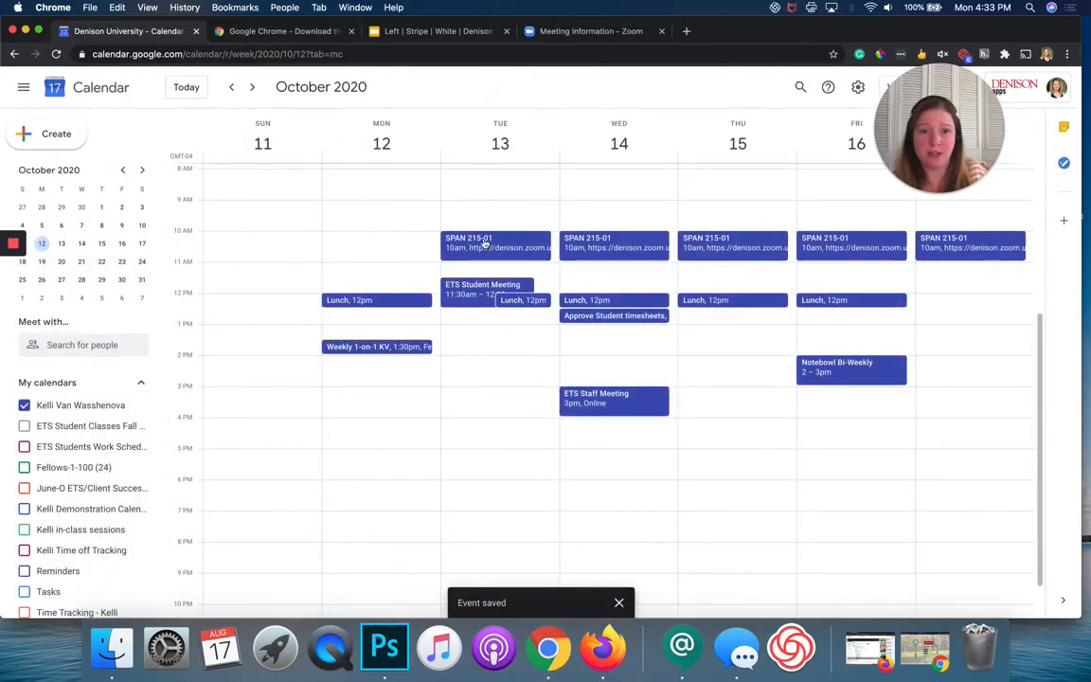
mouse_move(776, 257)
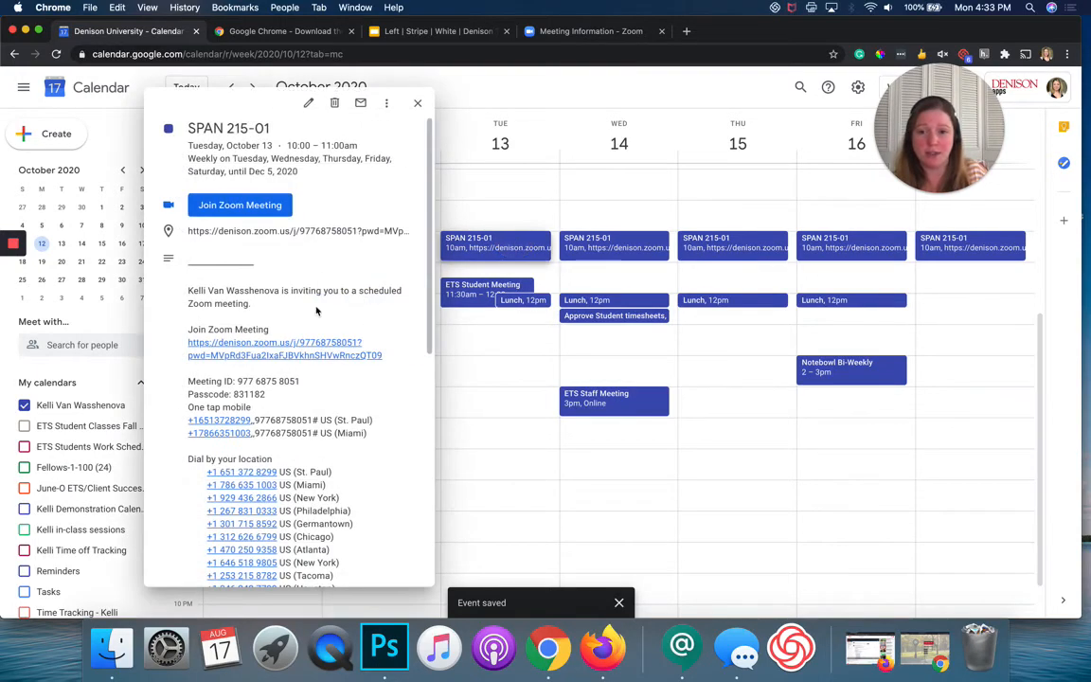
mouse_move(301, 394)
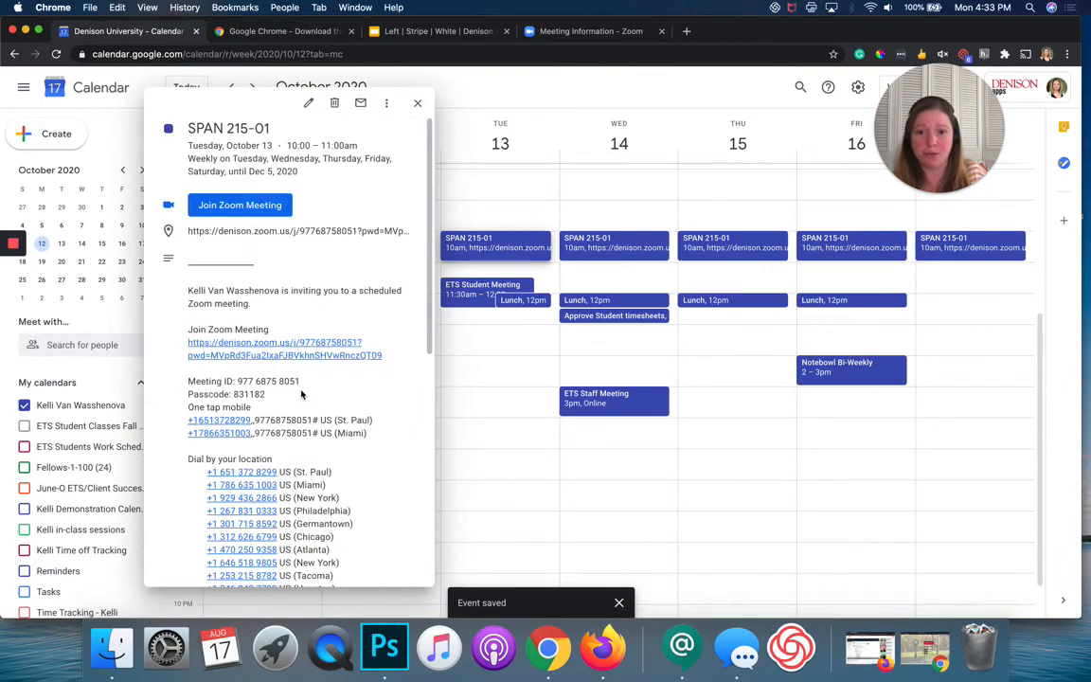
Save the SPAN 215-01 event and open denison.zoom.us in a new browser tab
left_click(417, 102)
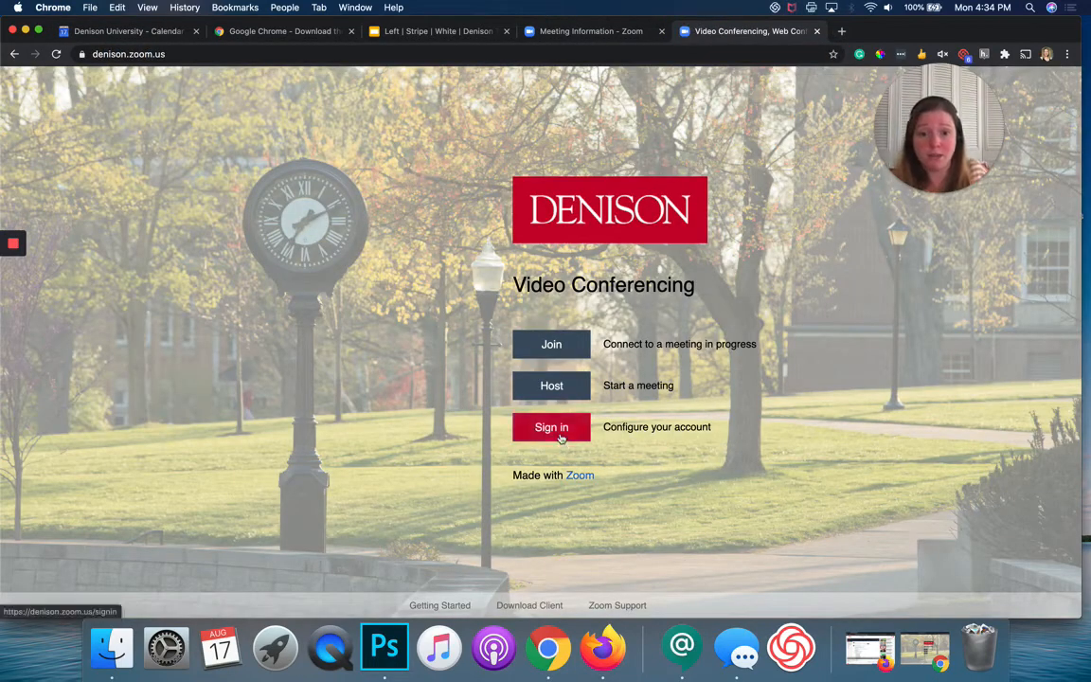
Sign in to the Denison Zoom portal and review the upcoming meetings listing SPAN 215-01
left_click(551, 427)
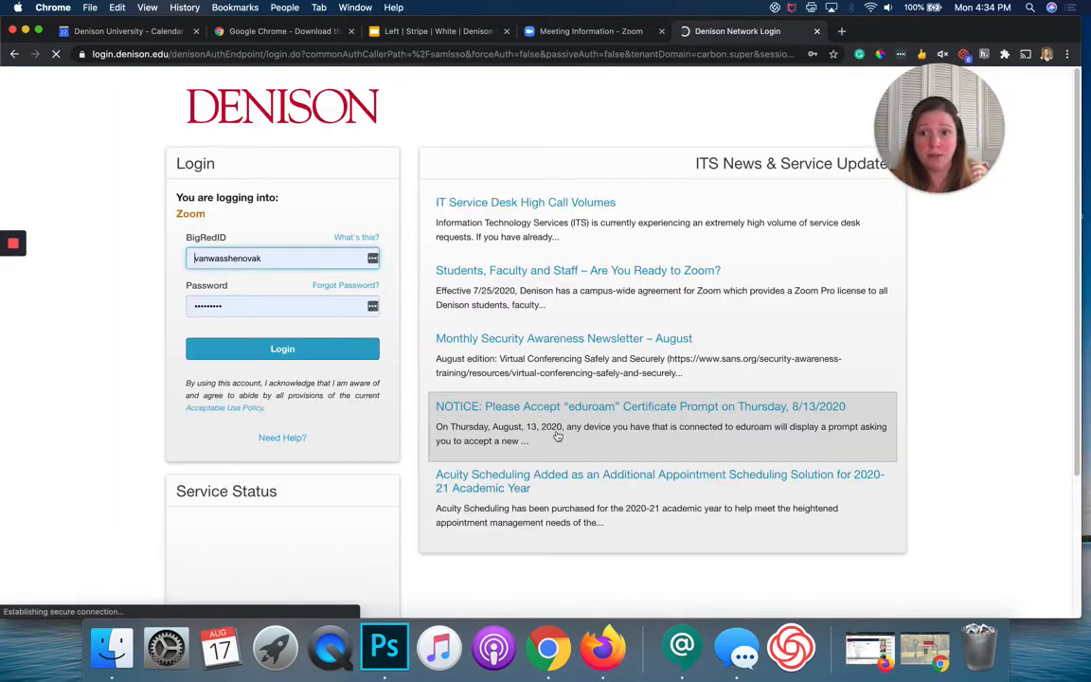
left_click(283, 348)
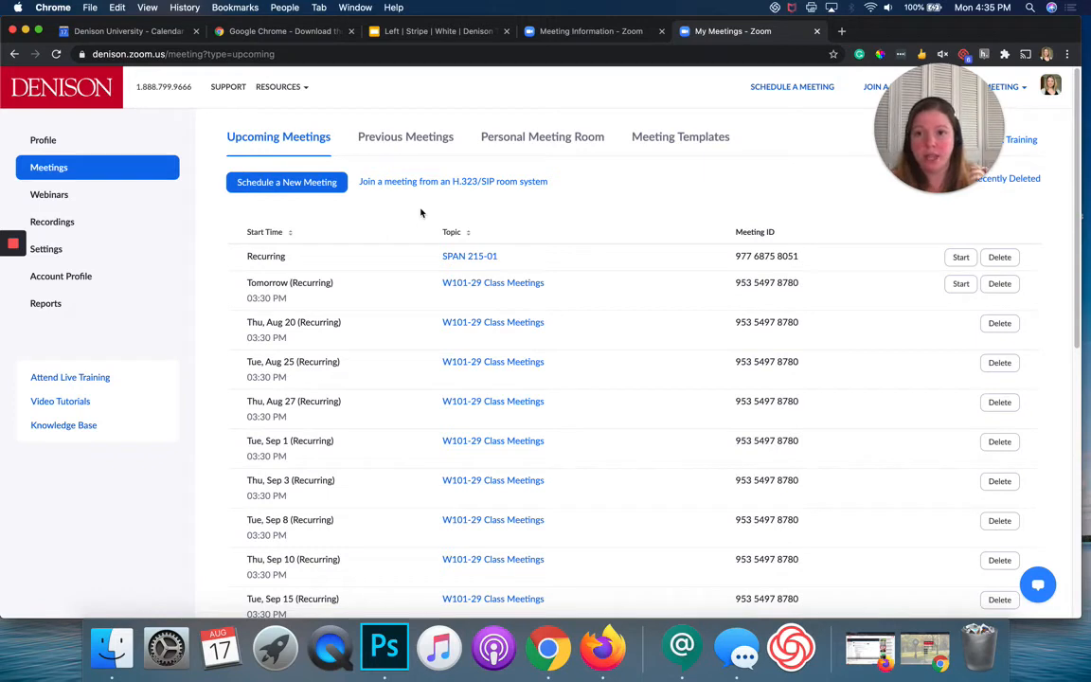
mouse_move(61, 176)
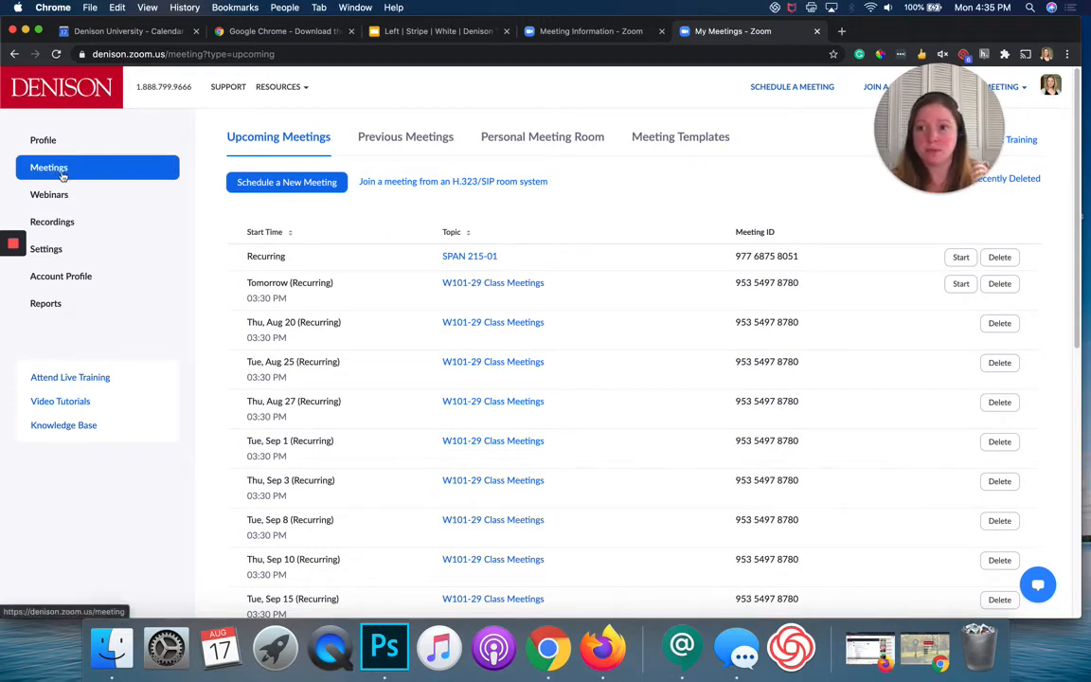
mouse_move(406, 299)
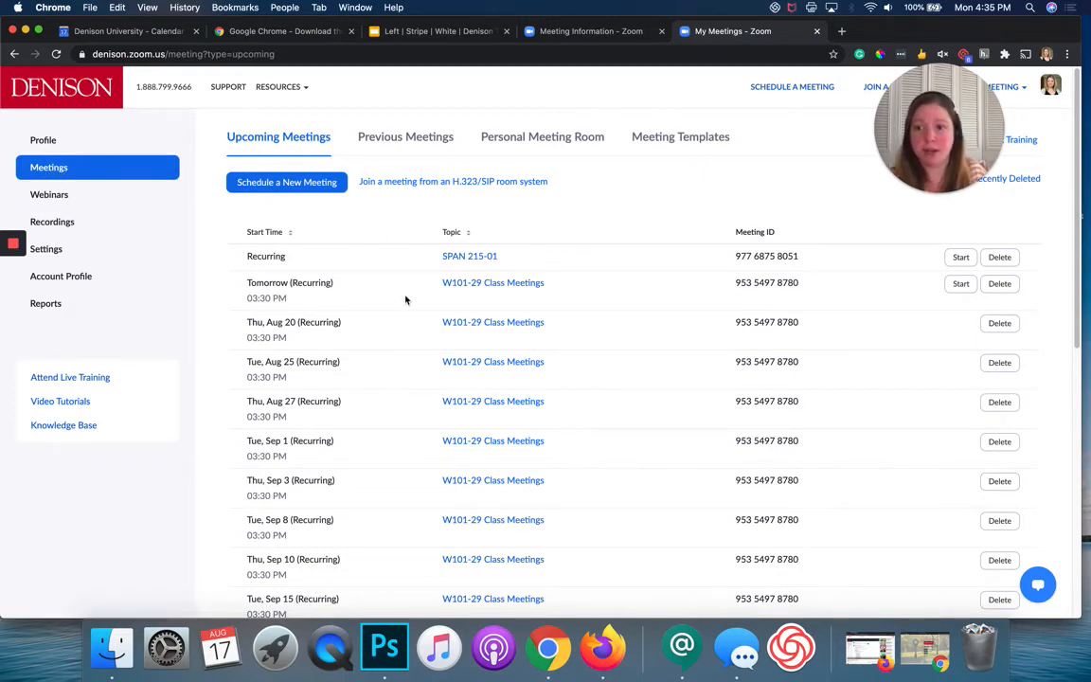
scroll("down", 3)
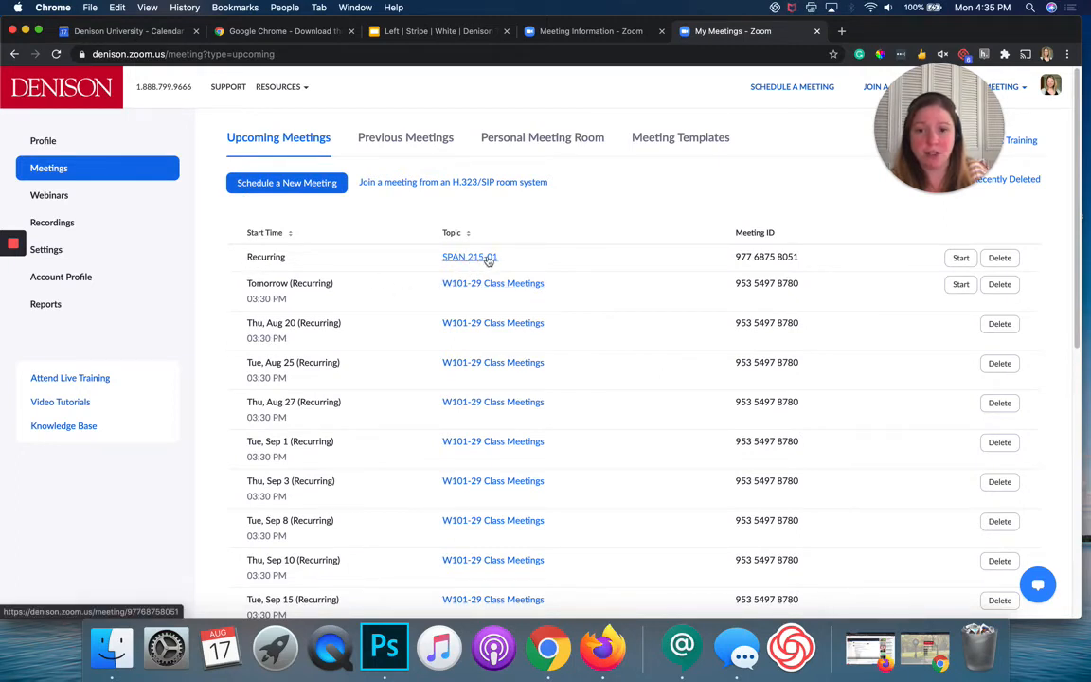
mouse_move(470, 257)
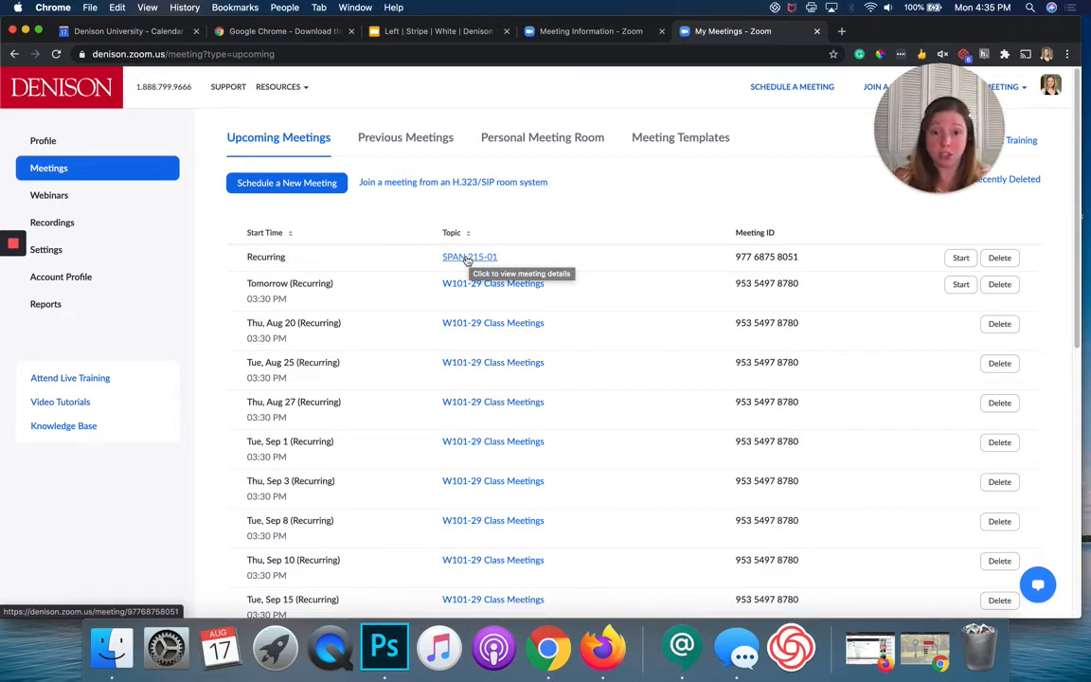
mouse_move(379, 265)
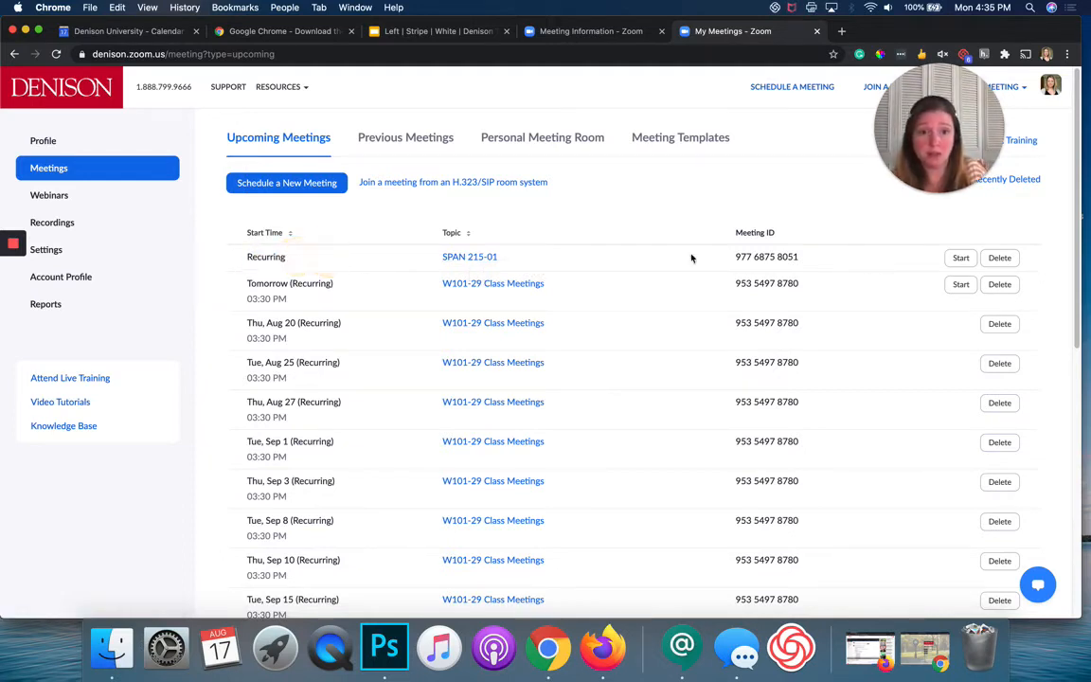
View the SPAN 215-01 meeting's details and start editing the meeting
left_click(470, 258)
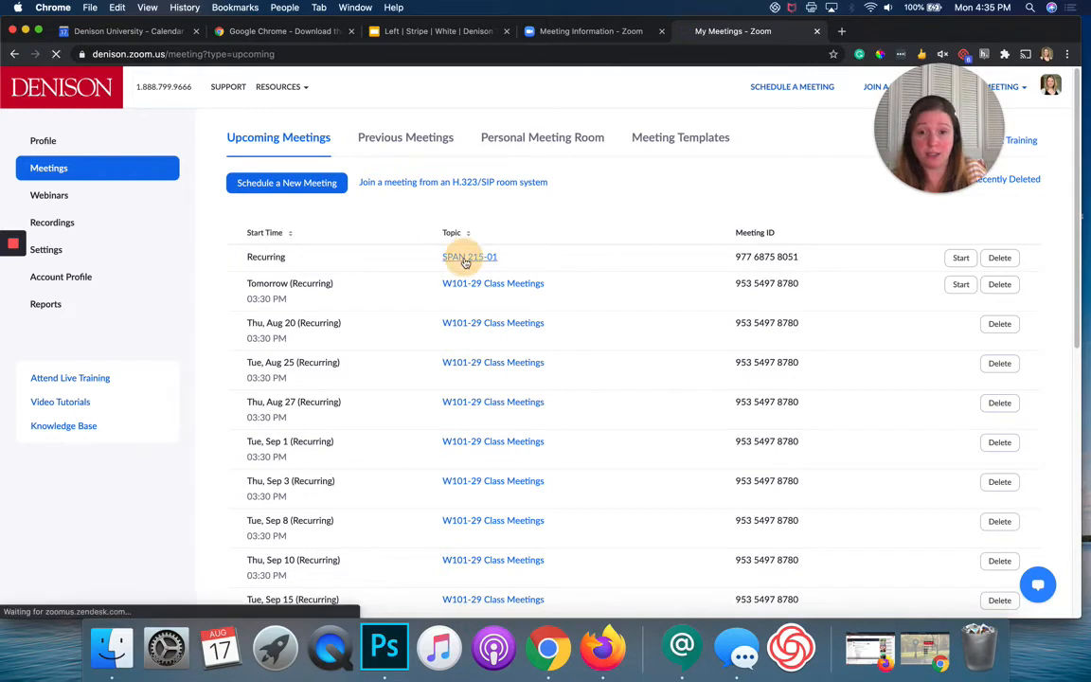
left_click(470, 258)
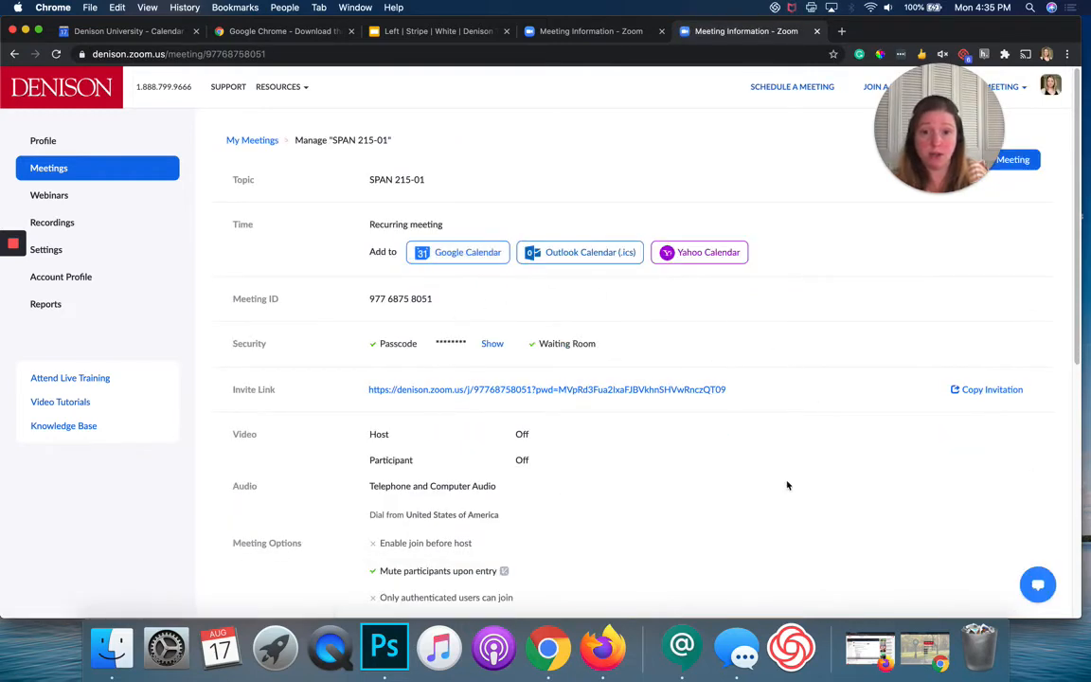
scroll("down", 3)
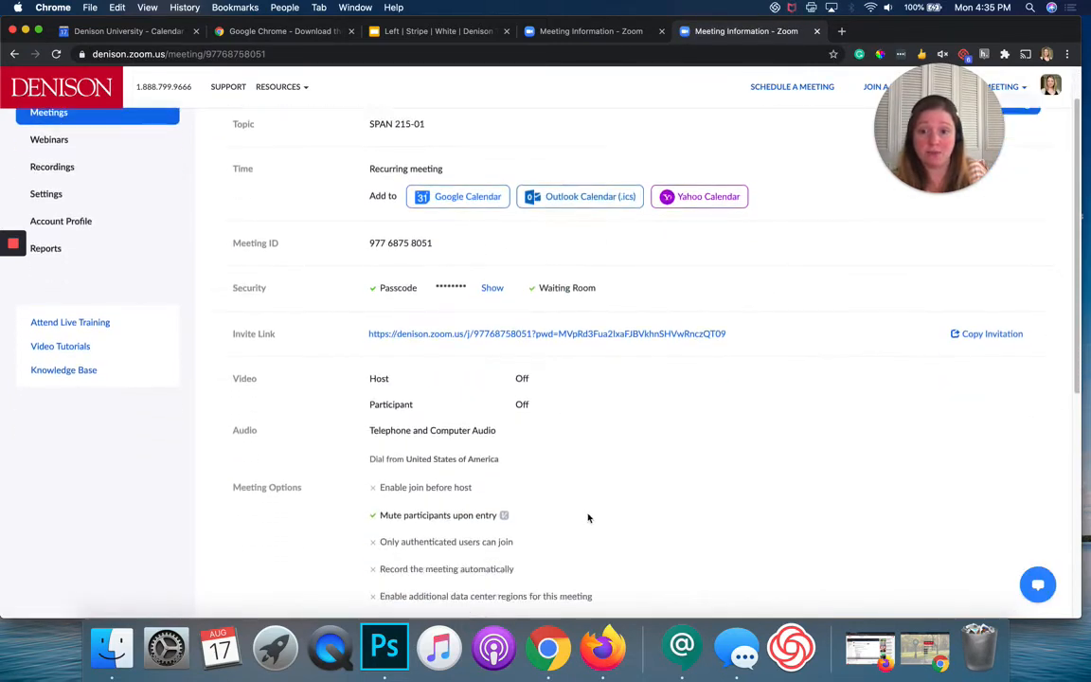
scroll("down", 3)
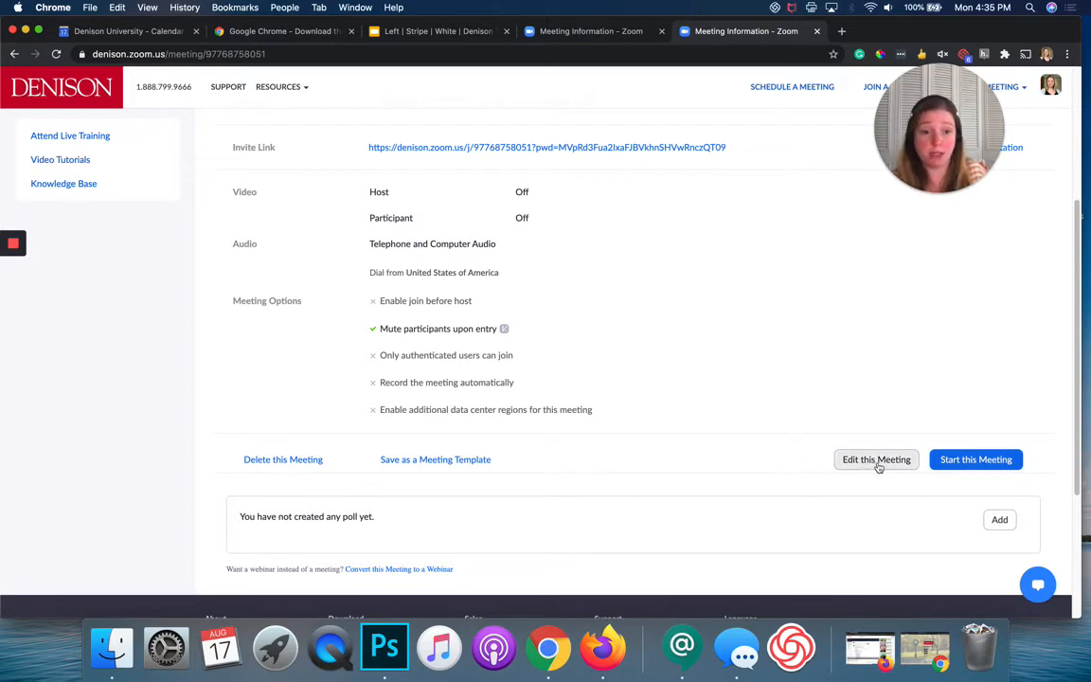
left_click(875, 460)
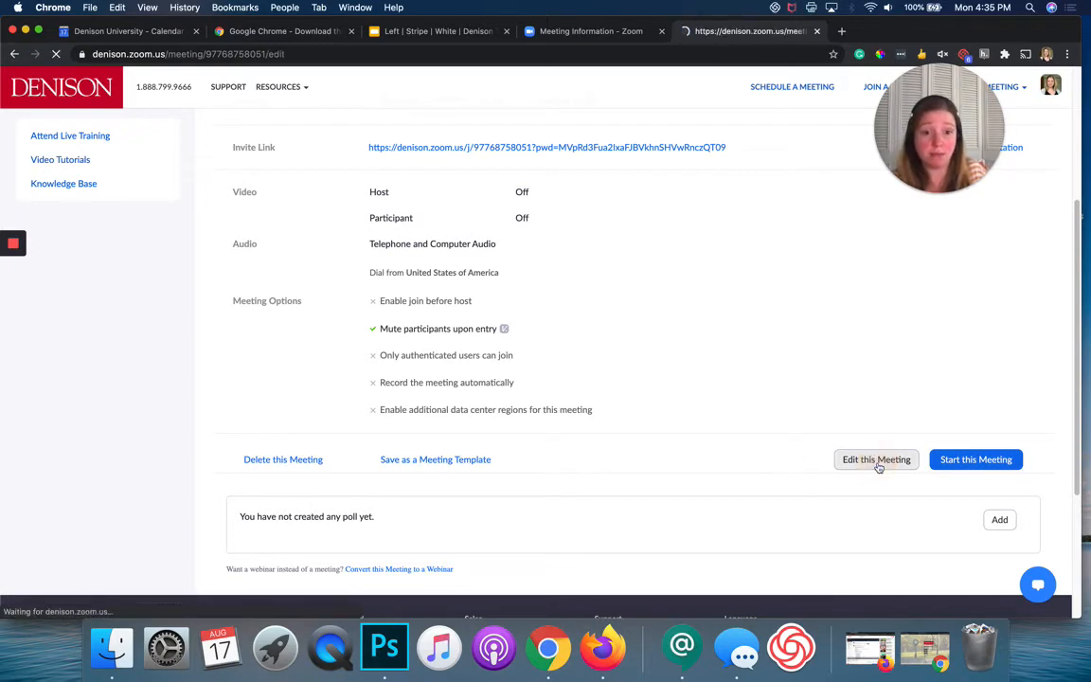
left_click(875, 460)
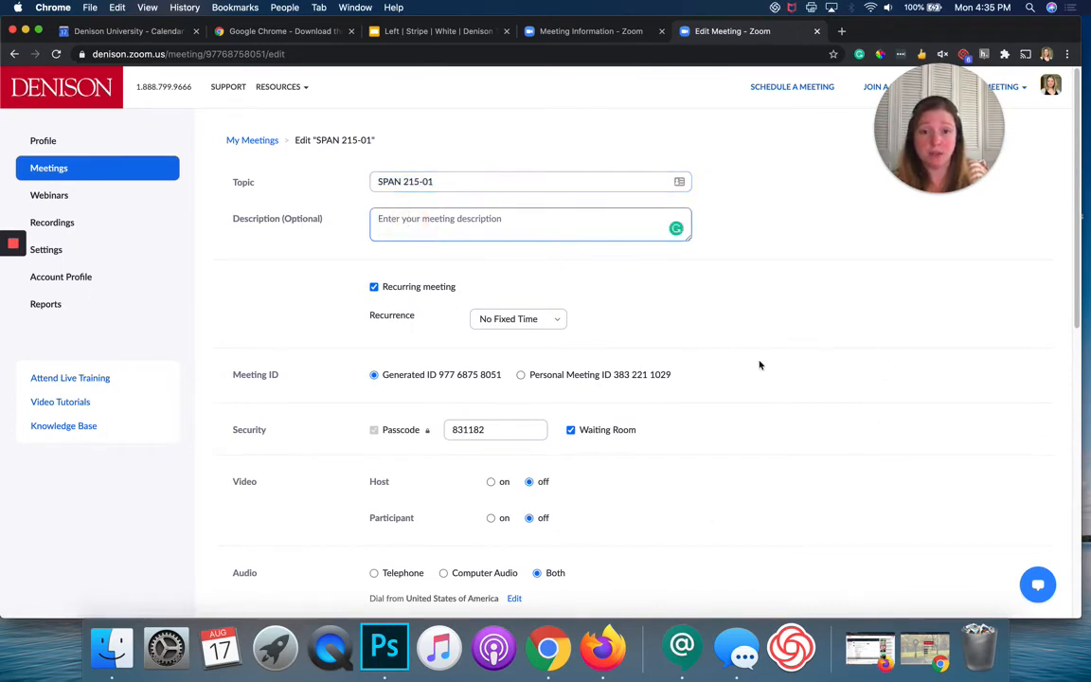
mouse_move(541, 335)
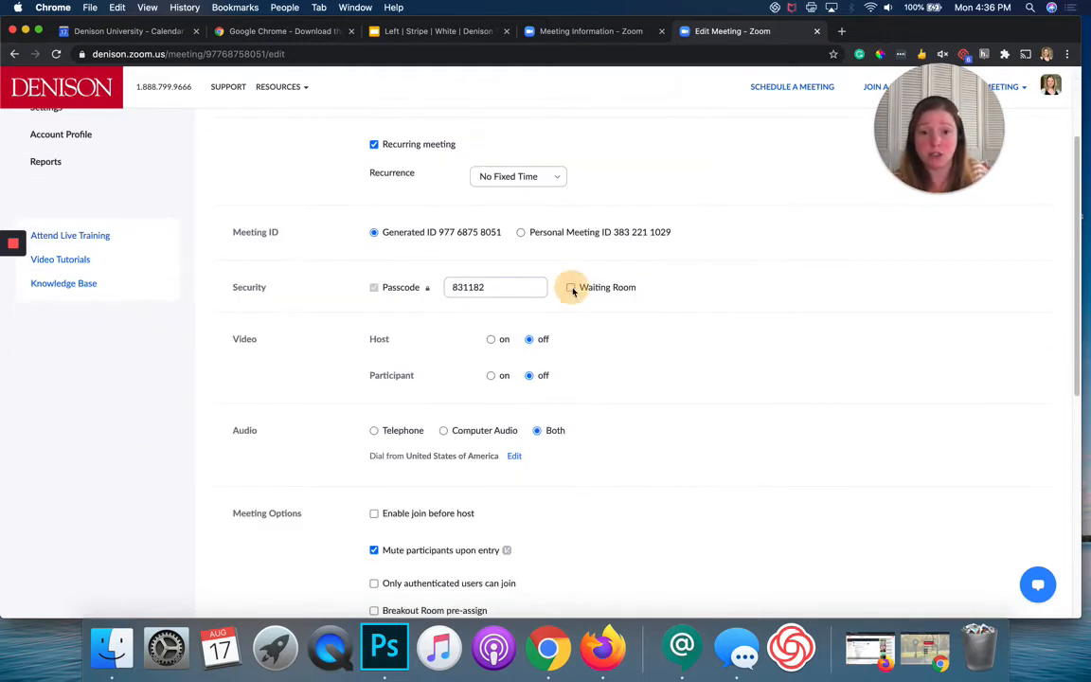
Enable automatic recording in the cloud for SPAN 215-01 and save the settings
scroll("down", 3)
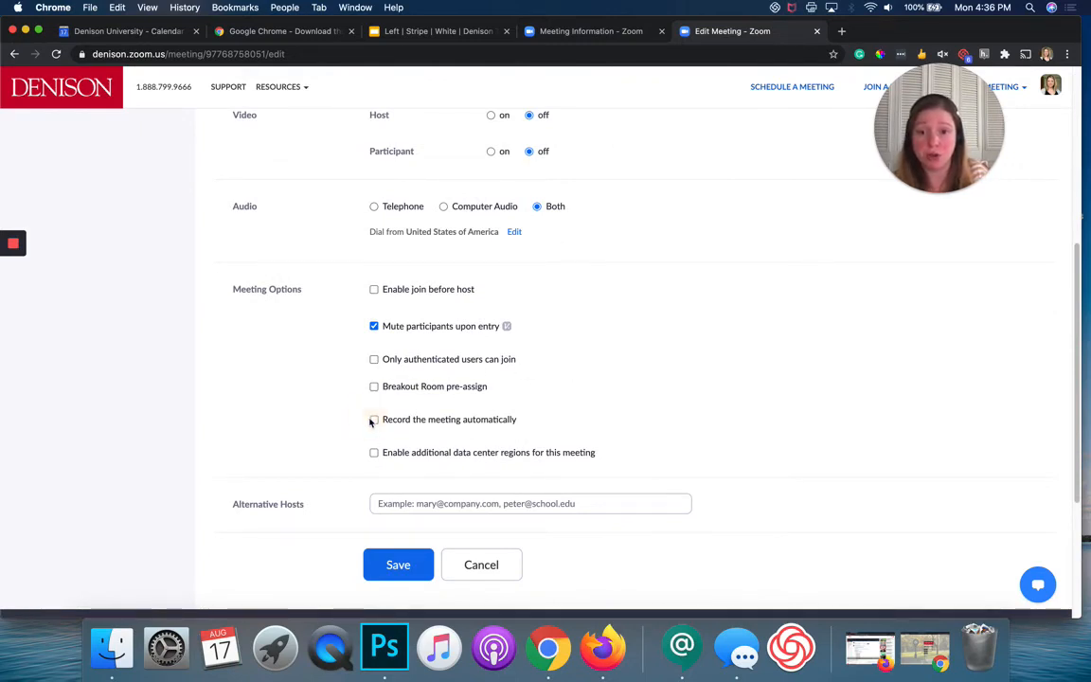
left_click(373, 420)
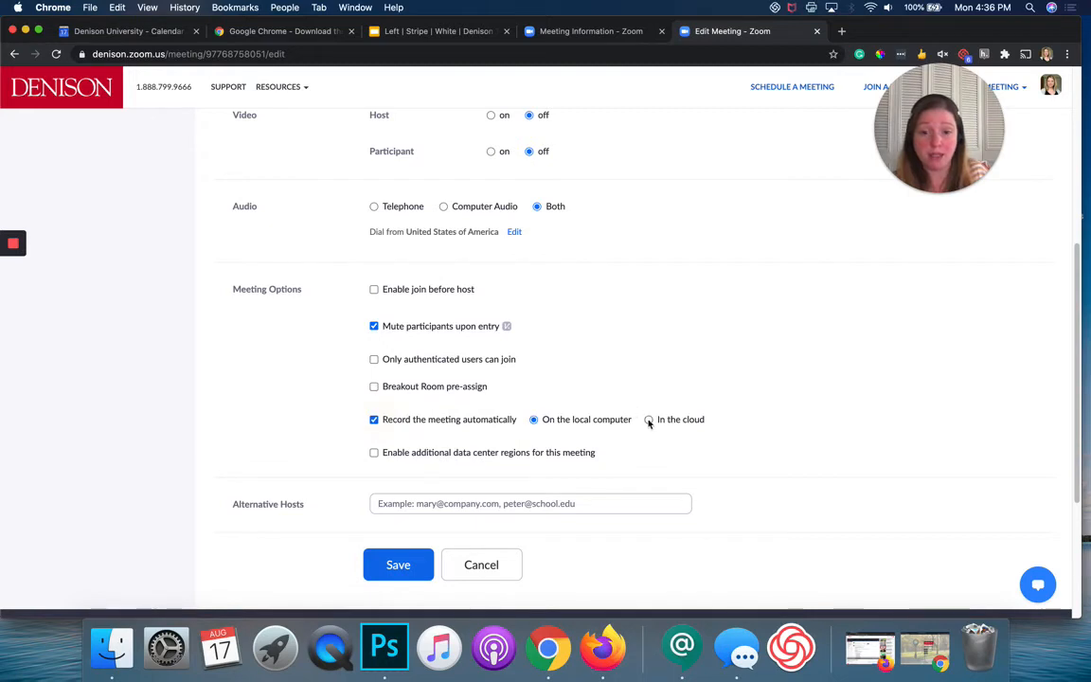
left_click(648, 420)
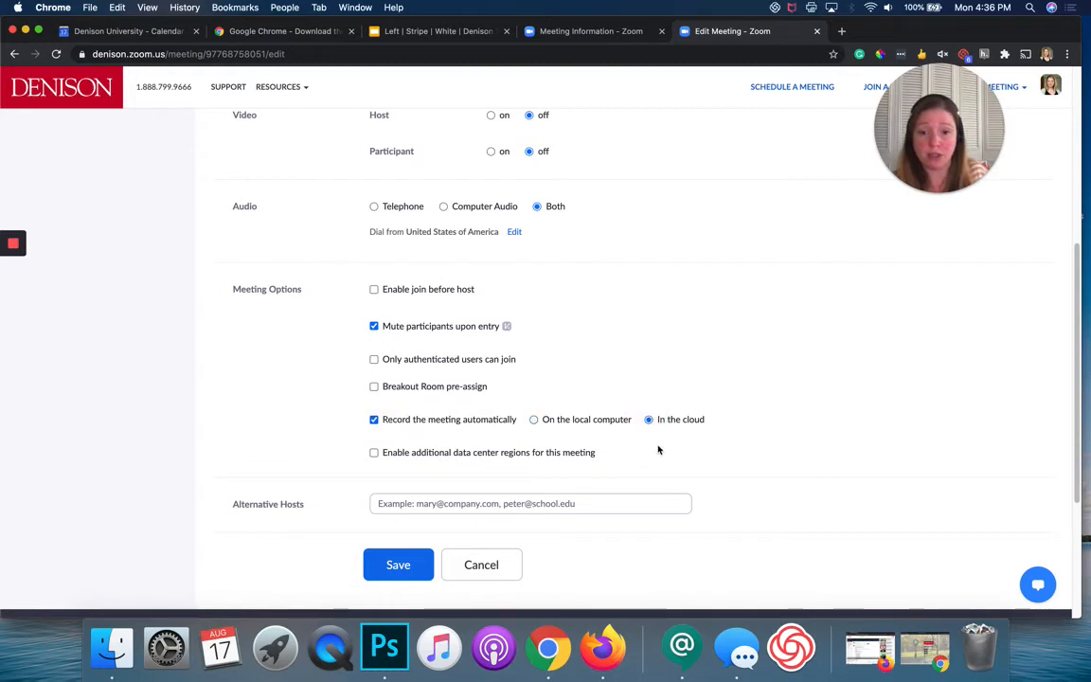
scroll("down", 3)
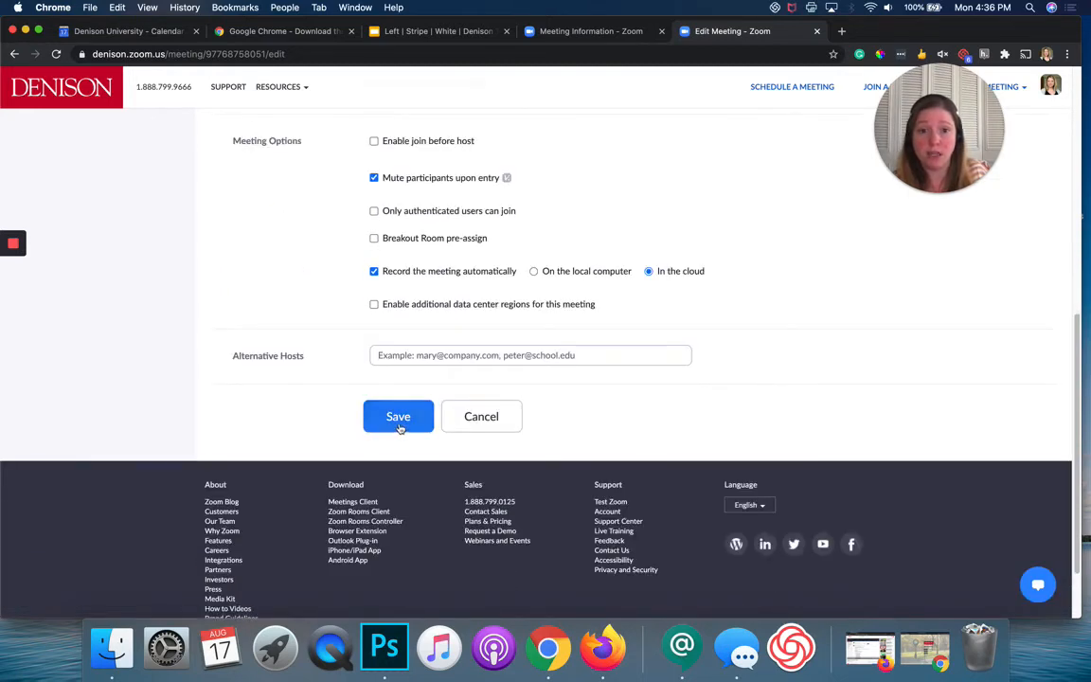
left_click(398, 417)
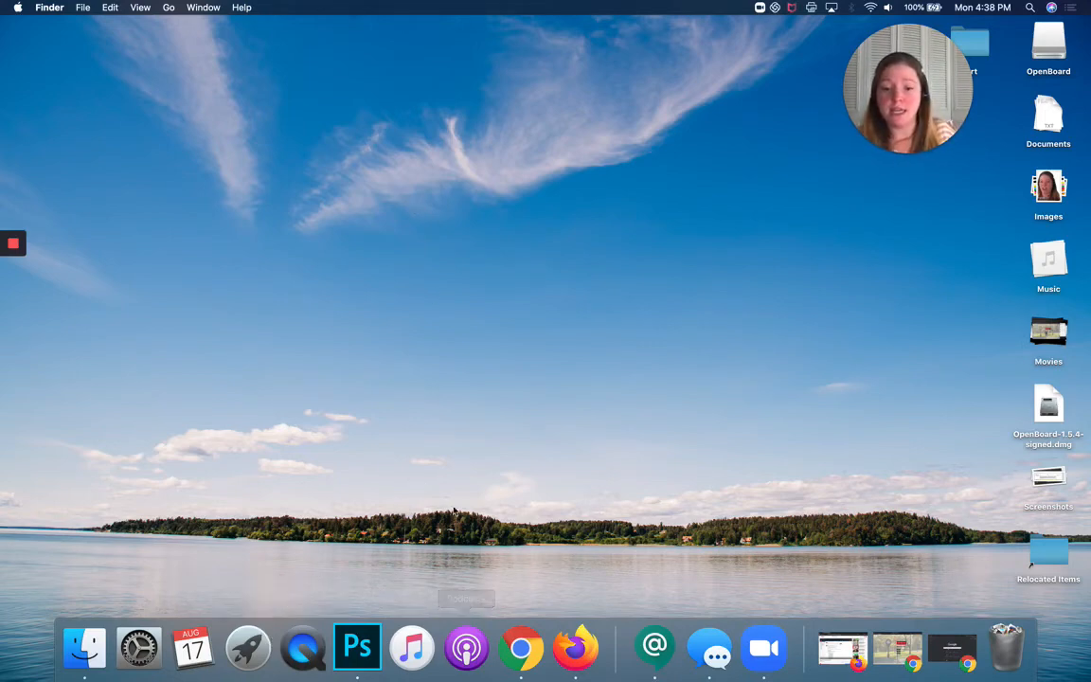
mouse_move(277, 579)
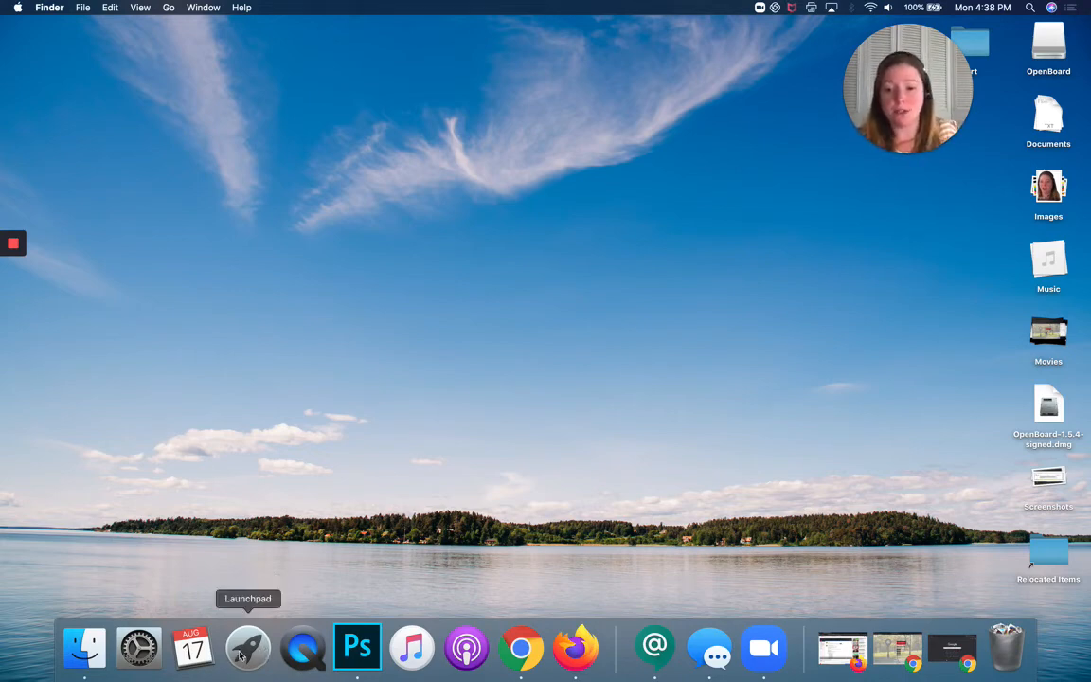
mouse_move(242, 652)
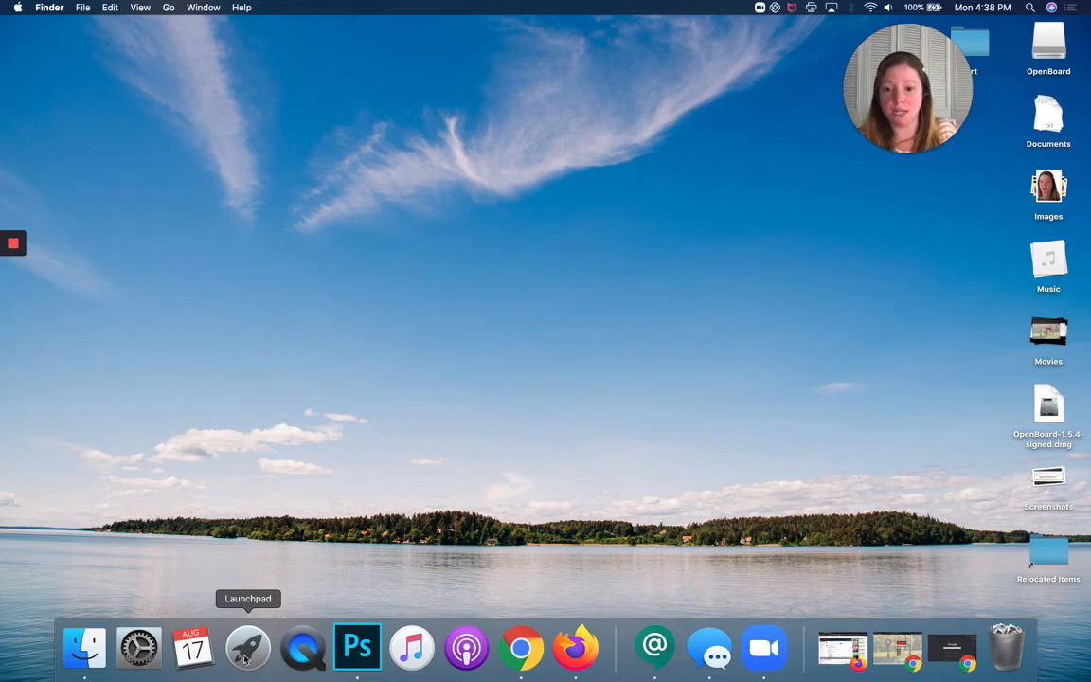
Open Launchpad and dismiss it again before searching for zoom.us
left_click(246, 651)
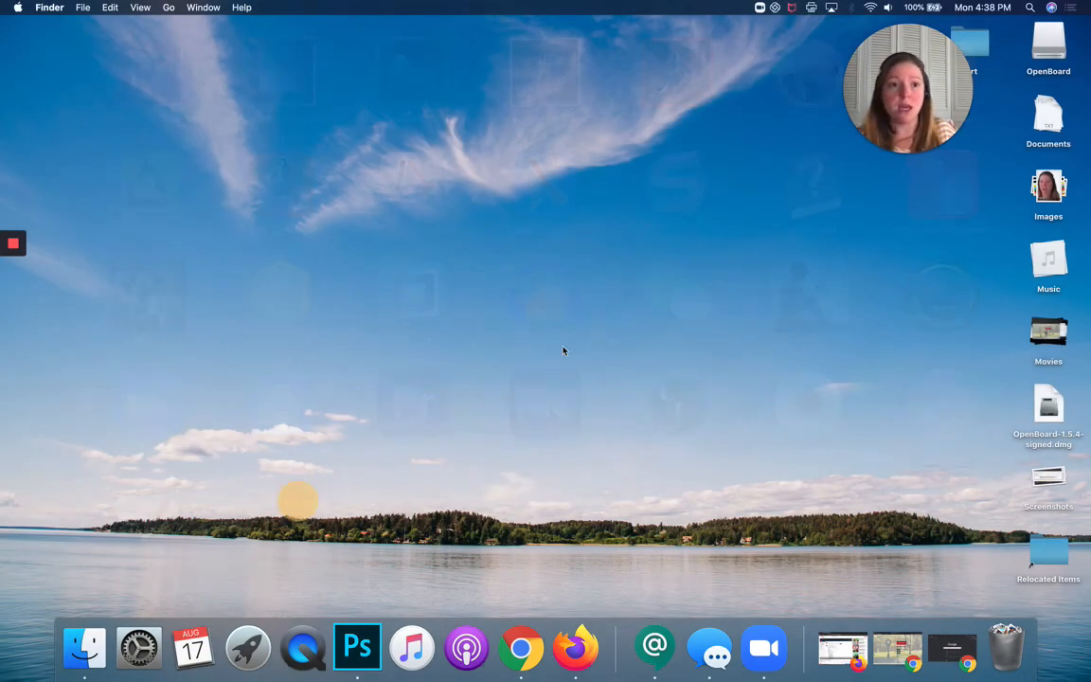
left_click(1026, 8)
type("zoom")
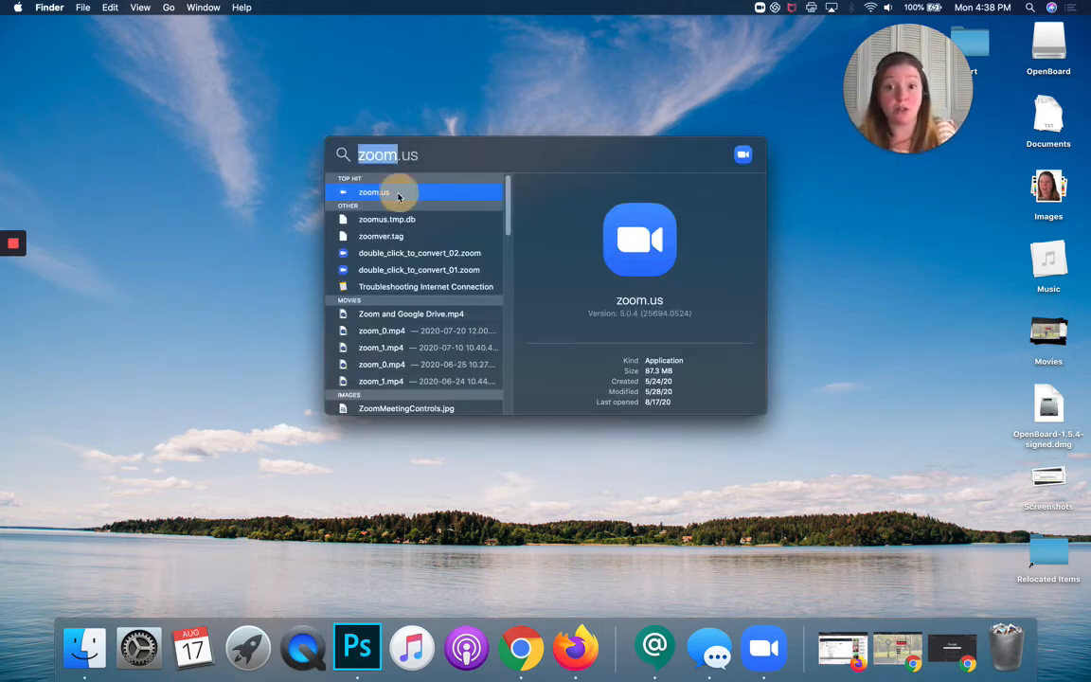
Launch the Zoom desktop app and check the signed-in account's licensed status
left_click(398, 193)
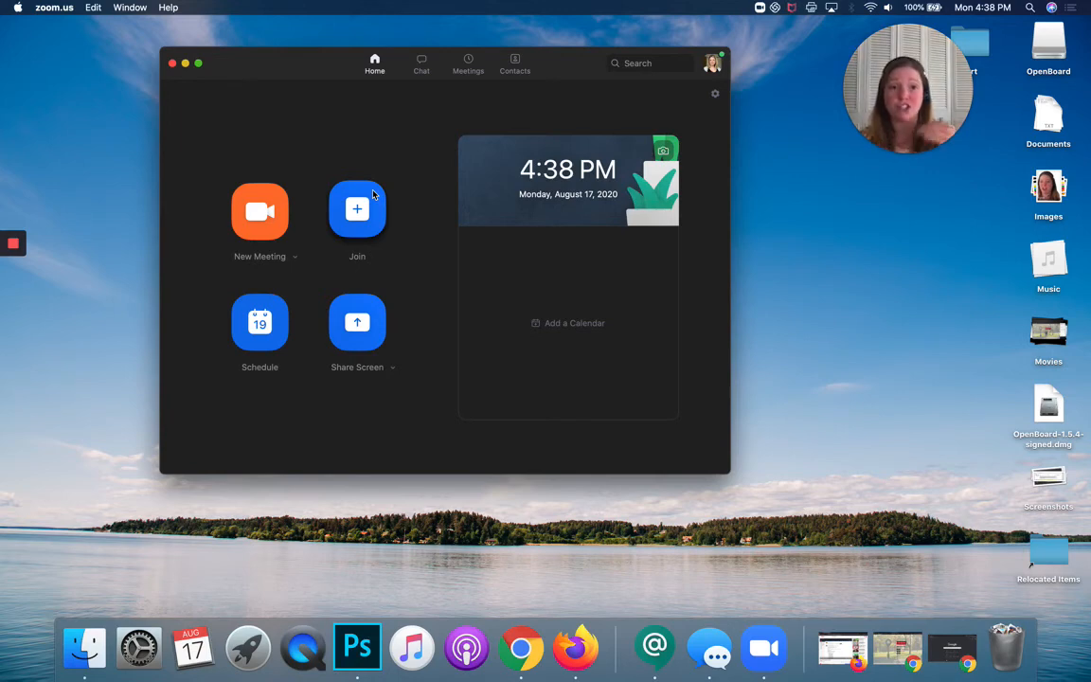
mouse_move(360, 195)
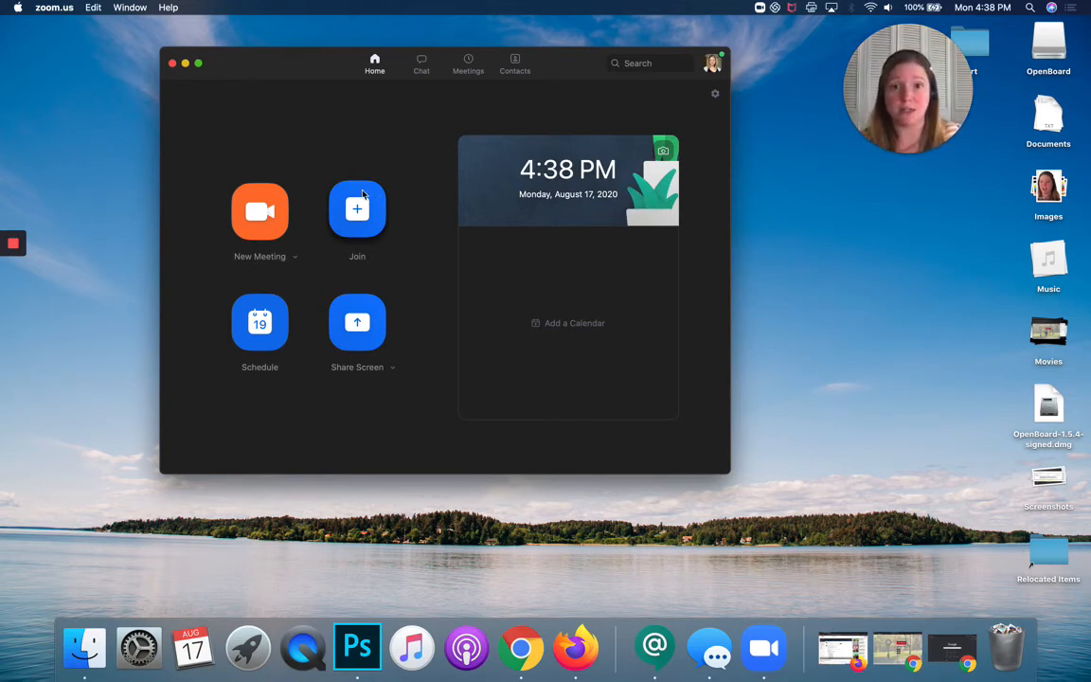
mouse_move(716, 63)
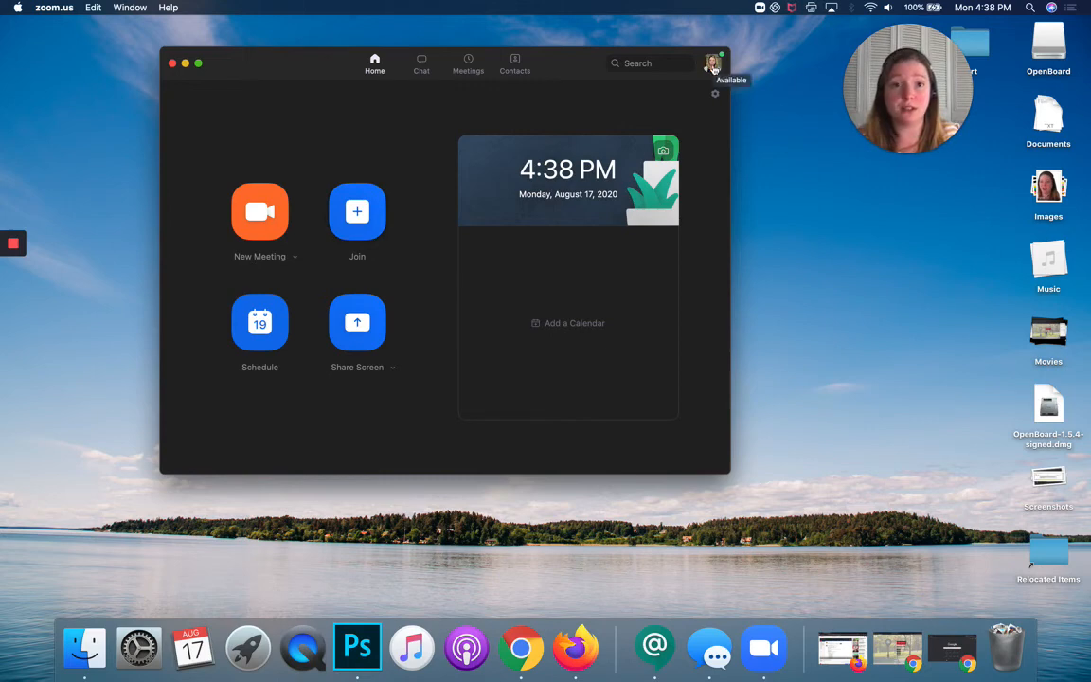
left_click(713, 60)
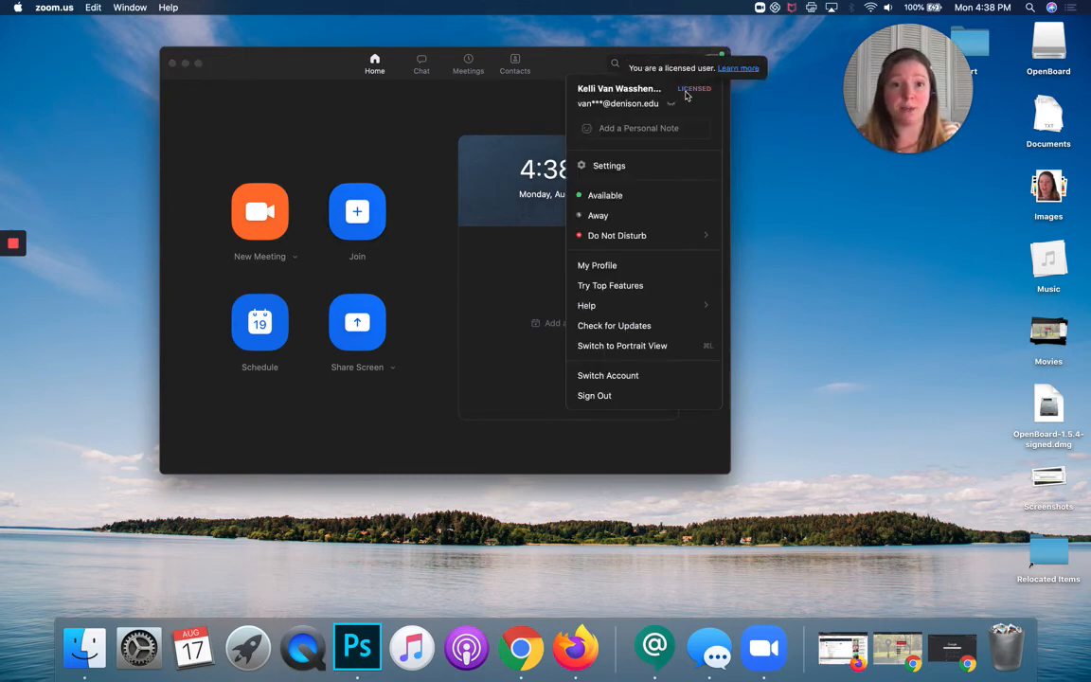
mouse_move(698, 99)
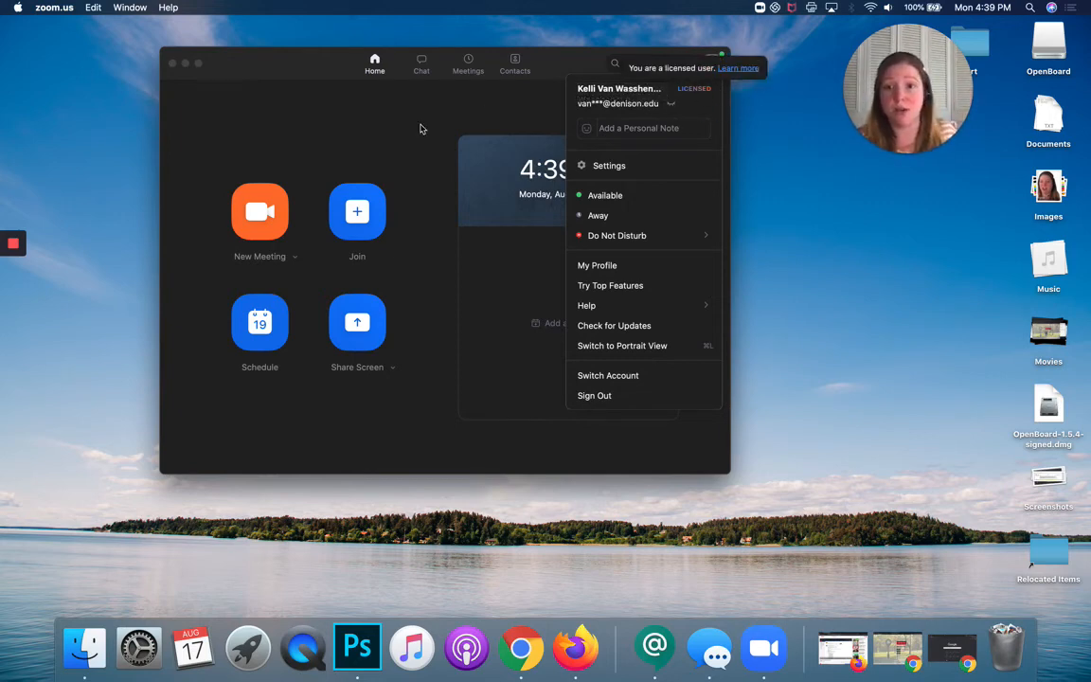
left_click(421, 125)
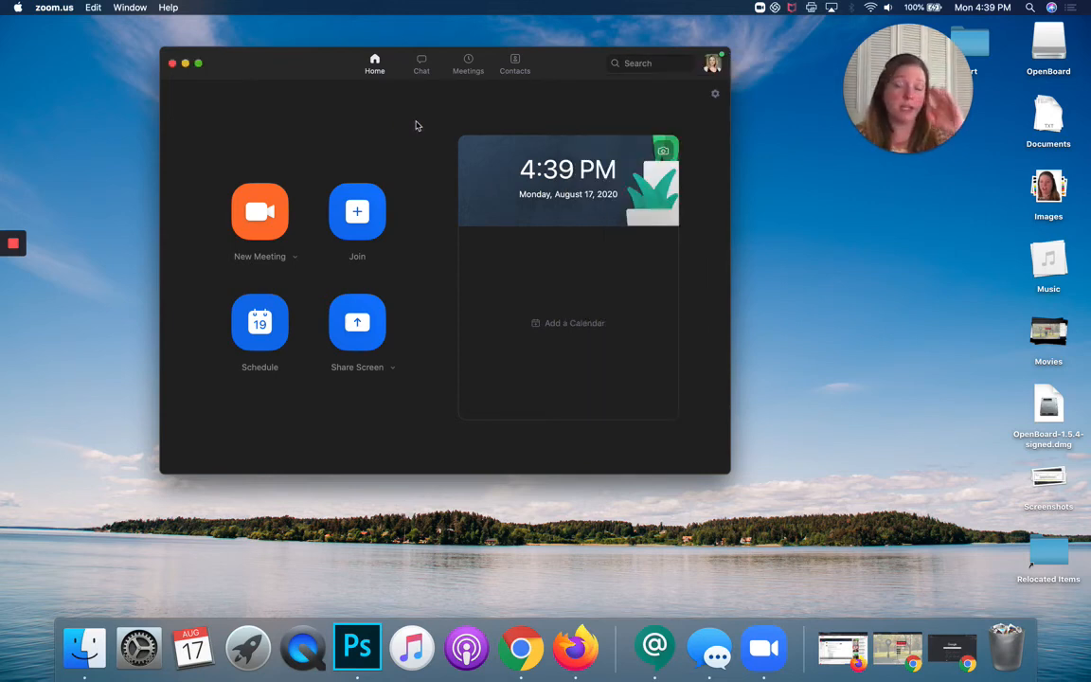
Start scheduling a new meeting with topic 'BIOL 201-02' marked as recurring
left_click(260, 322)
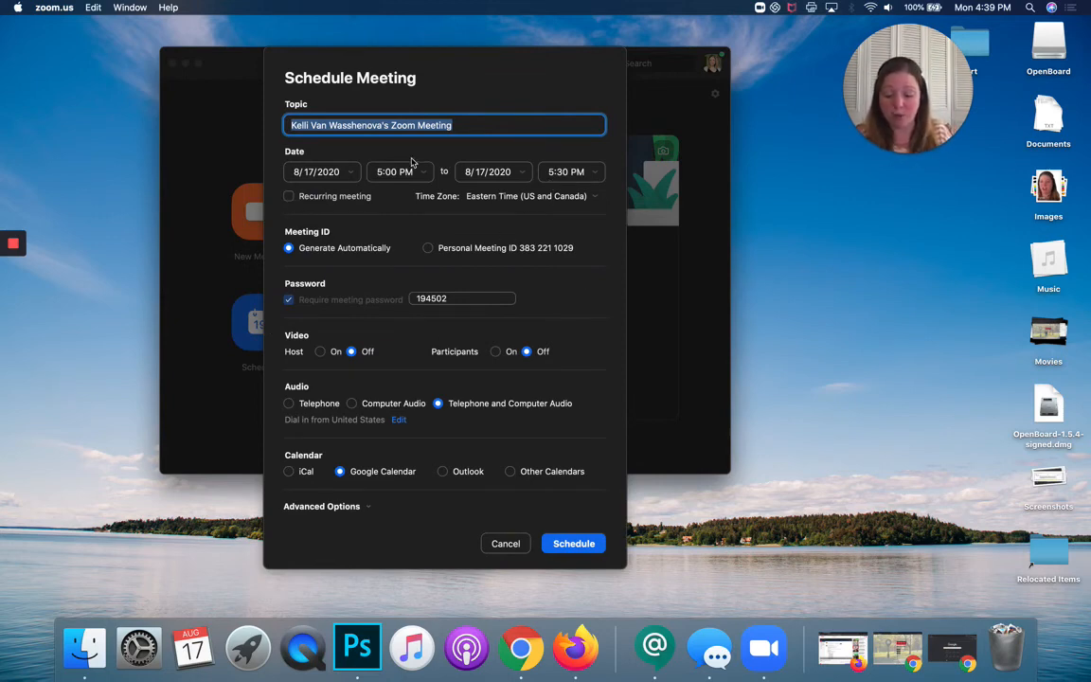
type("BIOL")
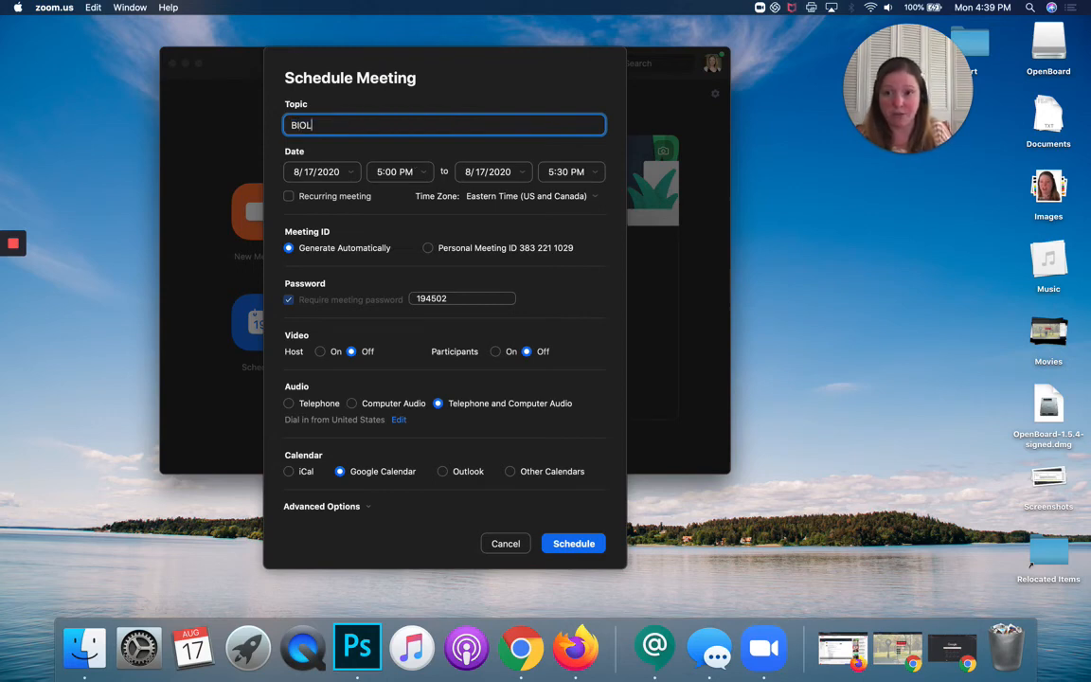
type("201")
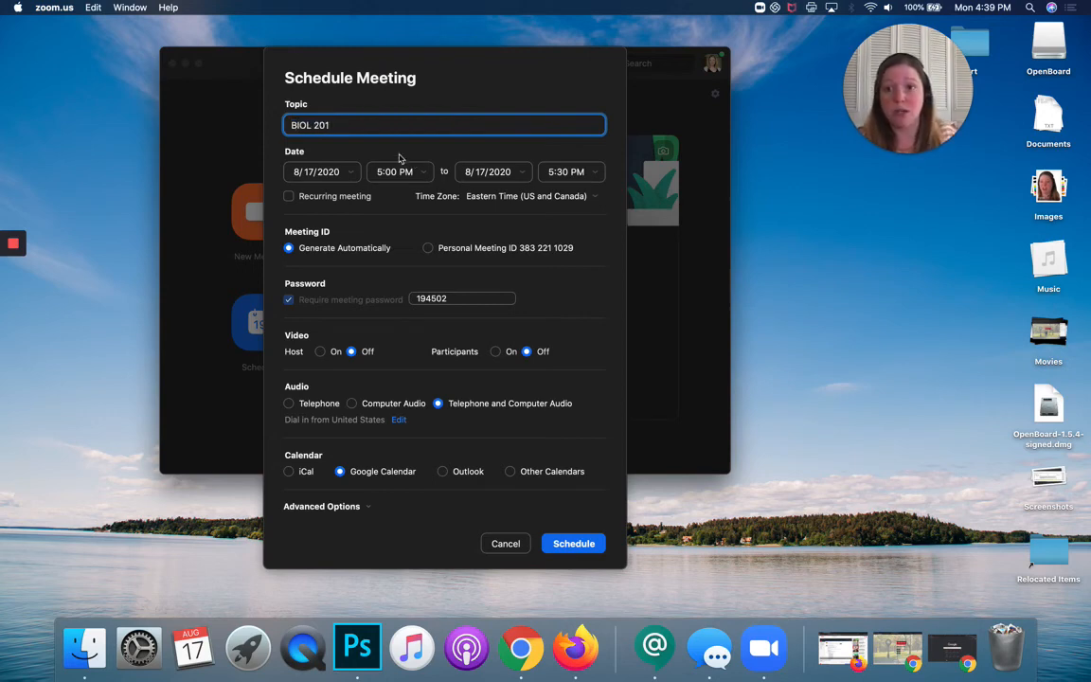
type("-02")
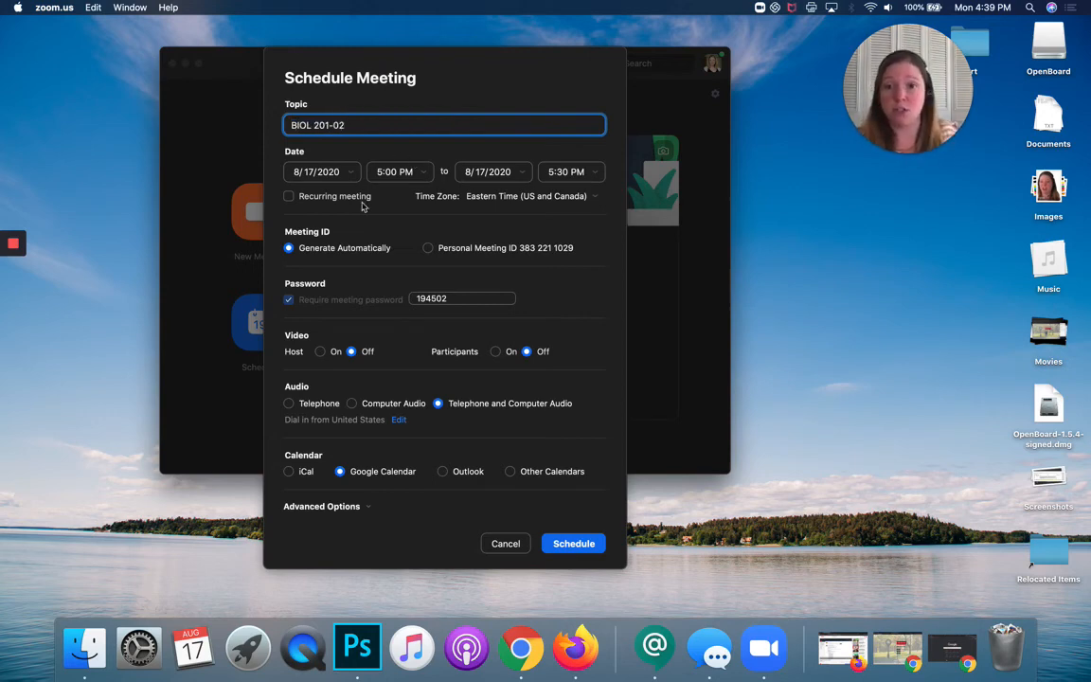
left_click(288, 195)
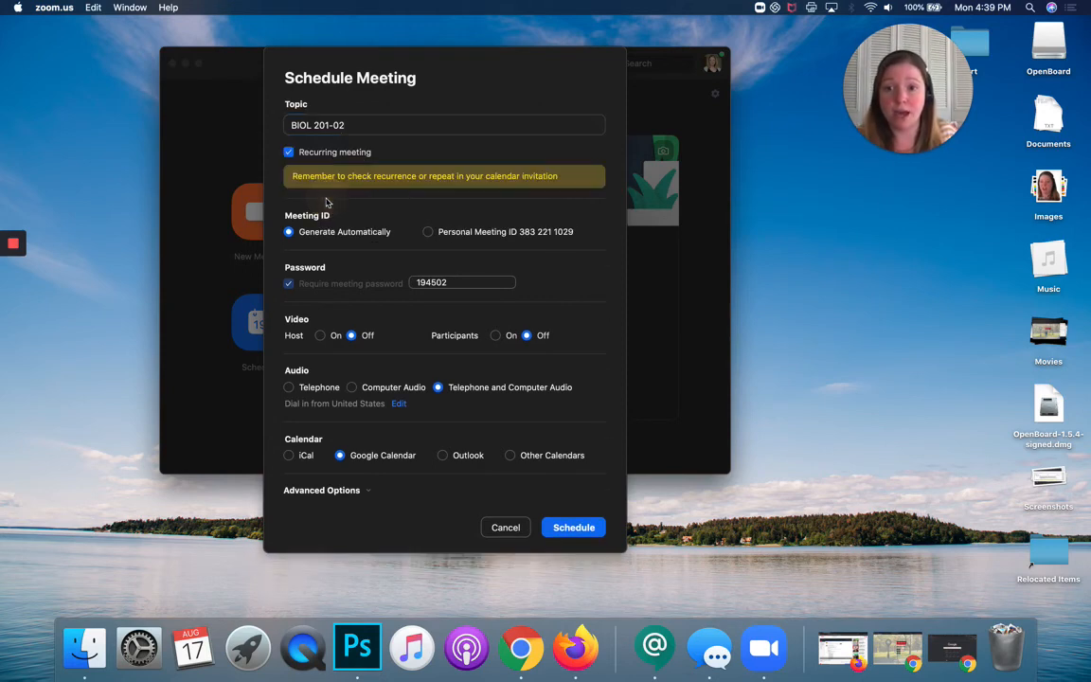
mouse_move(493, 176)
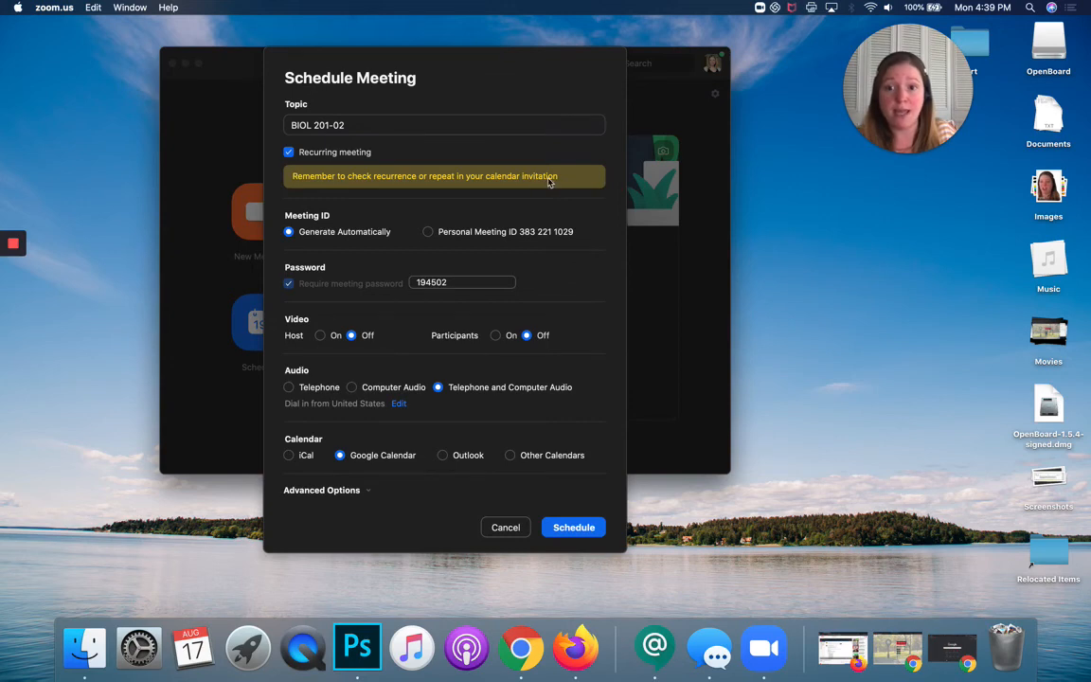
mouse_move(458, 178)
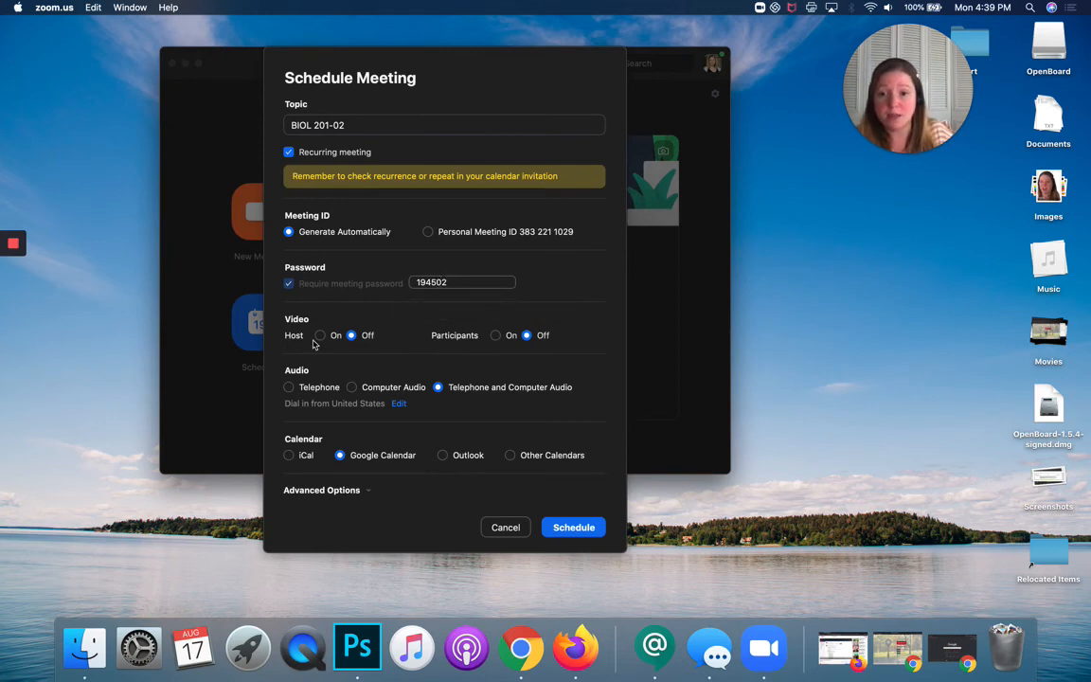
mouse_move(345, 496)
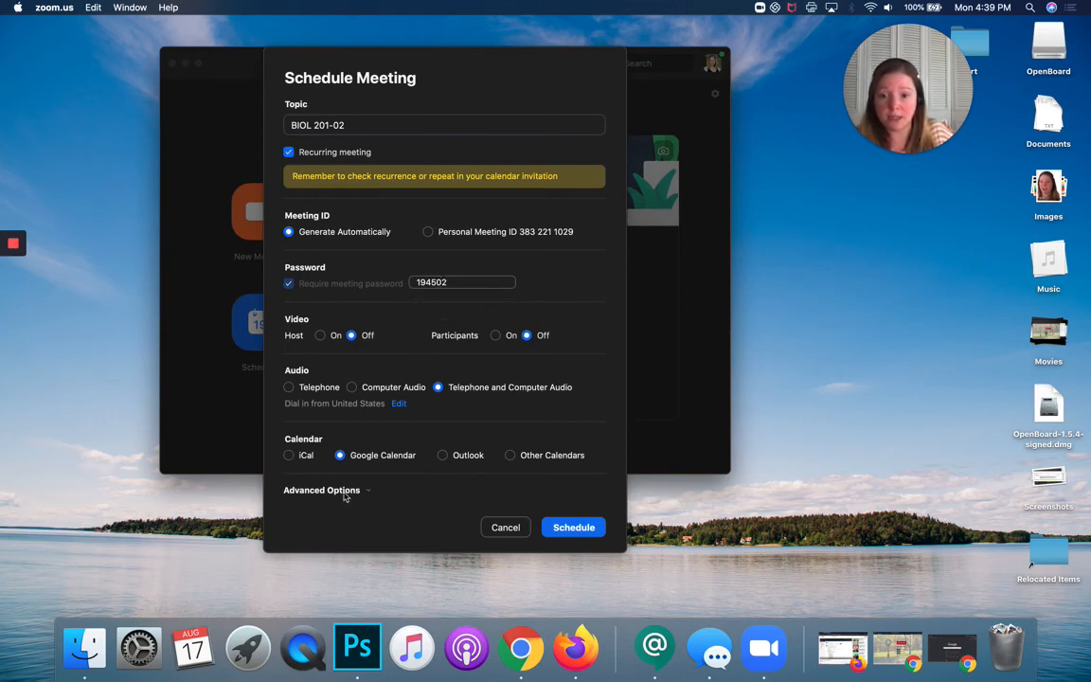
In Advanced Options, turn the waiting room off, allow join before host, and record automatically locally
left_click(322, 488)
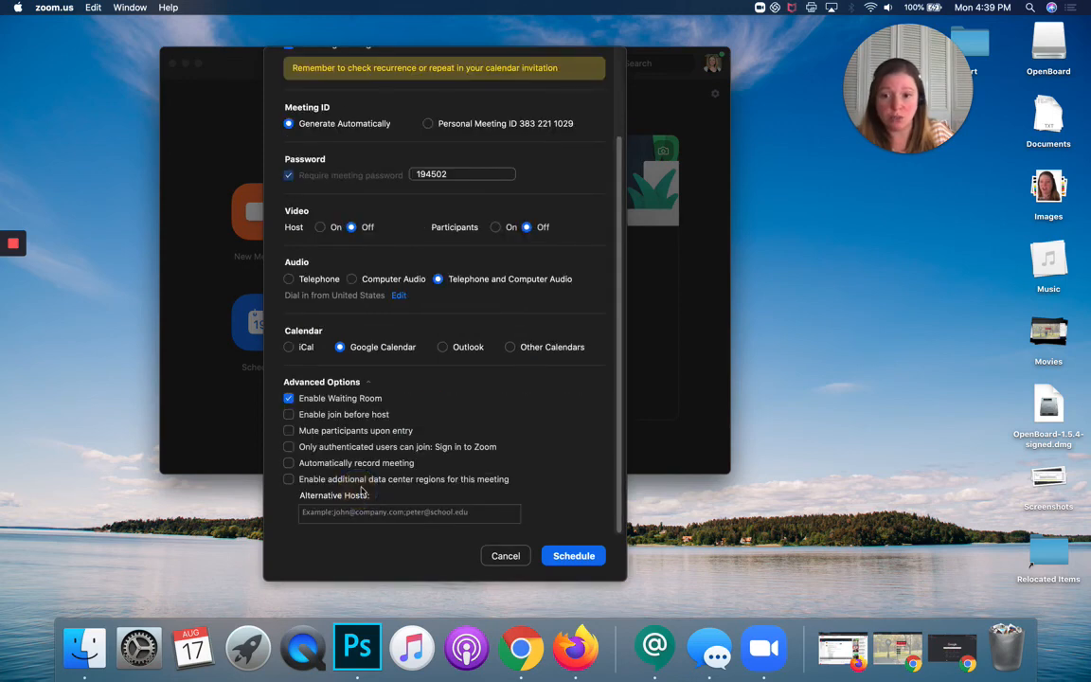
mouse_move(424, 193)
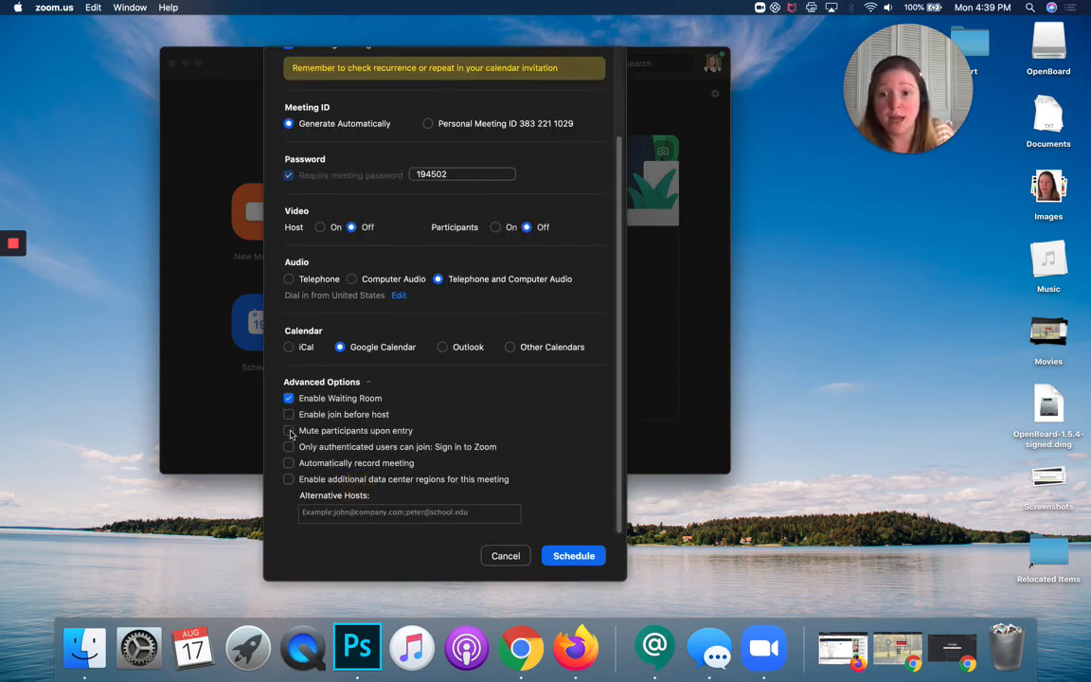
left_click(288, 397)
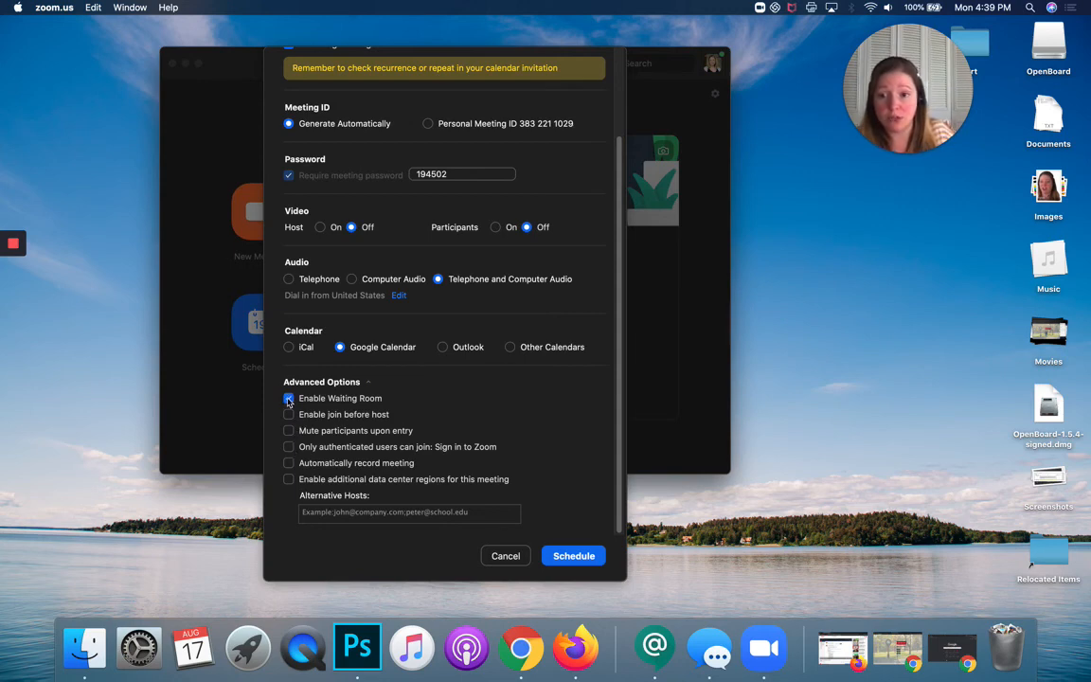
left_click(288, 398)
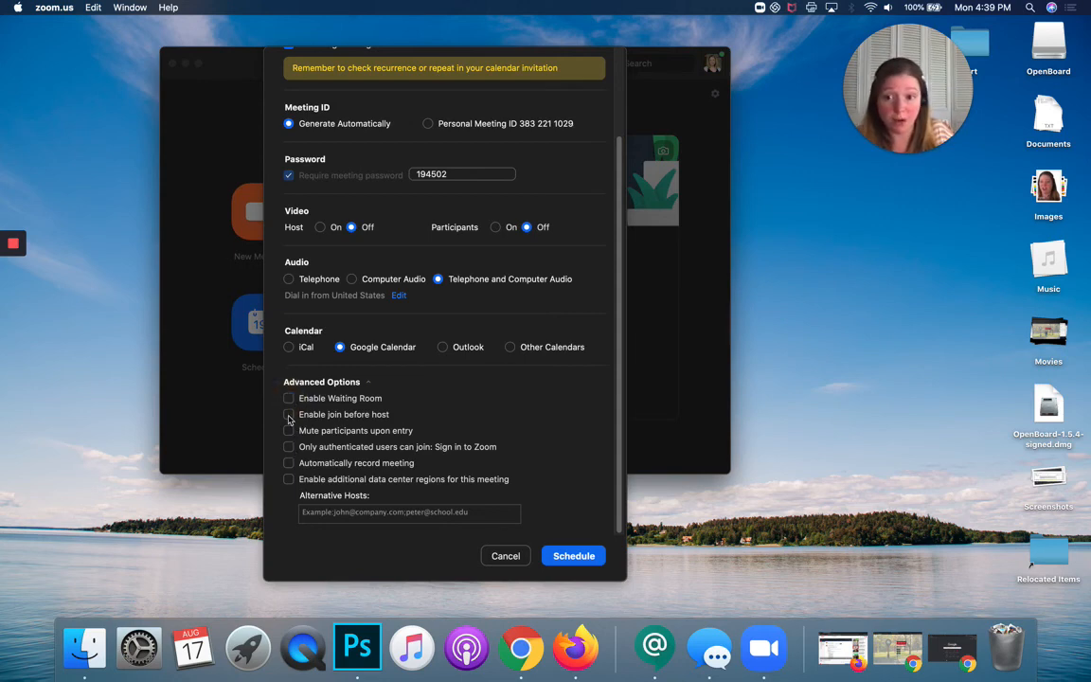
left_click(288, 413)
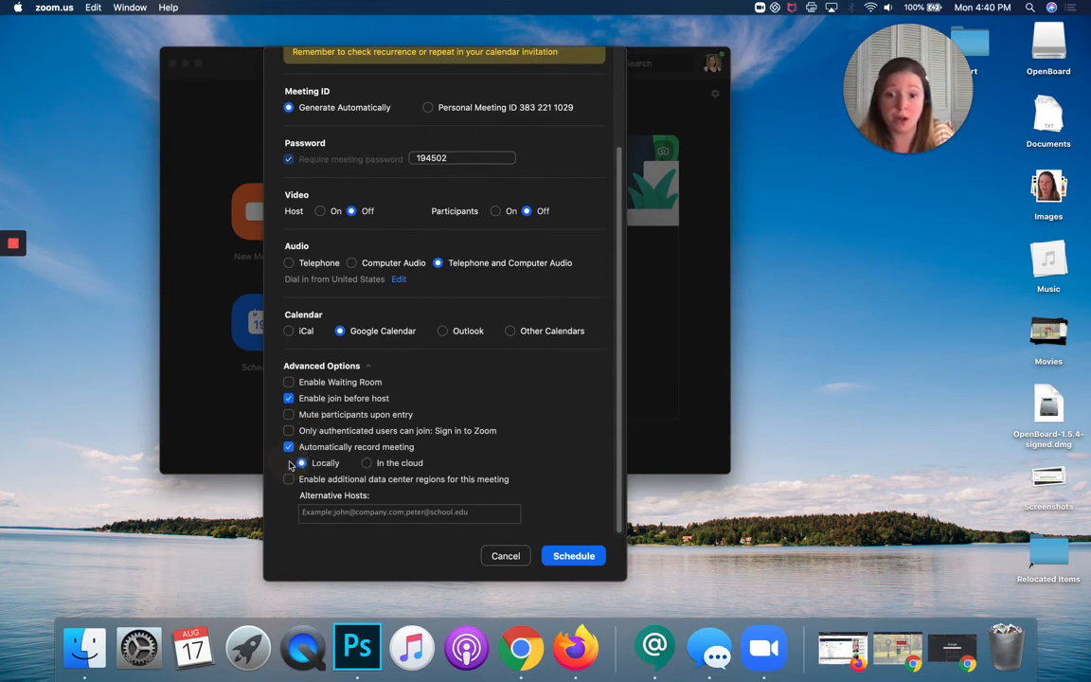
left_click(368, 462)
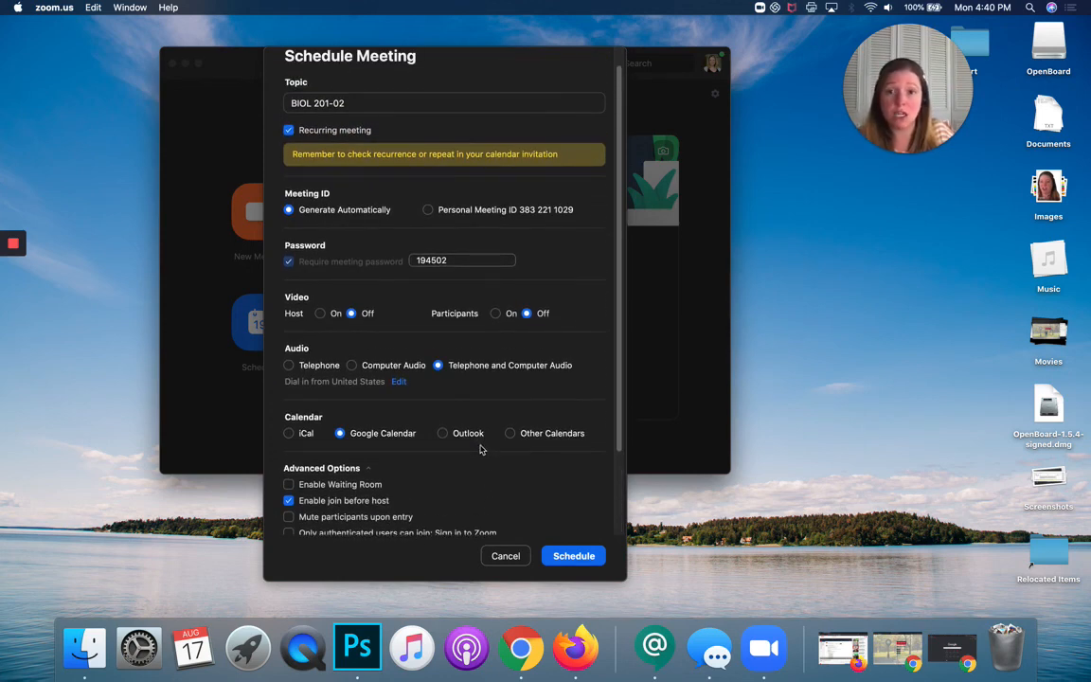
mouse_move(329, 161)
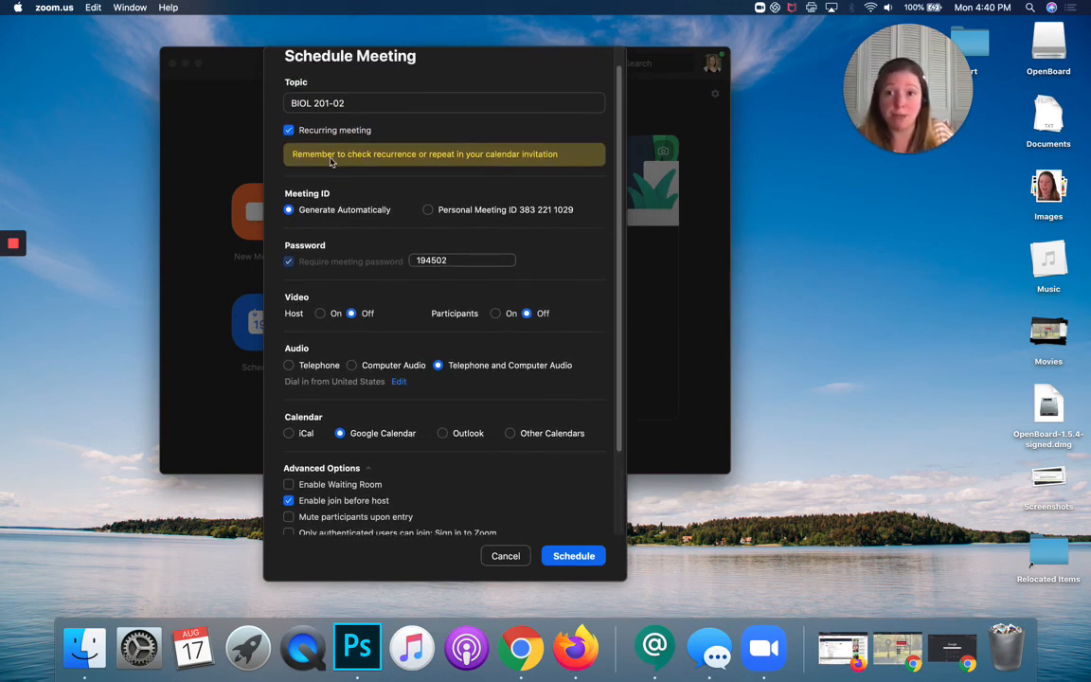
mouse_move(500, 167)
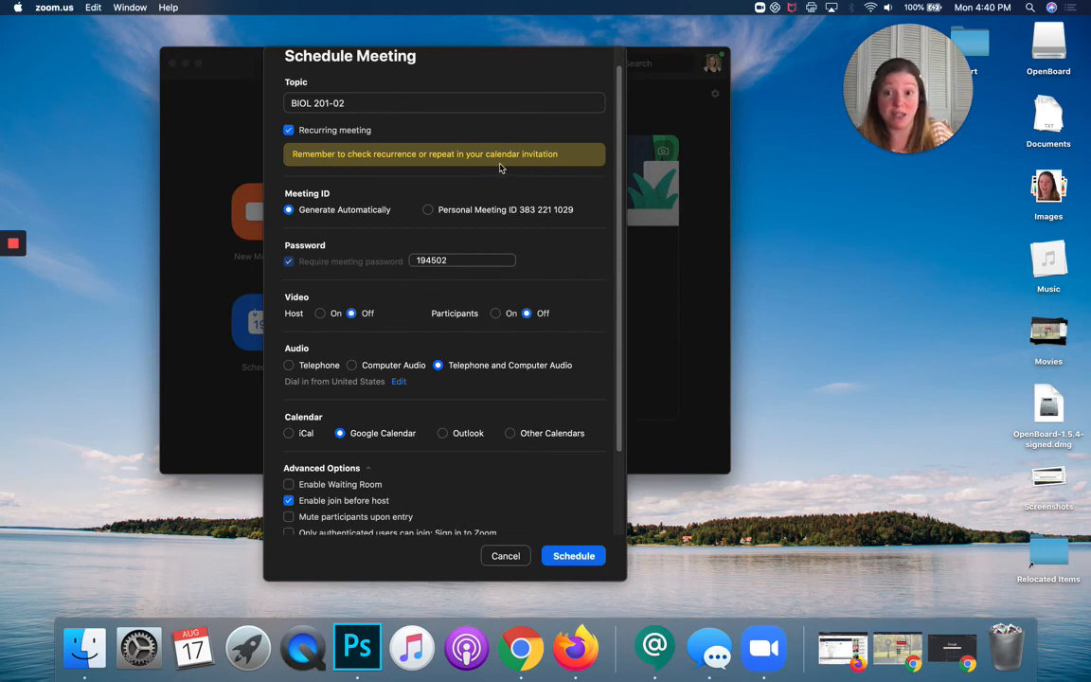
mouse_move(297, 161)
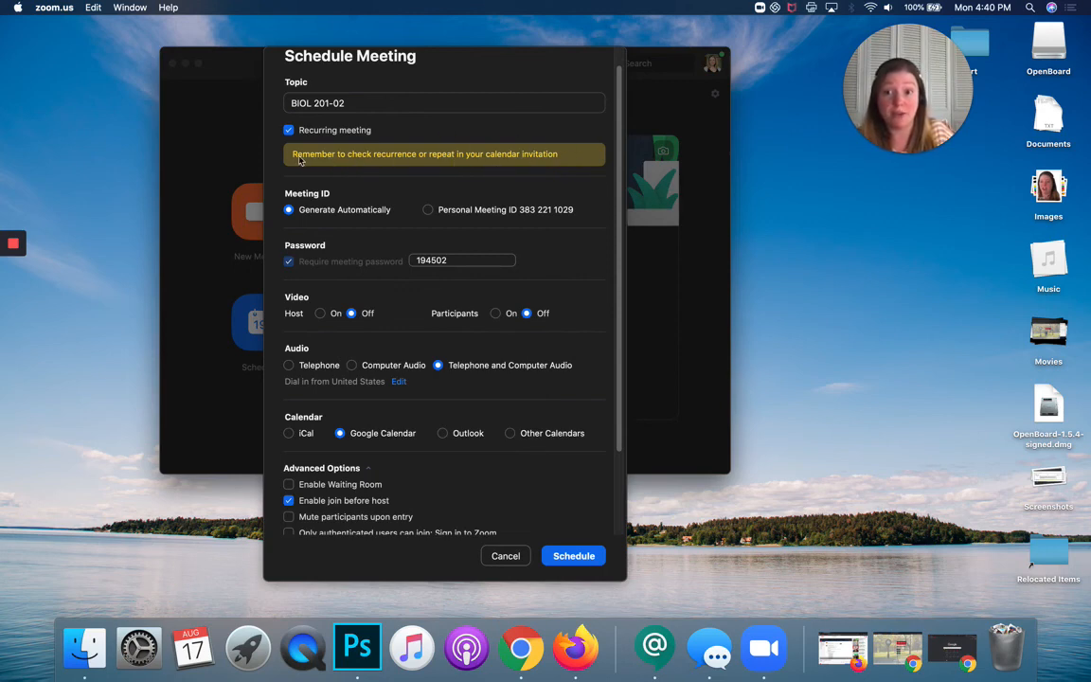
mouse_move(511, 171)
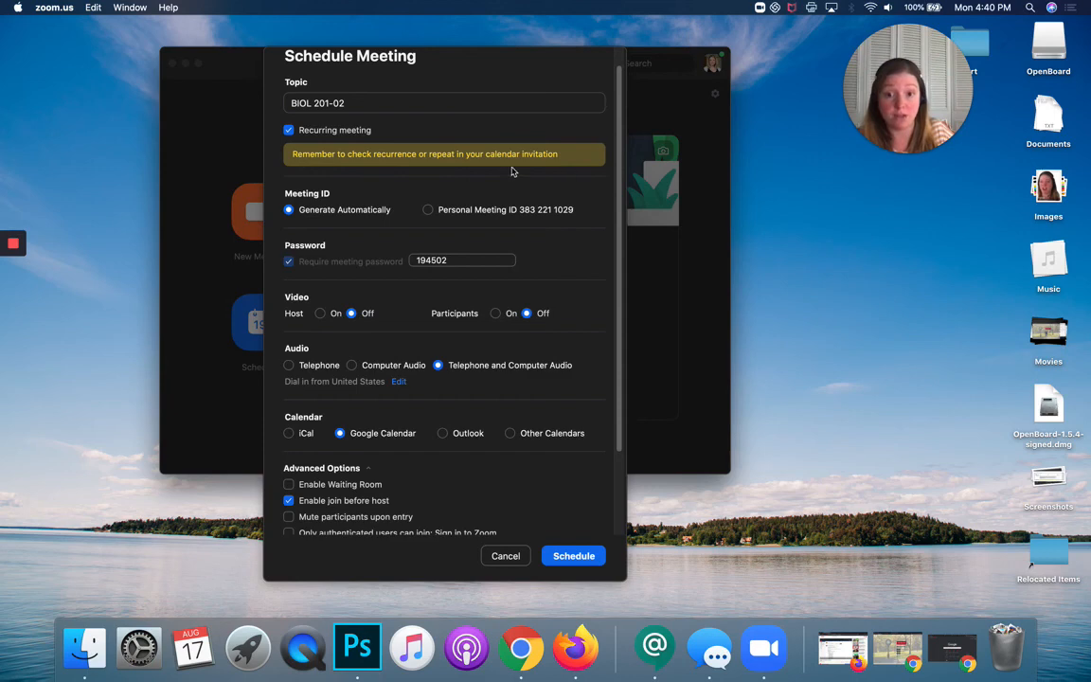
scroll("down", 3)
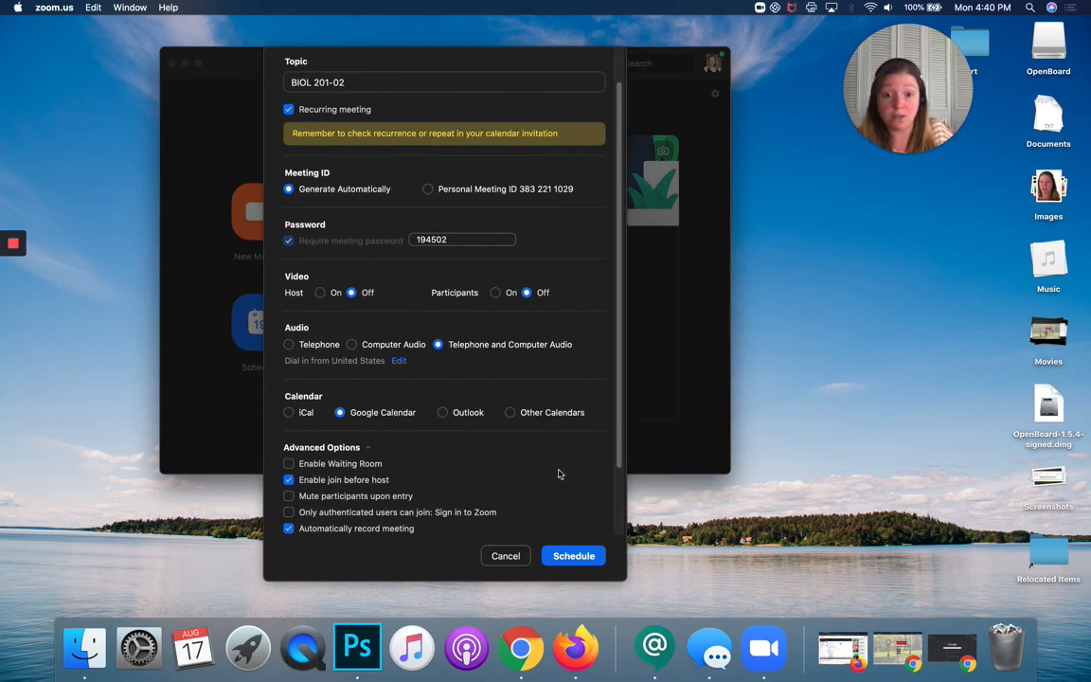
Schedule the Zoom meeting so the BIOL 201-02 event opens in Google Calendar for editing
left_click(572, 555)
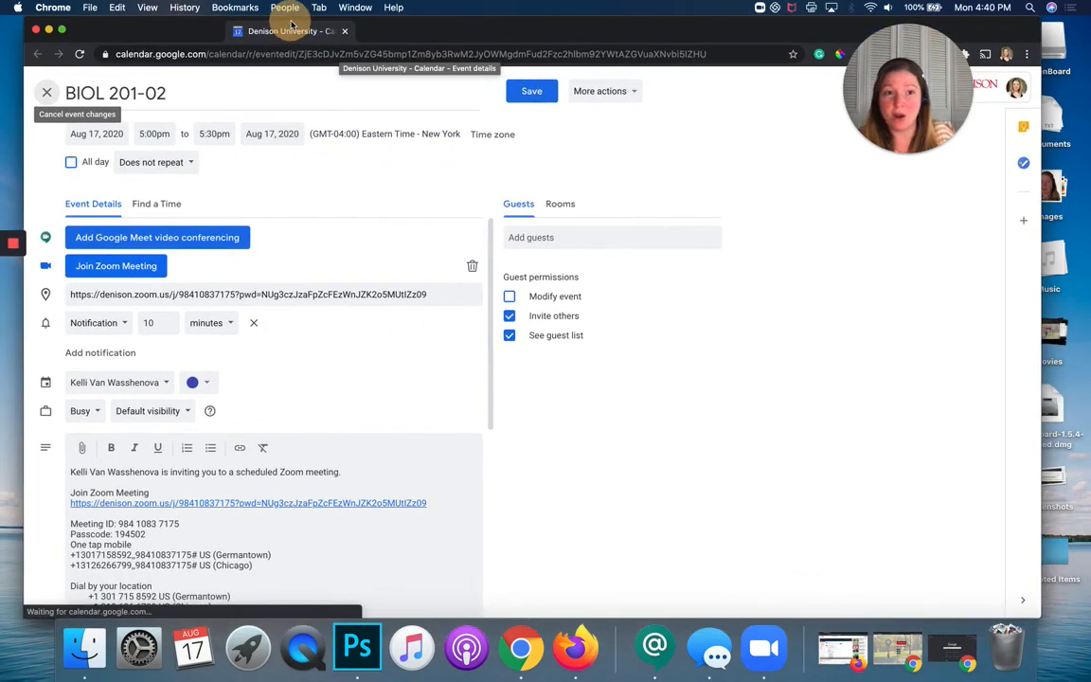
mouse_move(334, 387)
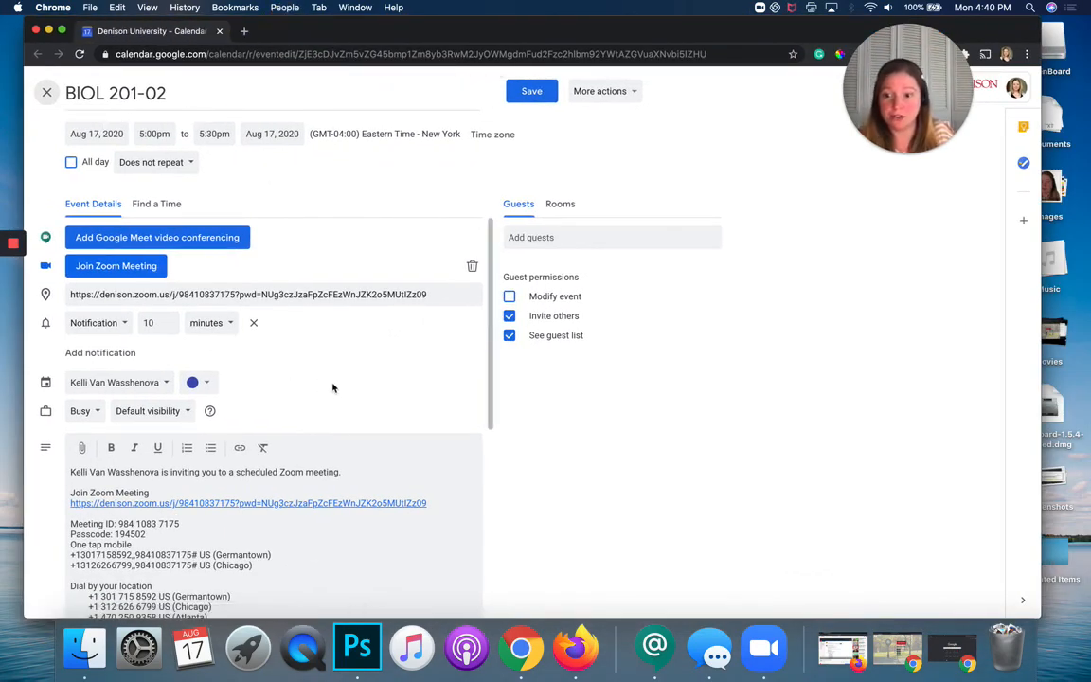
mouse_move(392, 483)
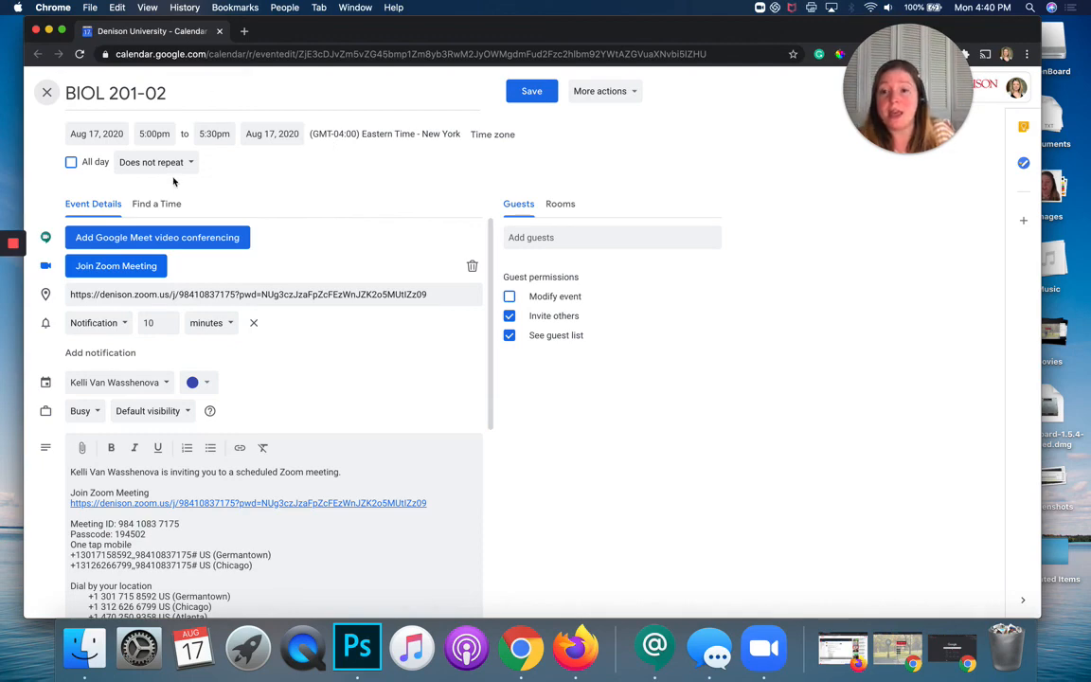
Set a custom weekly repeat on Monday, Wednesday and Friday ending Dec 4, 2020
left_click(155, 163)
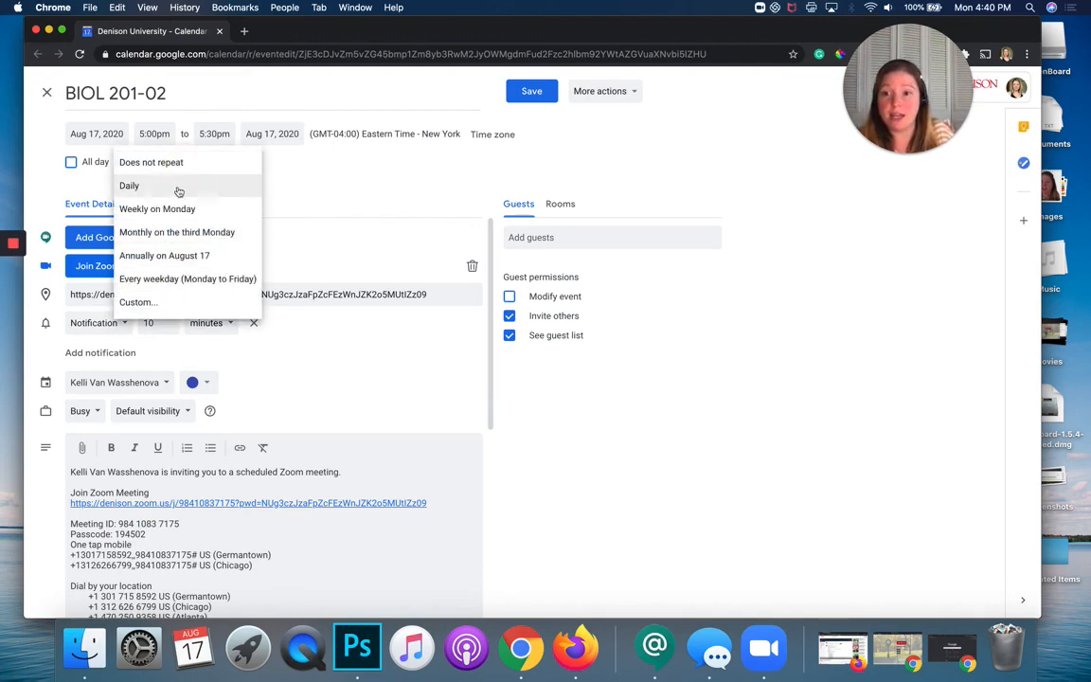
left_click(138, 303)
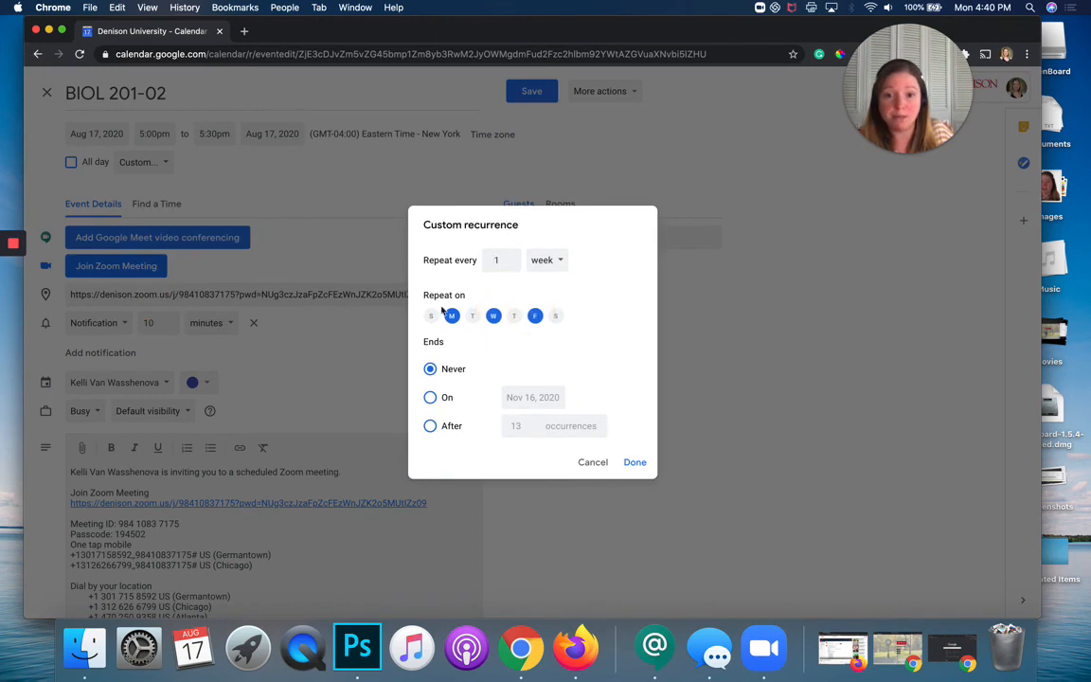
left_click(429, 398)
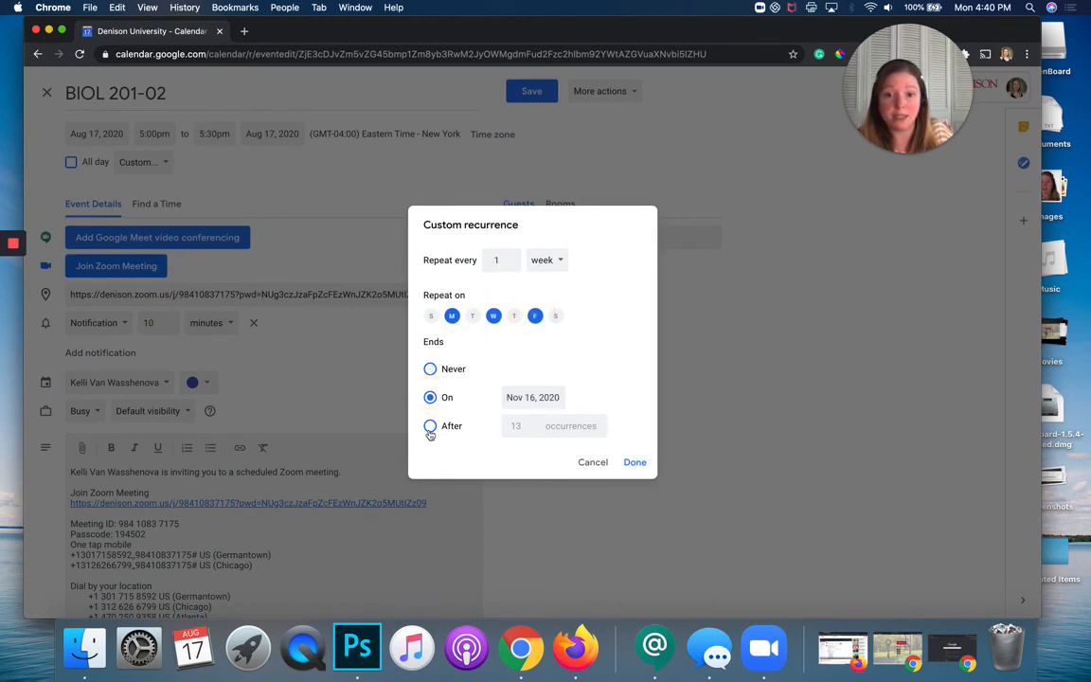
left_click(533, 397)
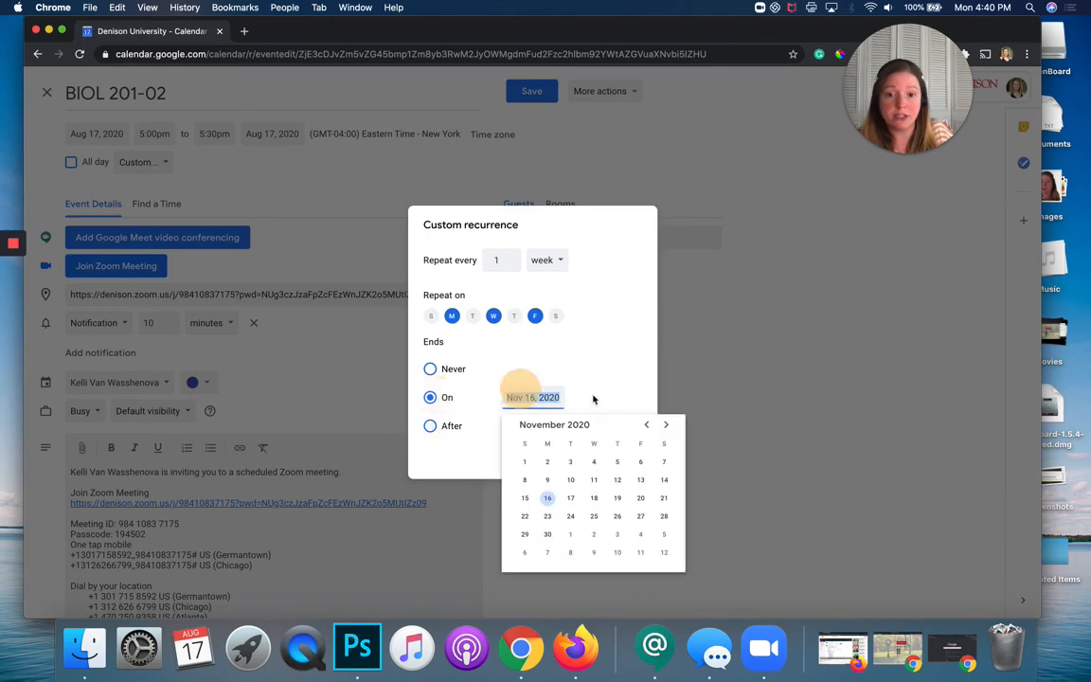
left_click(570, 479)
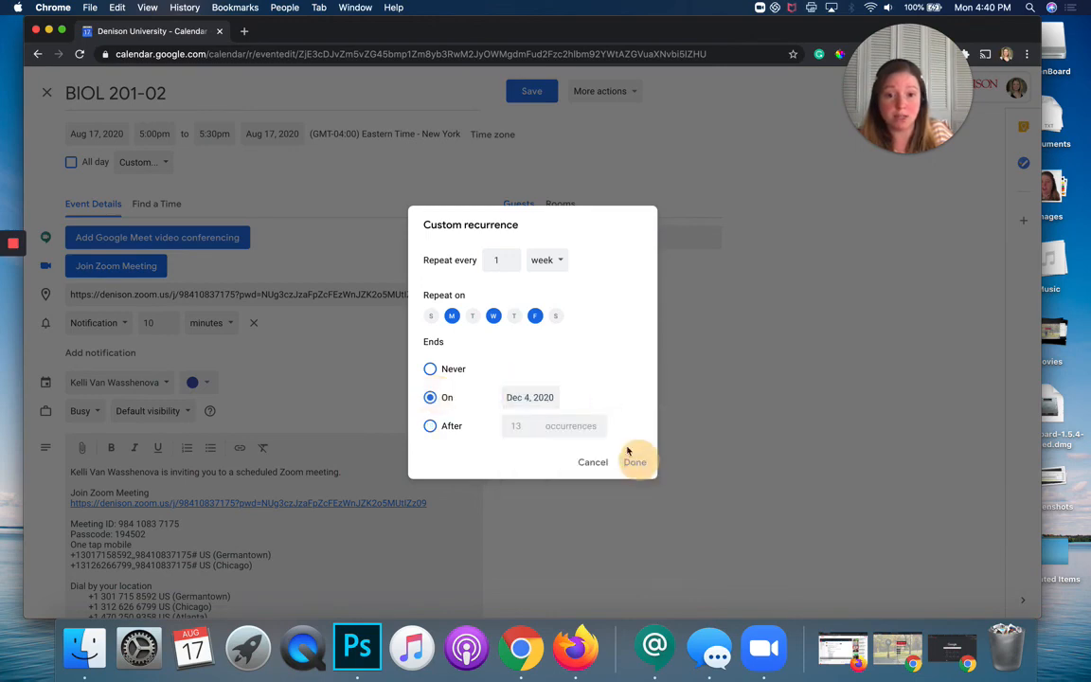
left_click(636, 462)
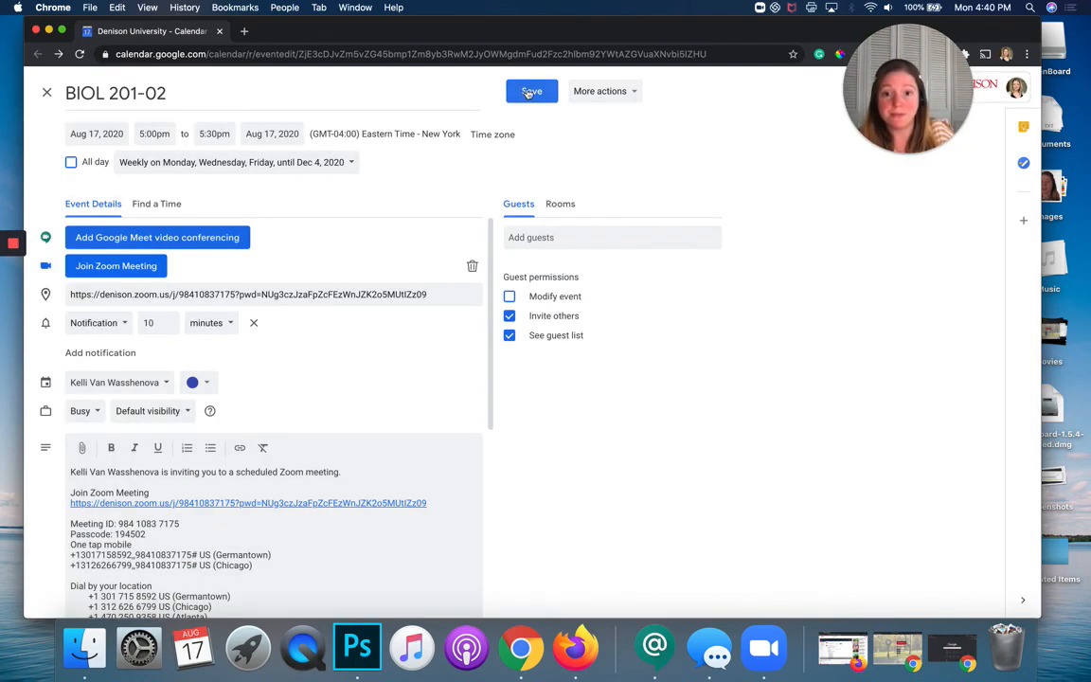
Save the recurring BIOL 201-02 event so it appears in the week view
left_click(530, 91)
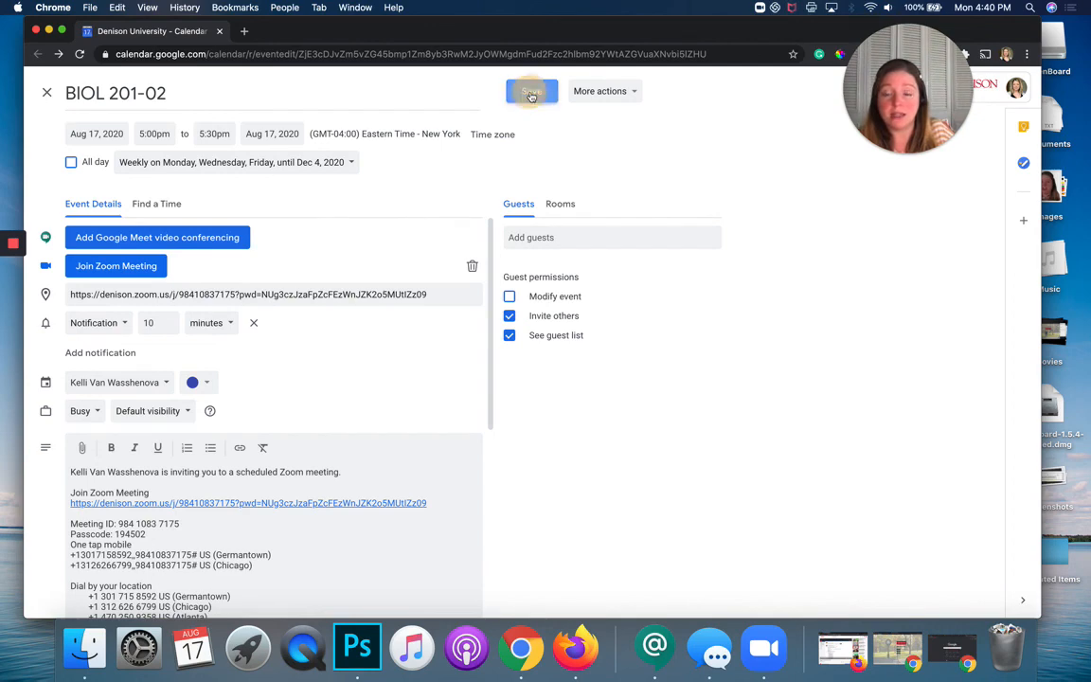
left_click(530, 91)
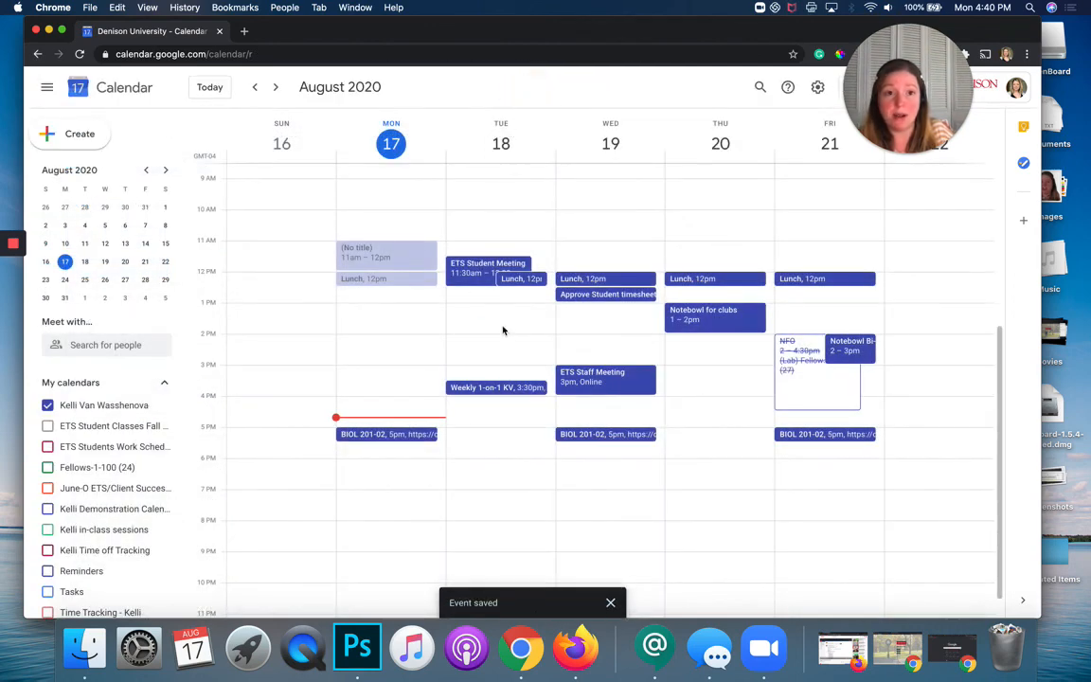
left_click(610, 602)
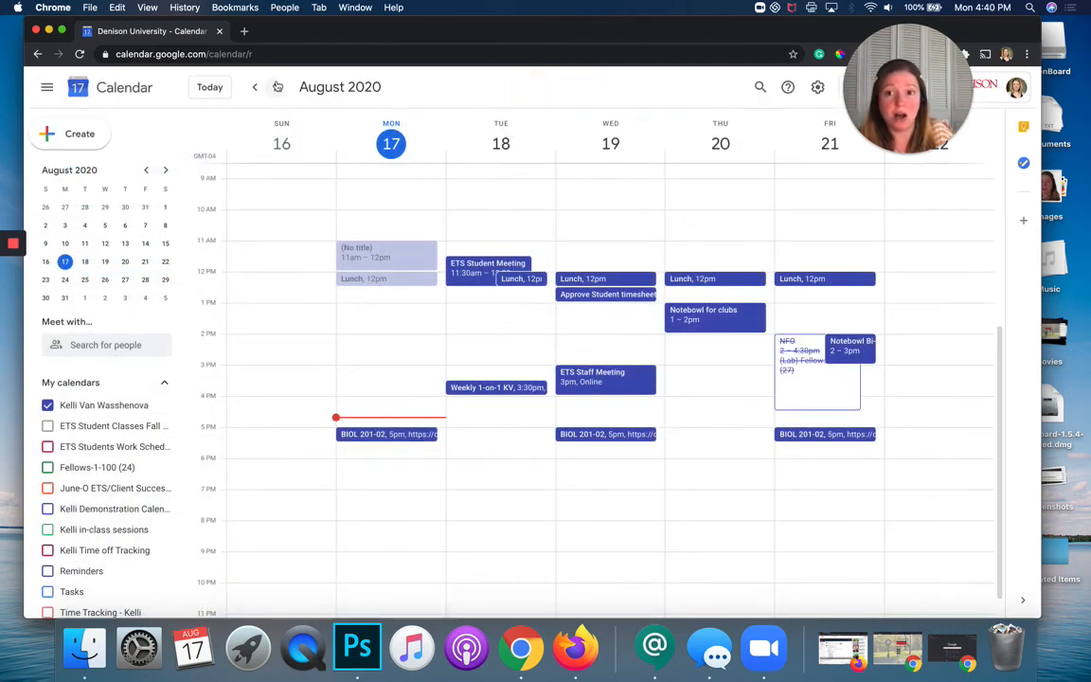